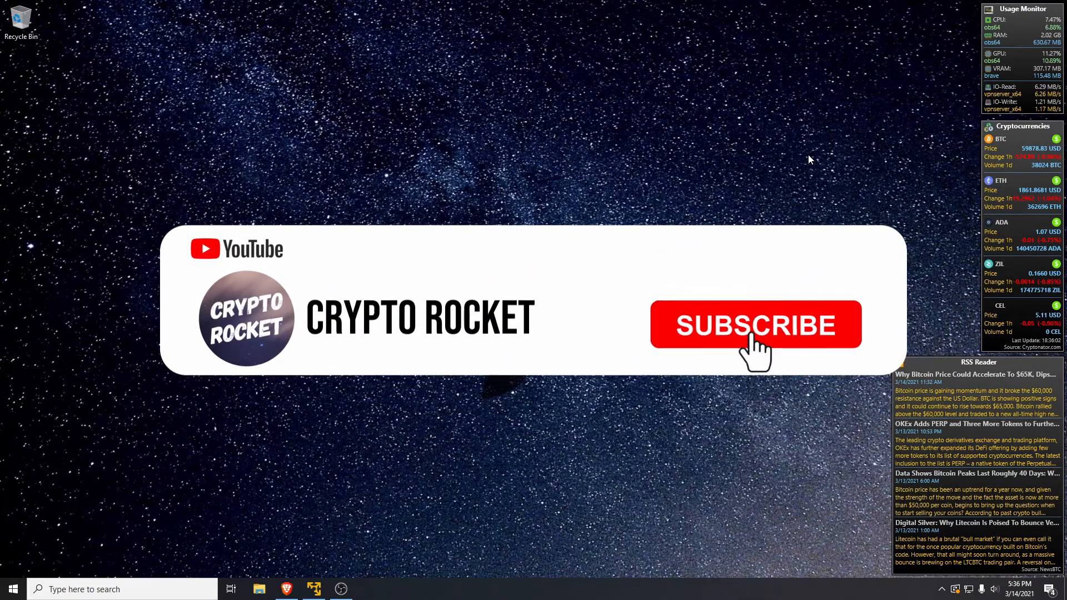
Put the Tails VM in full screen and unlock the persistent storage with its passphrase
{"action": "left_click", "coordinate": [756, 325]}
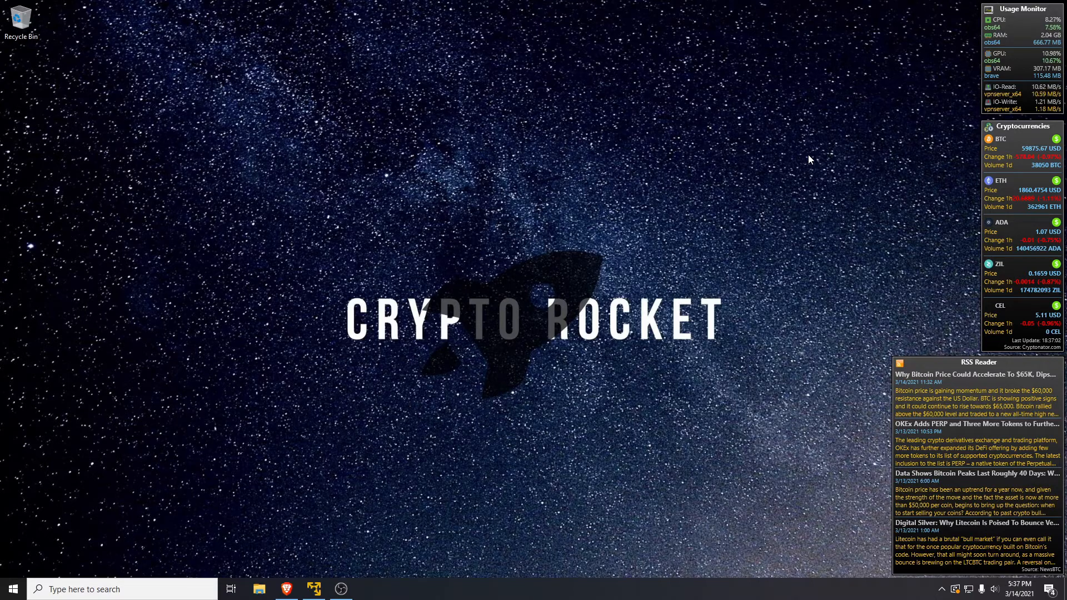
{"action": "mouse_move", "coordinate": [603, 217]}
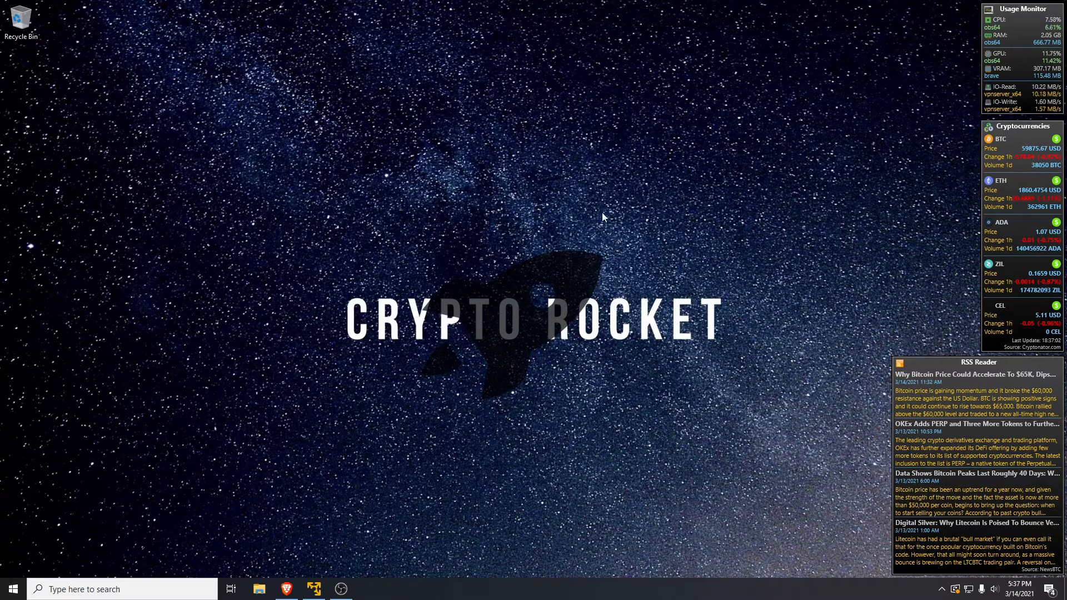
{"action": "left_click", "coordinate": [313, 589]}
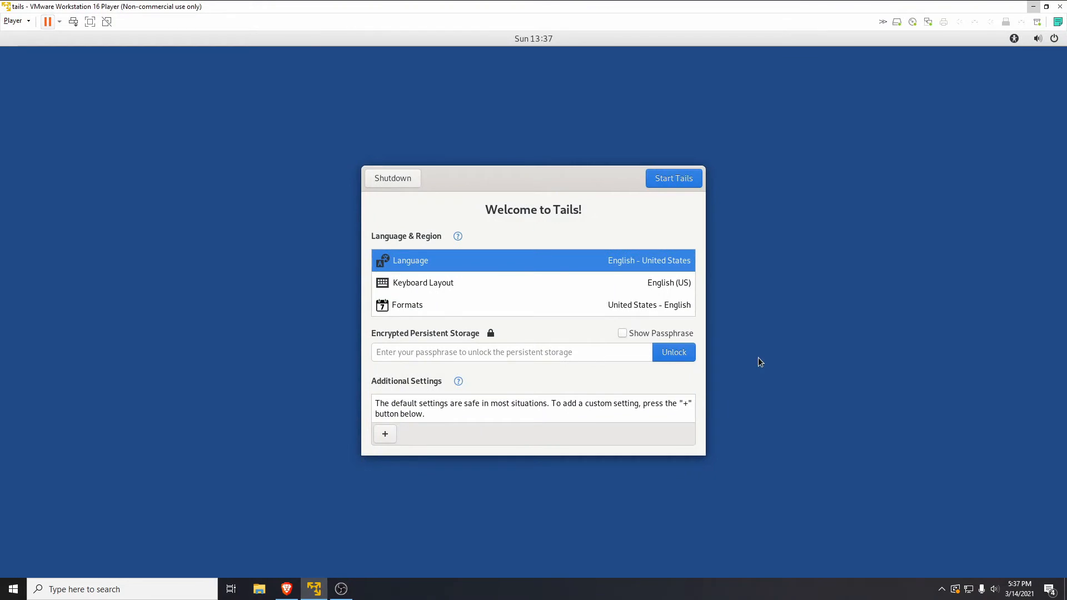
{"action": "mouse_move", "coordinate": [478, 352]}
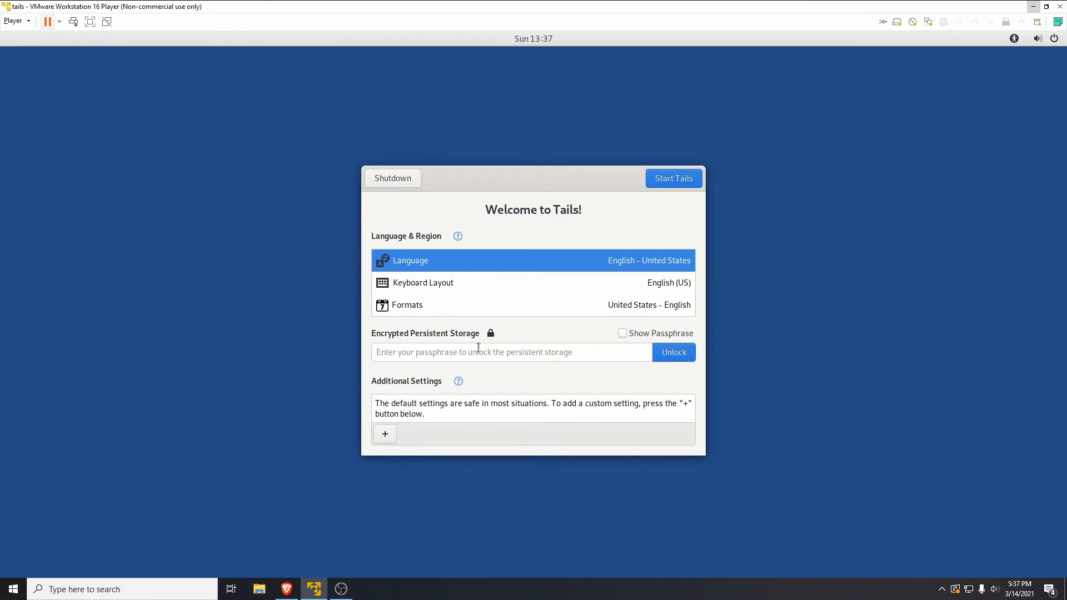
{"action": "mouse_move", "coordinate": [91, 21]}
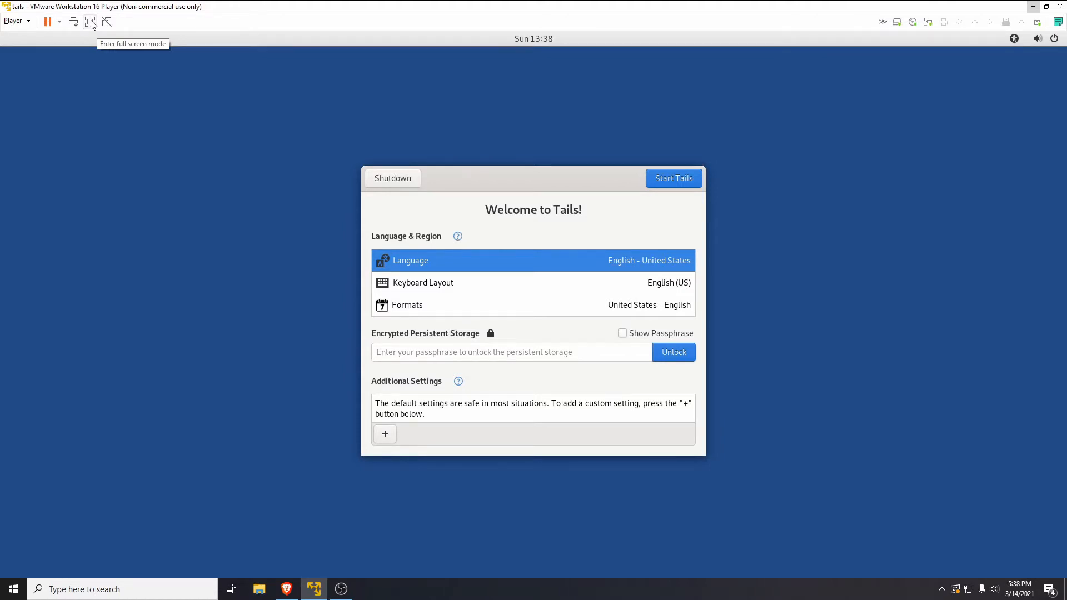
{"action": "left_click", "coordinate": [91, 21]}
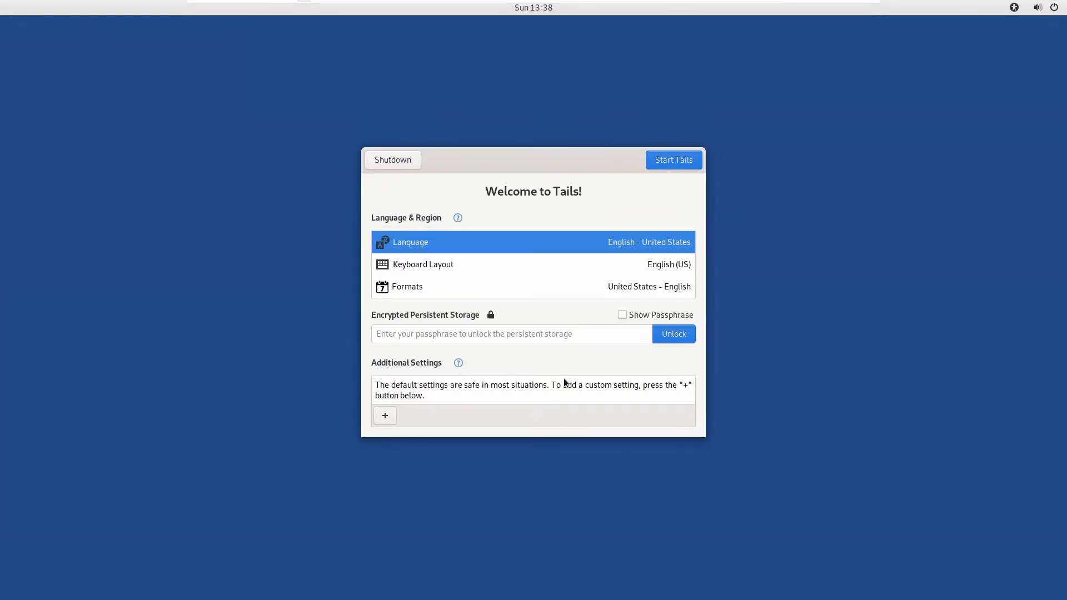
{"action": "mouse_move", "coordinate": [537, 301]}
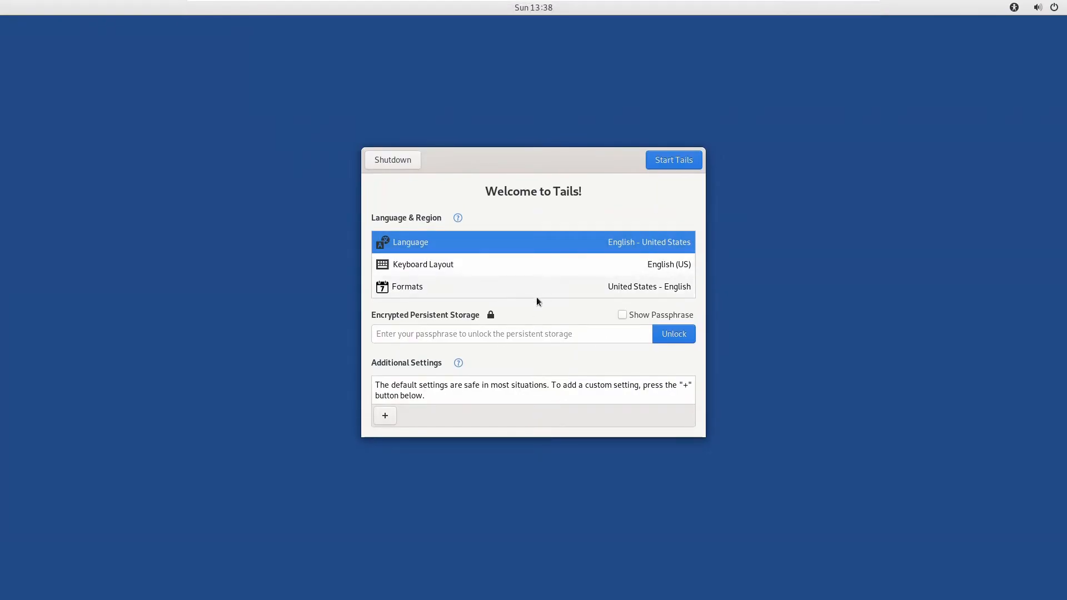
{"action": "left_click", "coordinate": [510, 334]}
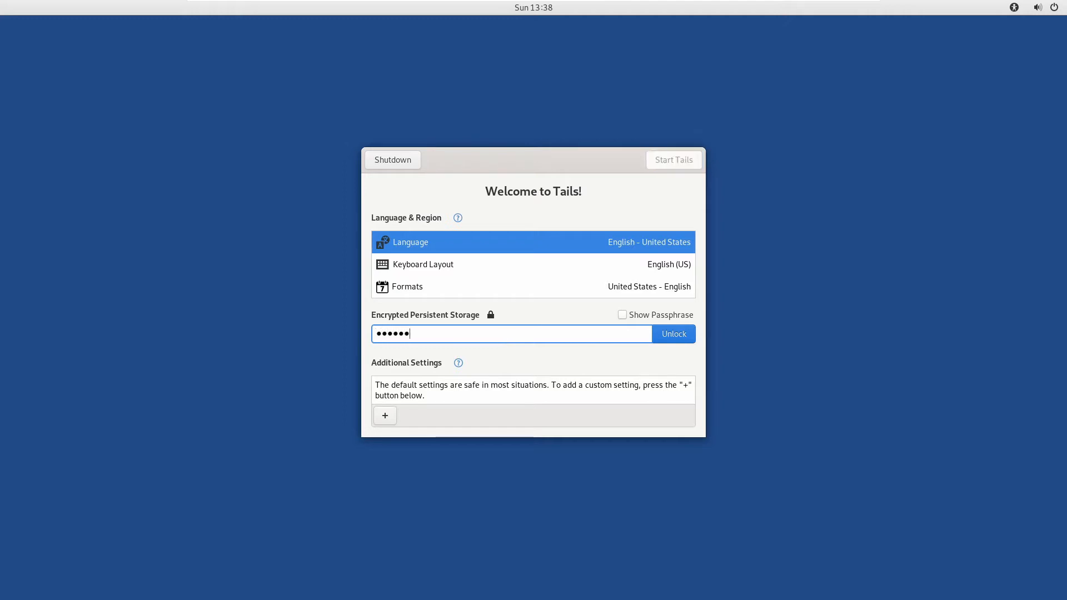
{"action": "left_click", "coordinate": [673, 334]}
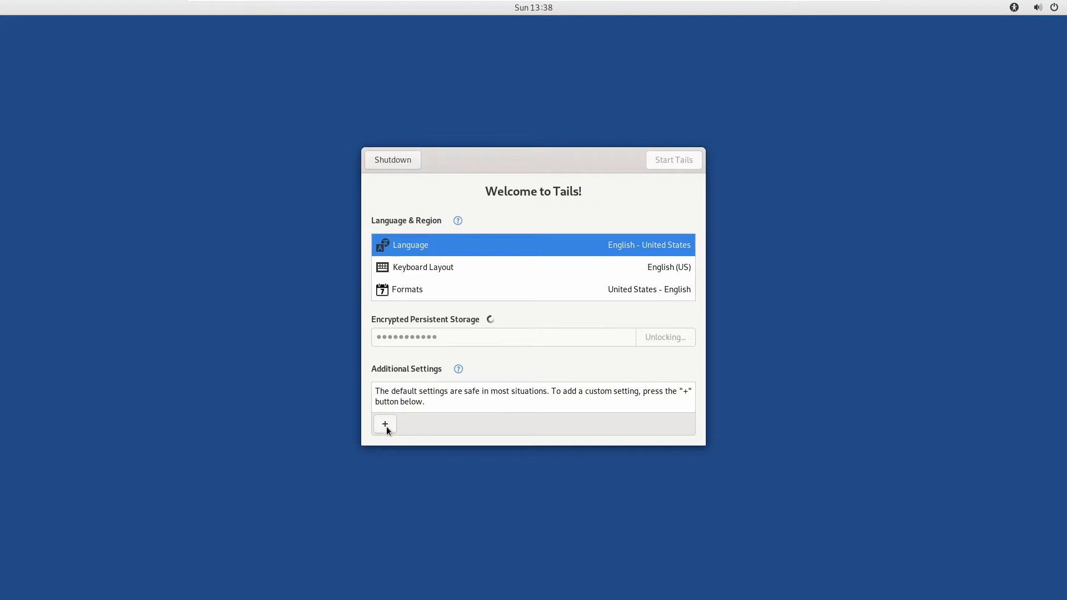
Add an Administration Password under Tails Greeter's Additional Settings
{"action": "left_click", "coordinate": [385, 424]}
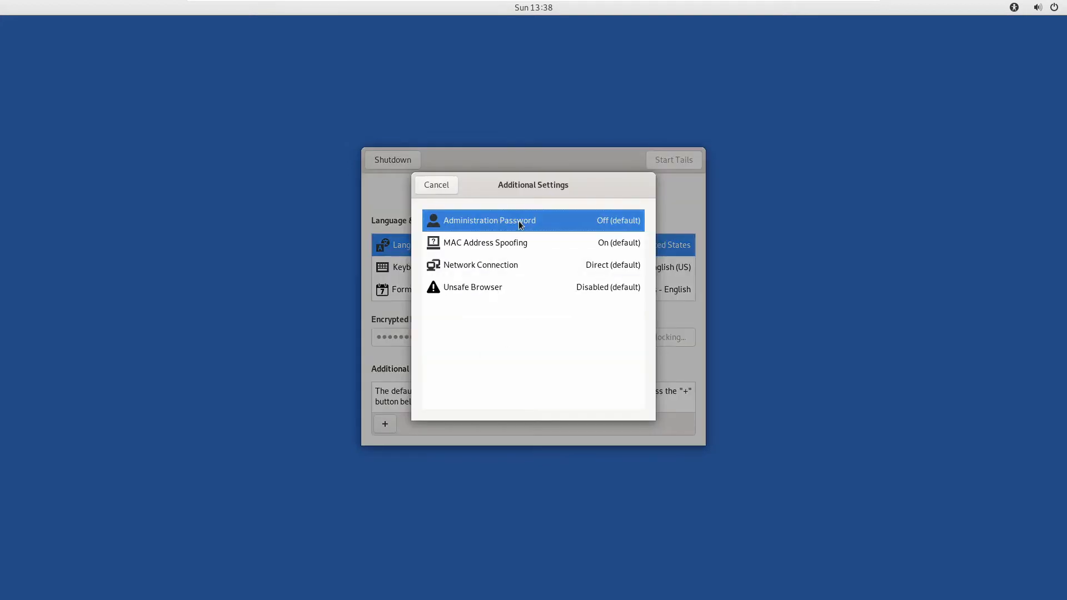
{"action": "left_click", "coordinate": [489, 220]}
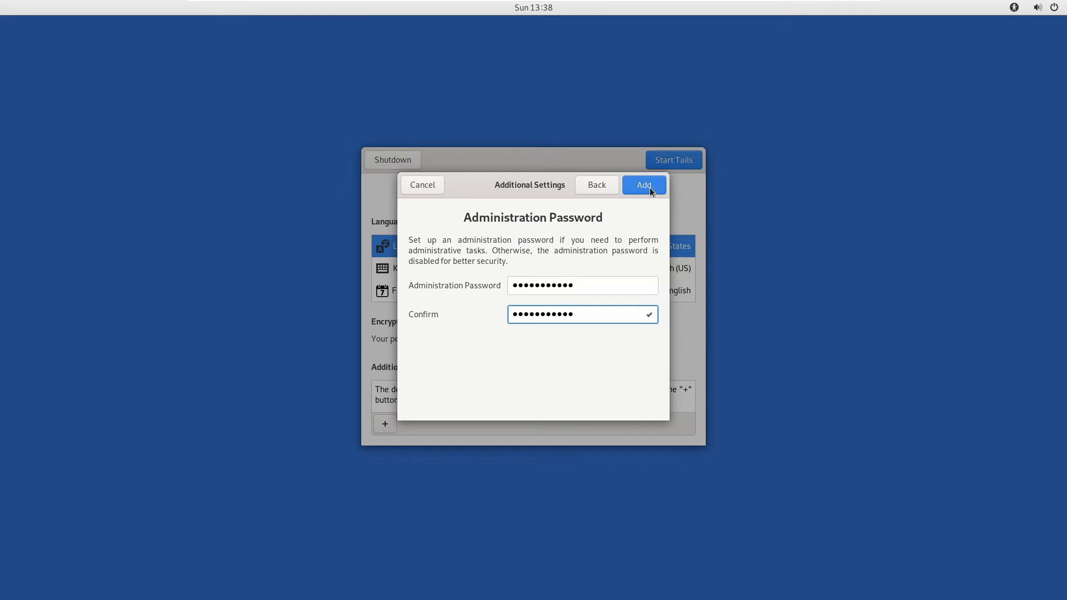
{"action": "left_click", "coordinate": [643, 184]}
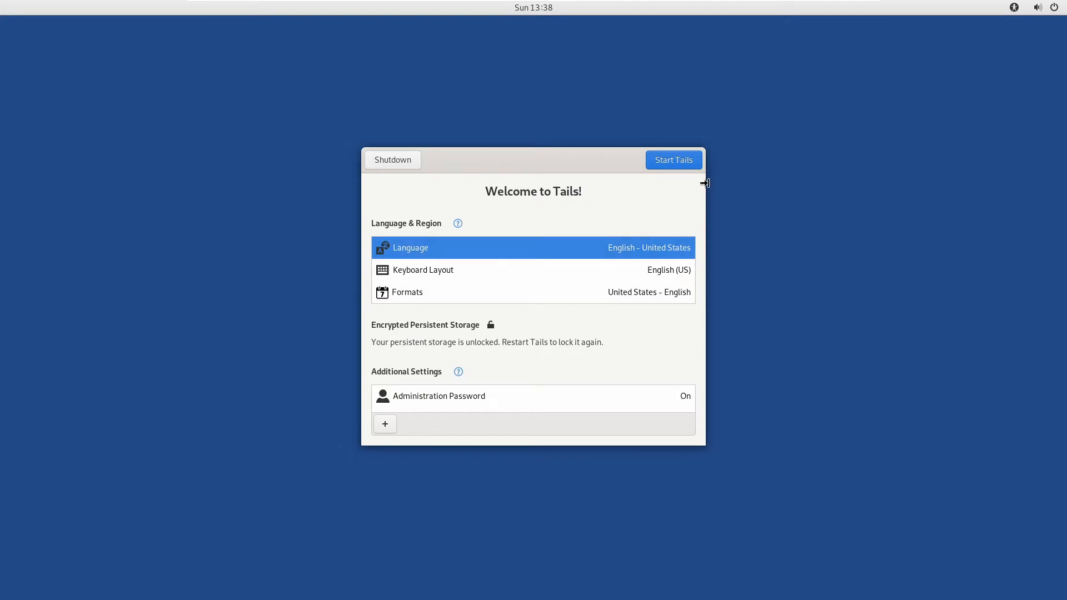
Start Tails and launch Tor Browser from the Applications menu
{"action": "left_click", "coordinate": [673, 160]}
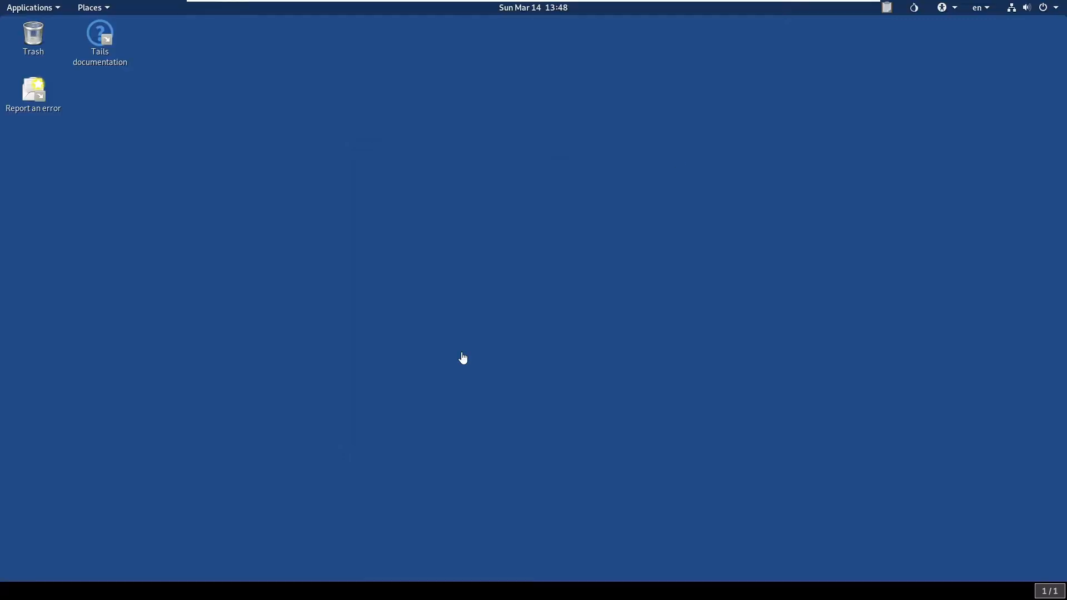
{"action": "mouse_move", "coordinate": [253, 180]}
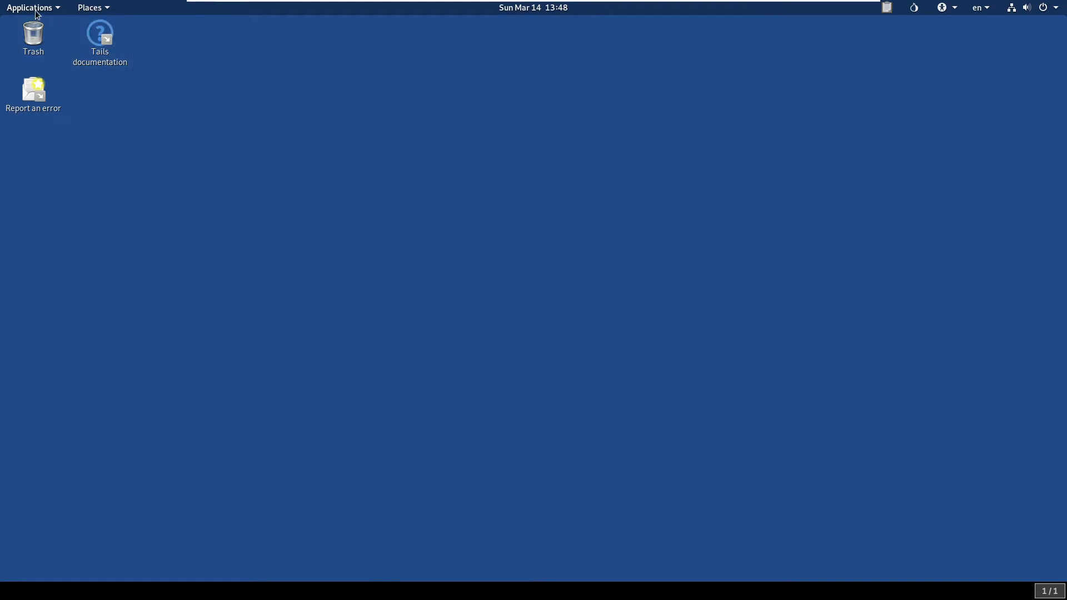
{"action": "left_click", "coordinate": [30, 8]}
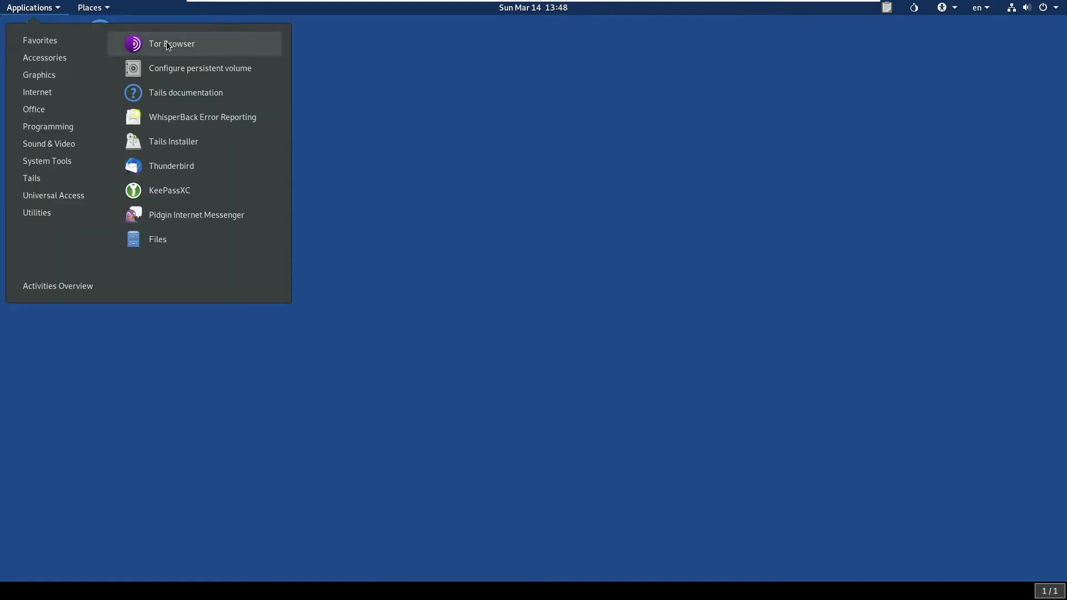
{"action": "left_click", "coordinate": [171, 44]}
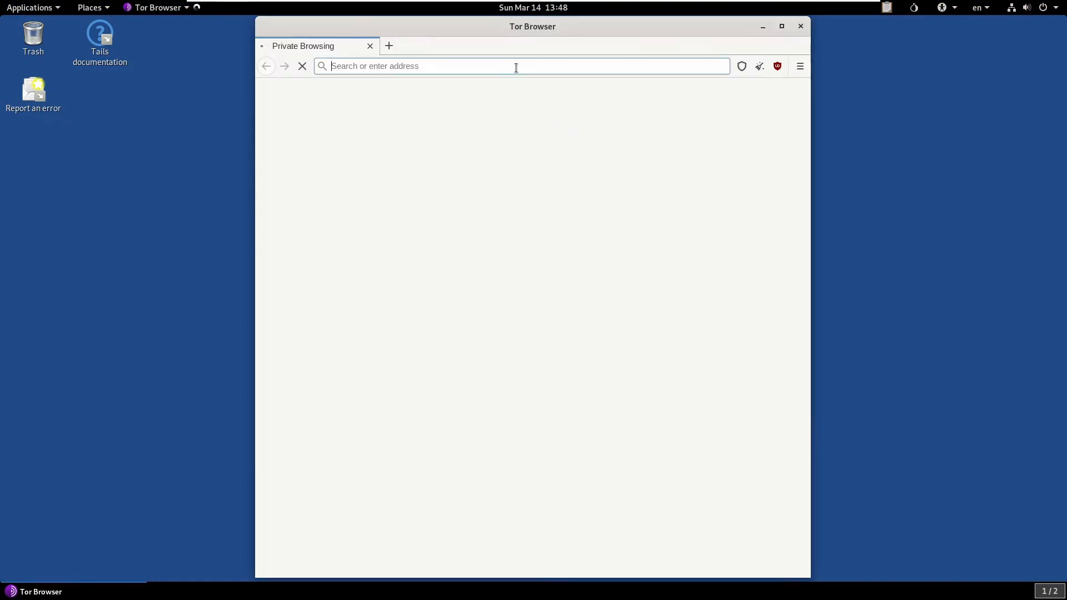
Search for xmrig and open the xmrig/xmrig GitHub page showing release v6.10.0
{"action": "type", "text": "xmrighttps://tails.boum.org/home/index.en.html"}
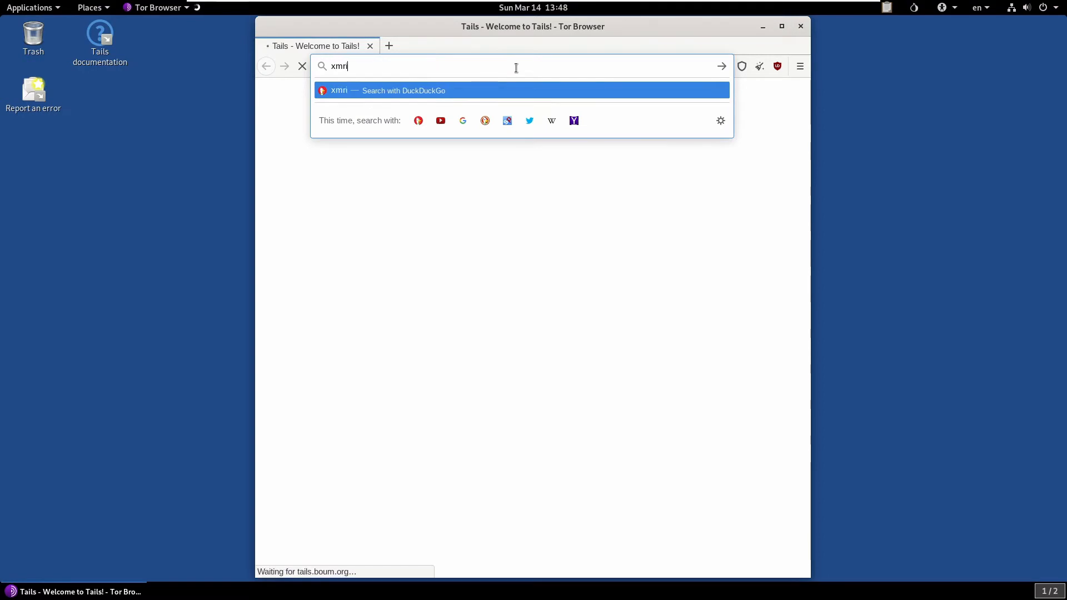
{"action": "key", "text": "Return"}
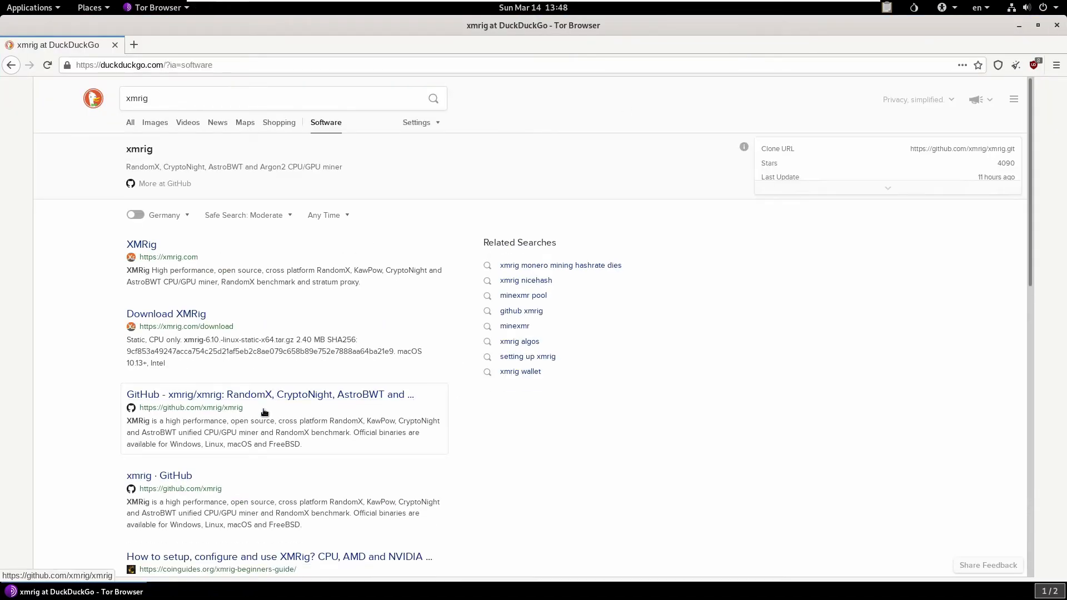
{"action": "left_click", "coordinate": [269, 395]}
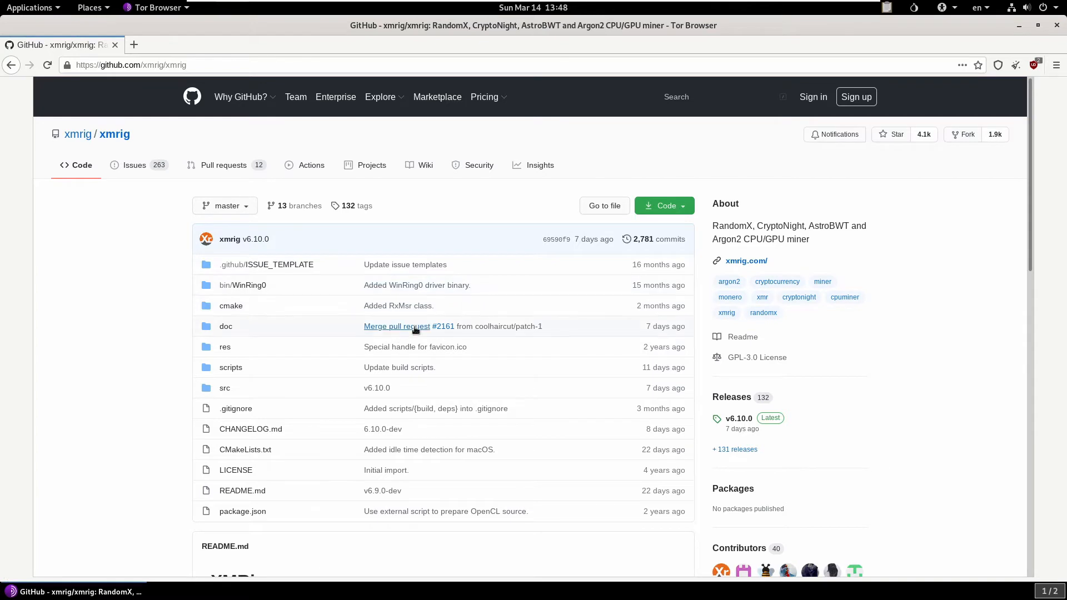
{"action": "scroll", "scroll_direction": "down", "scroll_amount": 3}
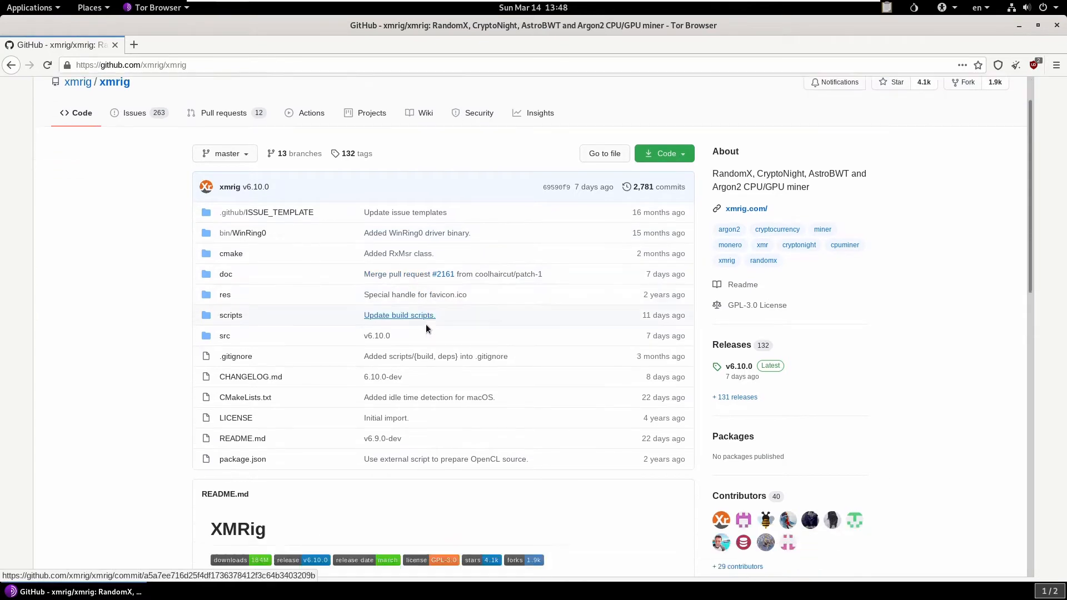
{"action": "scroll", "scroll_direction": "down", "scroll_amount": 3}
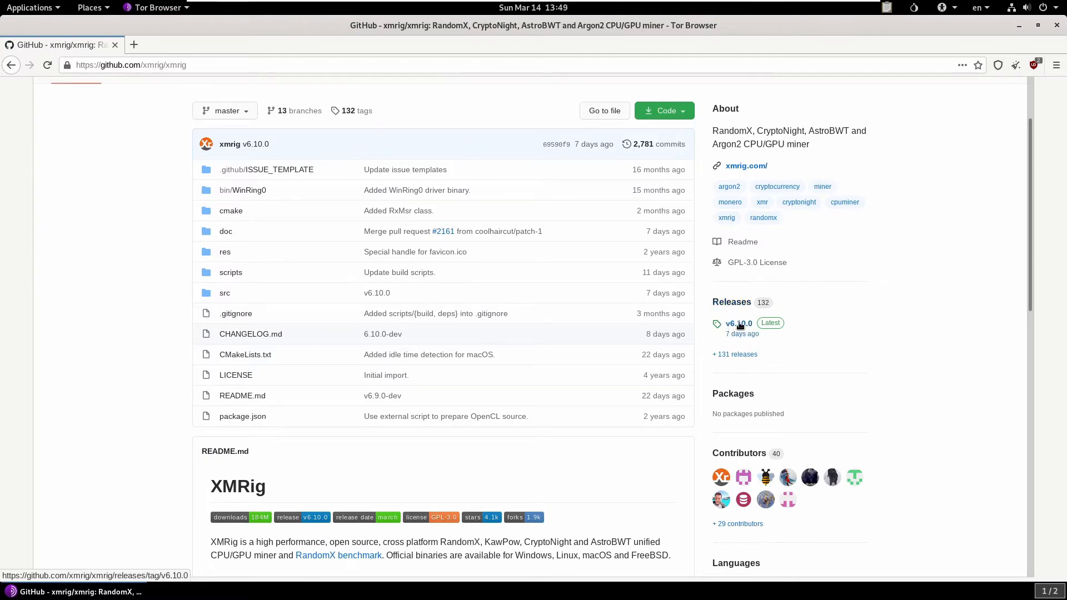
Open the xmrig v6.10.0 release page and scroll through its checksums and assets
{"action": "left_click", "coordinate": [736, 323]}
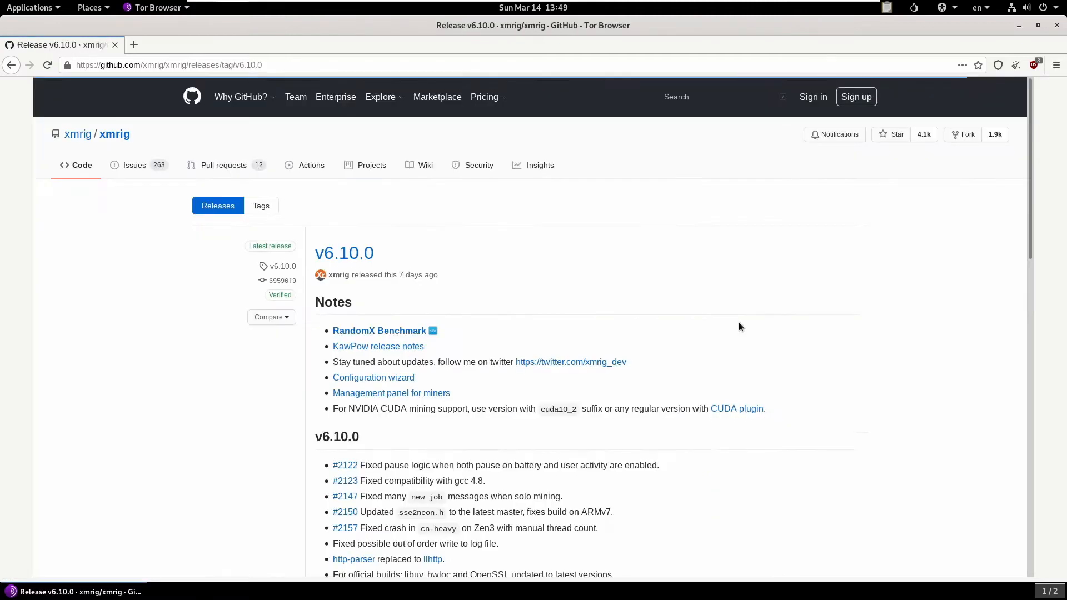
{"action": "mouse_move", "coordinate": [698, 316]}
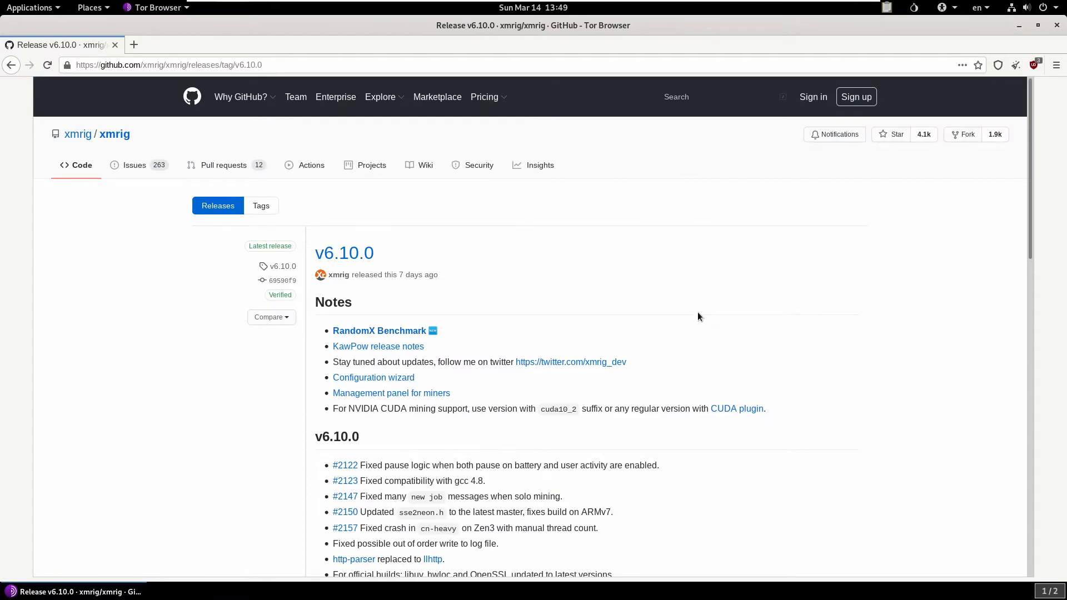
{"action": "scroll", "scroll_direction": "down", "scroll_amount": 3}
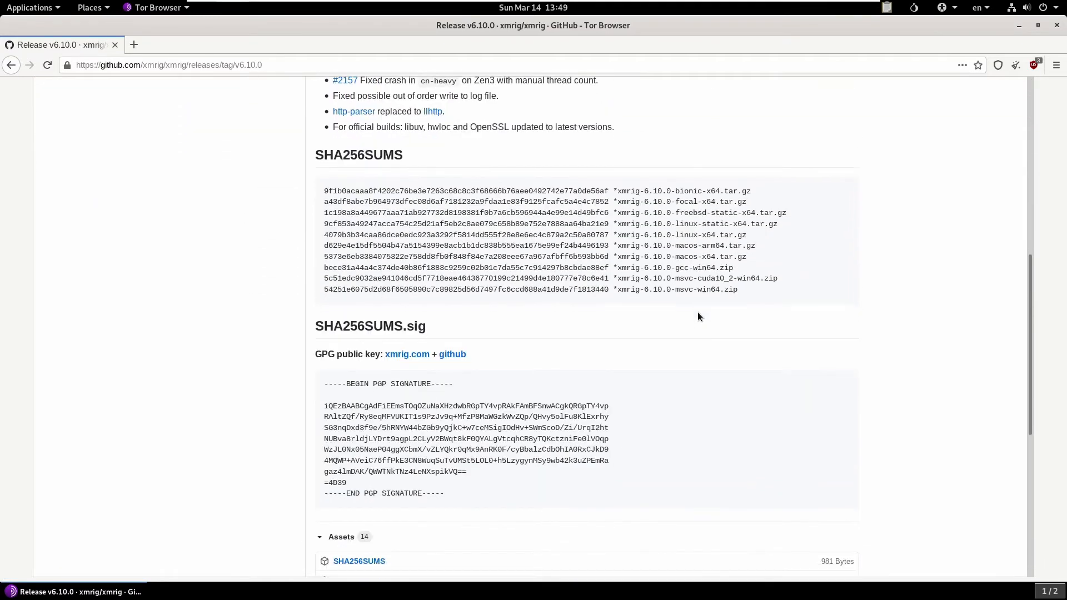
{"action": "scroll", "scroll_direction": "down", "scroll_amount": 3}
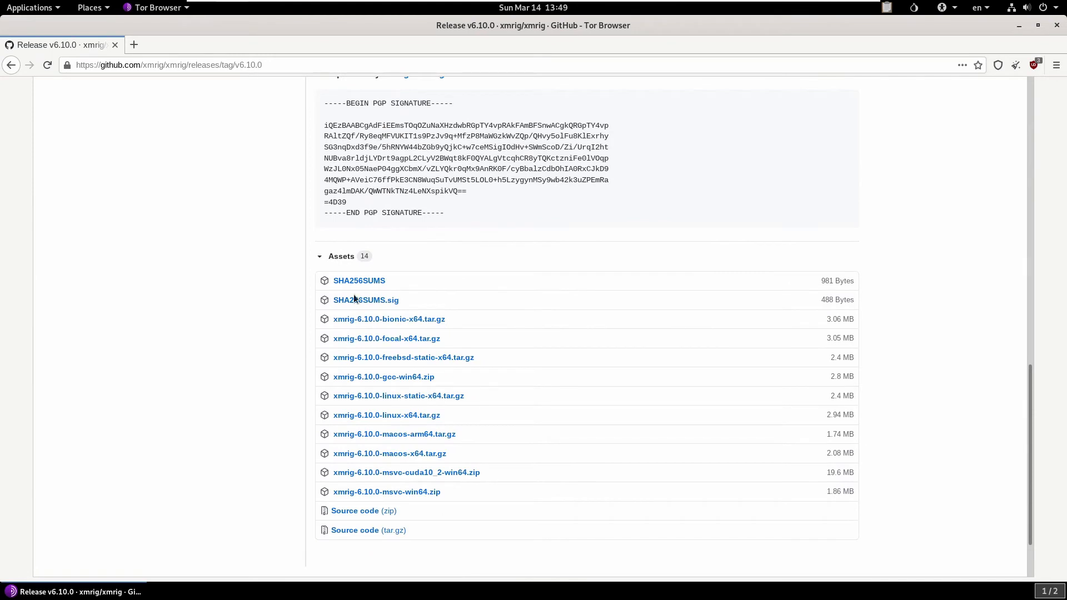
{"action": "mouse_move", "coordinate": [385, 415]}
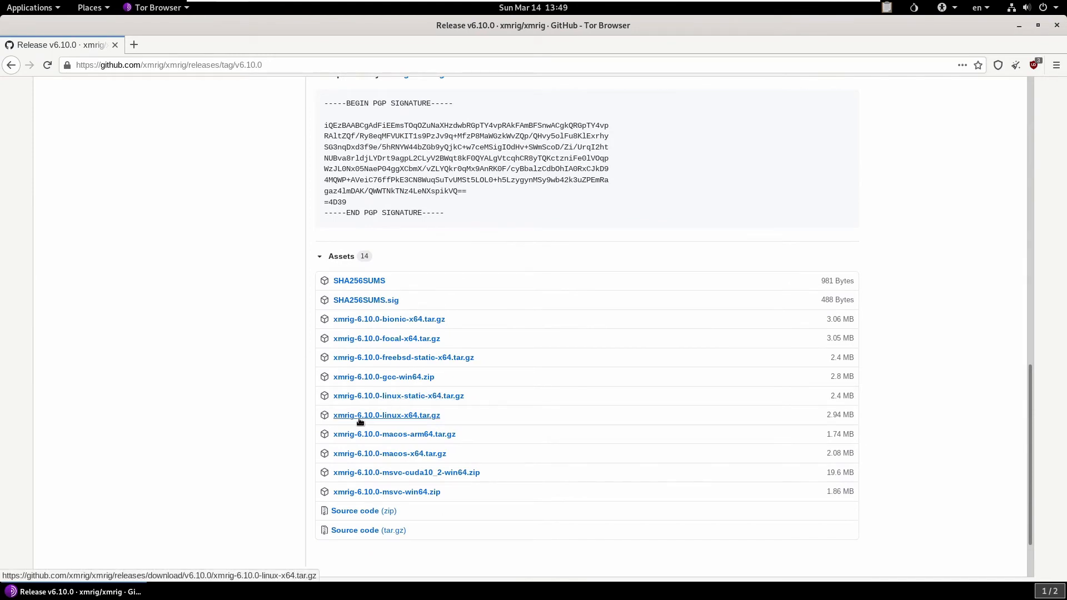
{"action": "mouse_move", "coordinate": [391, 420]}
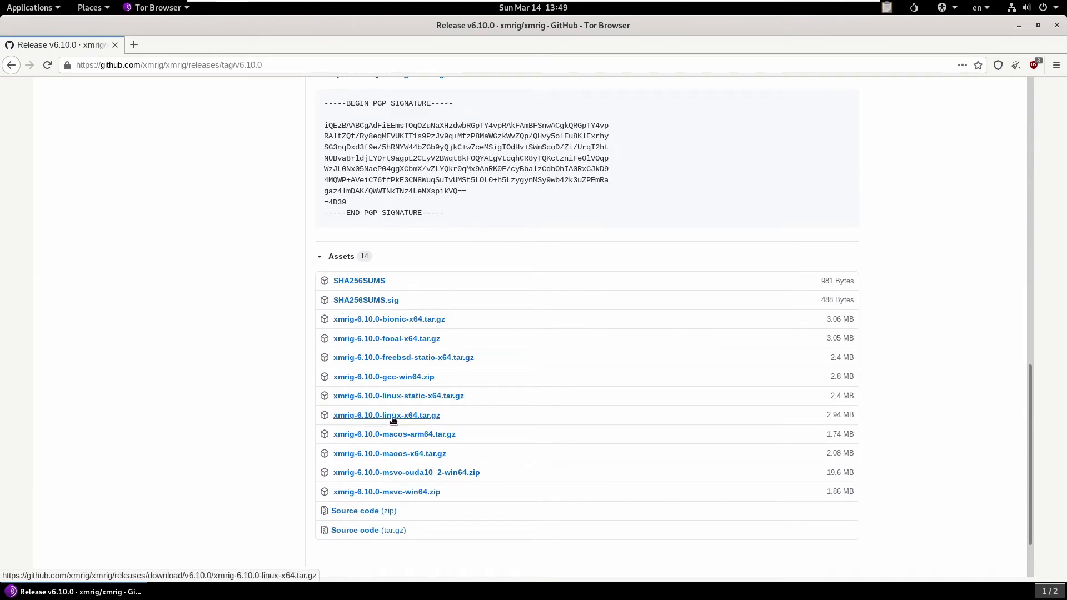
{"action": "mouse_move", "coordinate": [429, 424]}
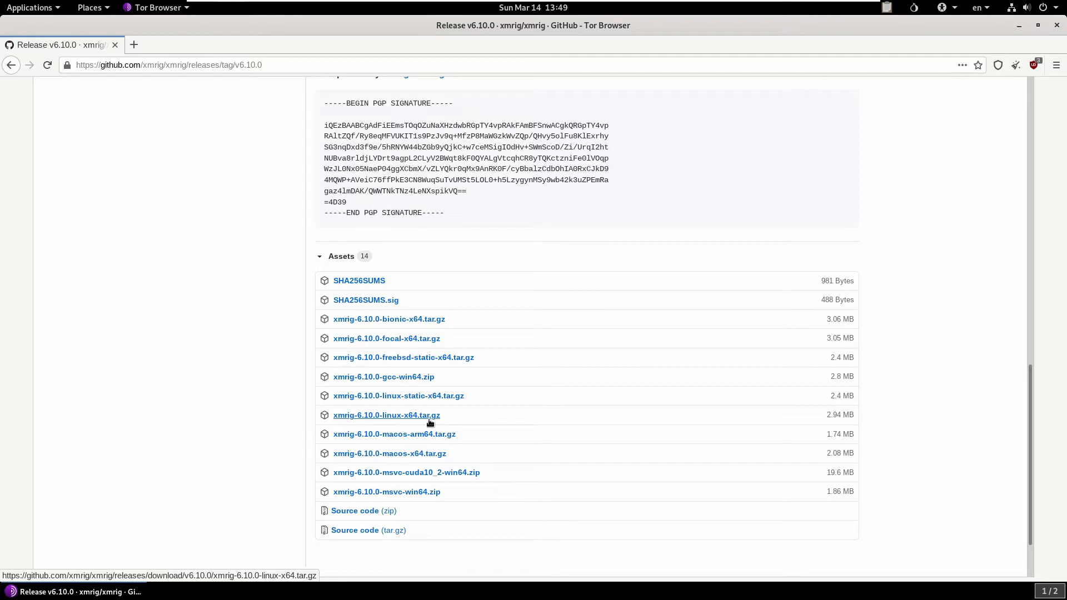
{"action": "mouse_move", "coordinate": [427, 422]}
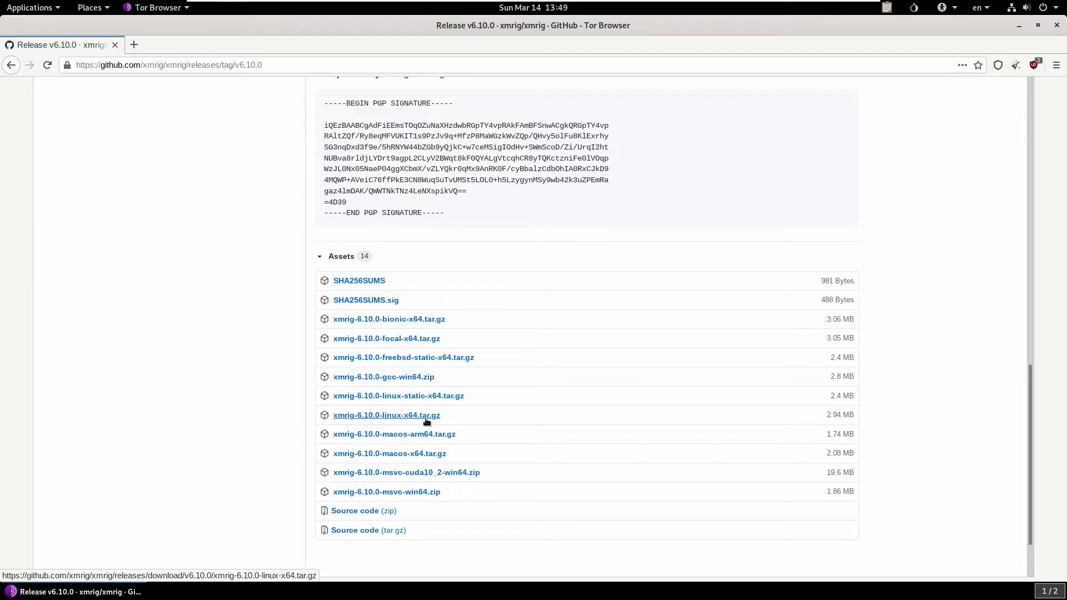
{"action": "mouse_move", "coordinate": [815, 246]}
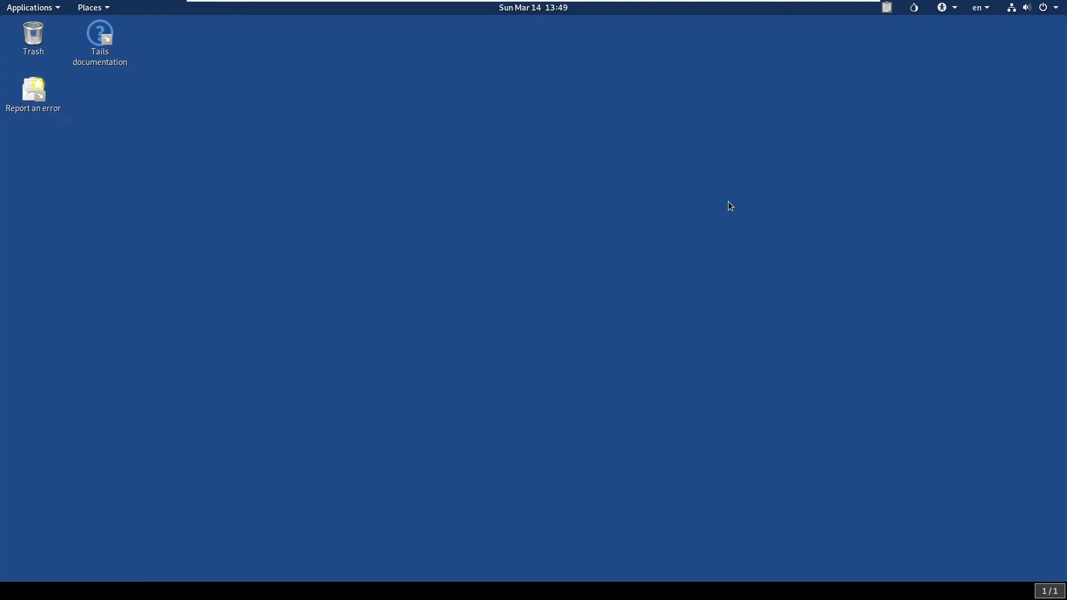
Paste xmrig-6.10.0-linux-x64.tar.gz from the Tor Browser folder into Persistent/monero
{"action": "left_click", "coordinate": [31, 7]}
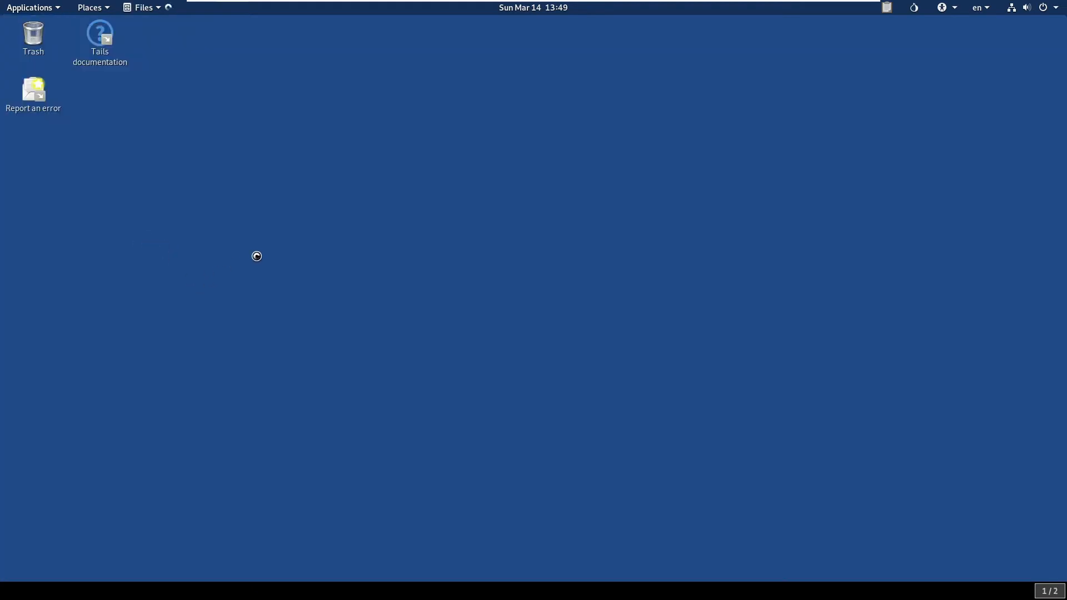
{"action": "left_click", "coordinate": [143, 7]}
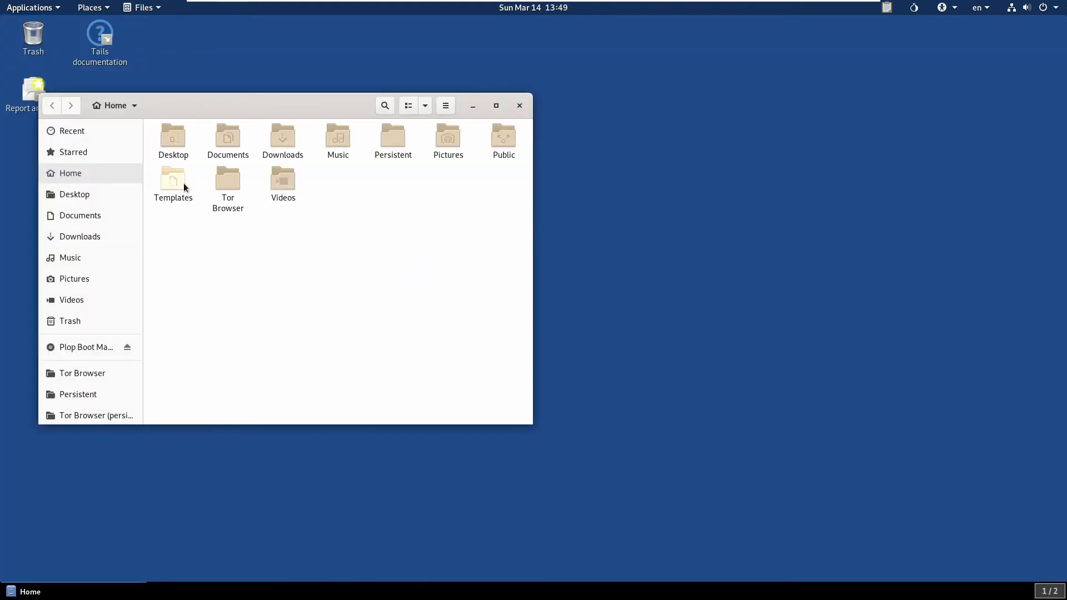
{"action": "left_click", "coordinate": [227, 184]}
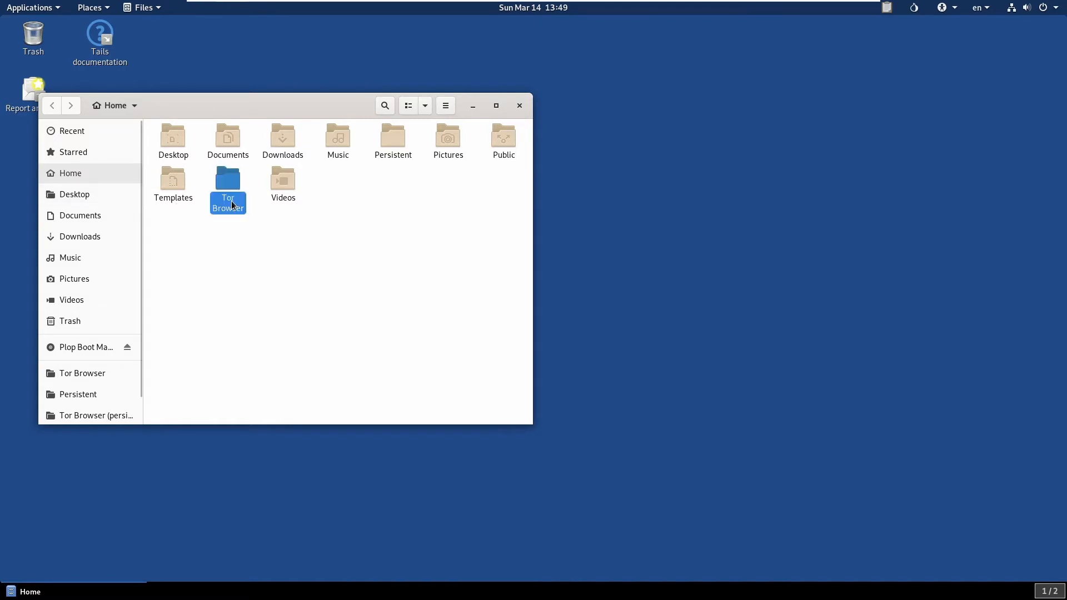
{"action": "double_click", "coordinate": [228, 184]}
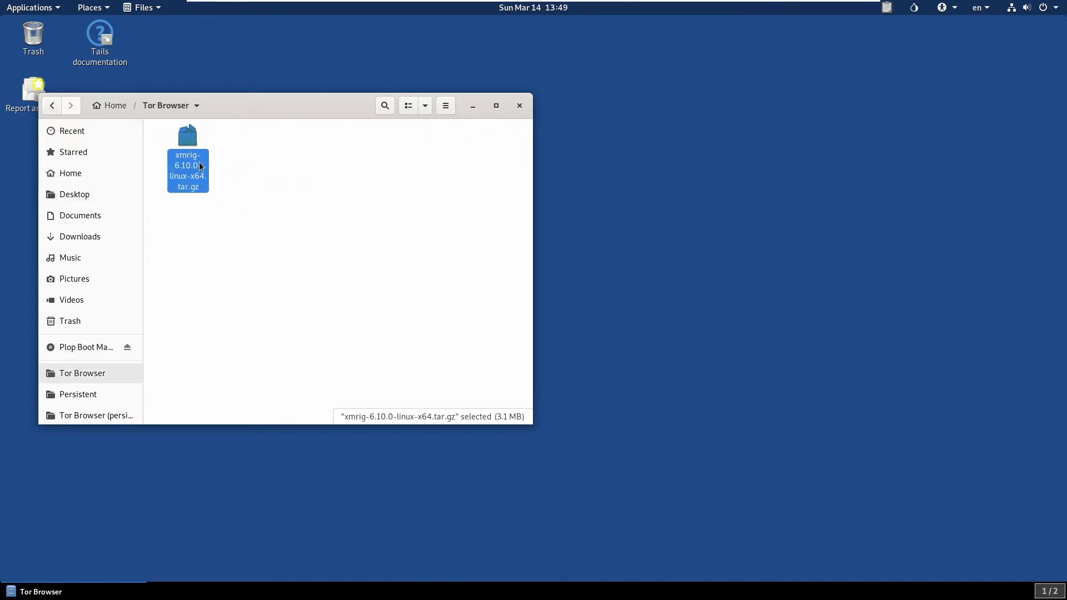
{"action": "mouse_move", "coordinate": [237, 257]}
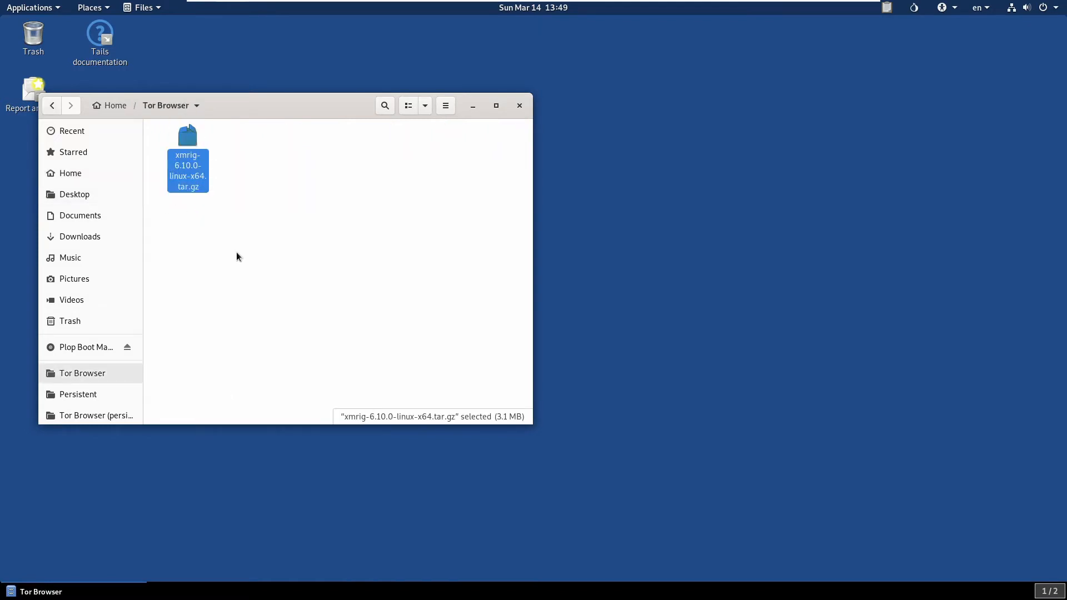
{"action": "mouse_move", "coordinate": [74, 194]}
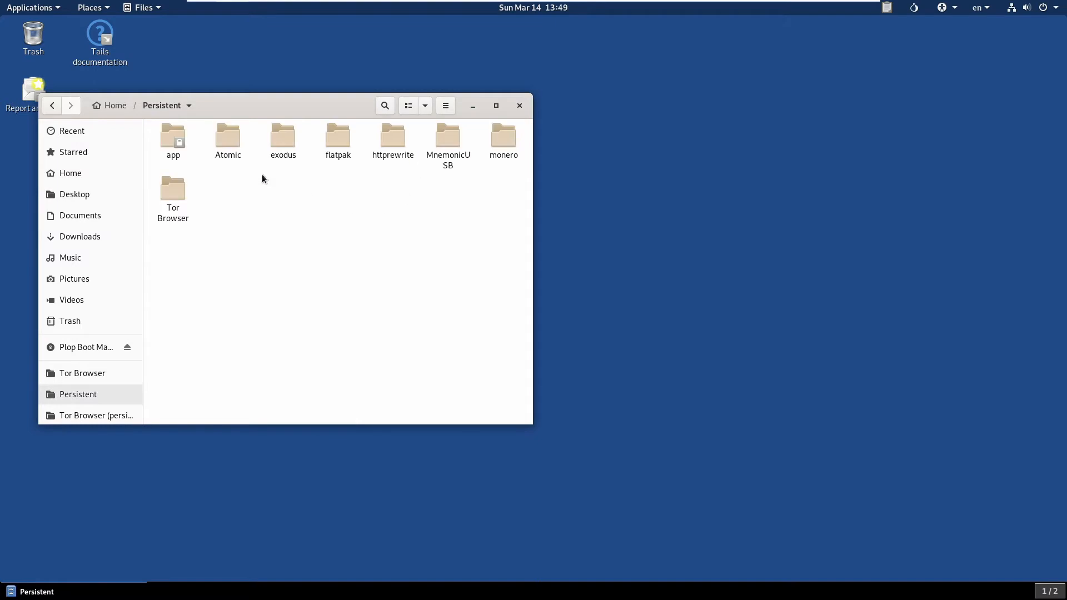
{"action": "left_click", "coordinate": [503, 136]}
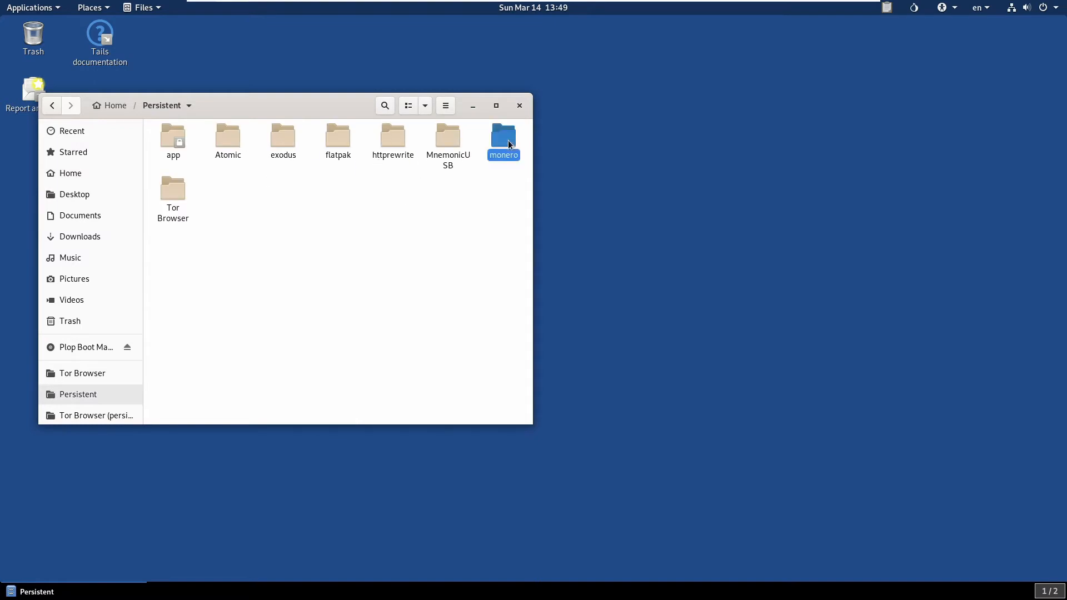
{"action": "double_click", "coordinate": [503, 135]}
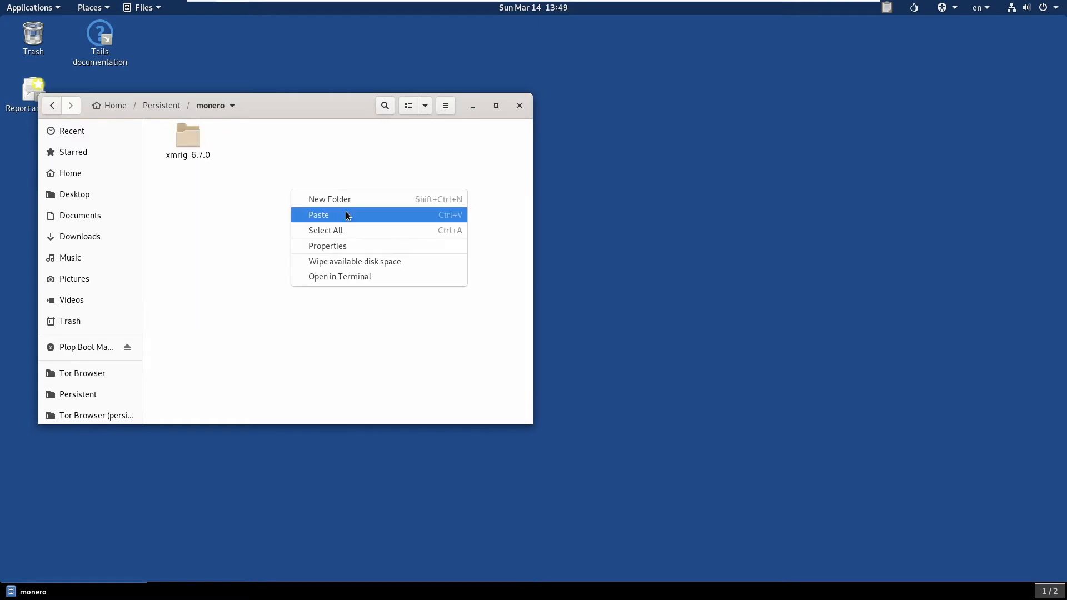
{"action": "left_click", "coordinate": [318, 214]}
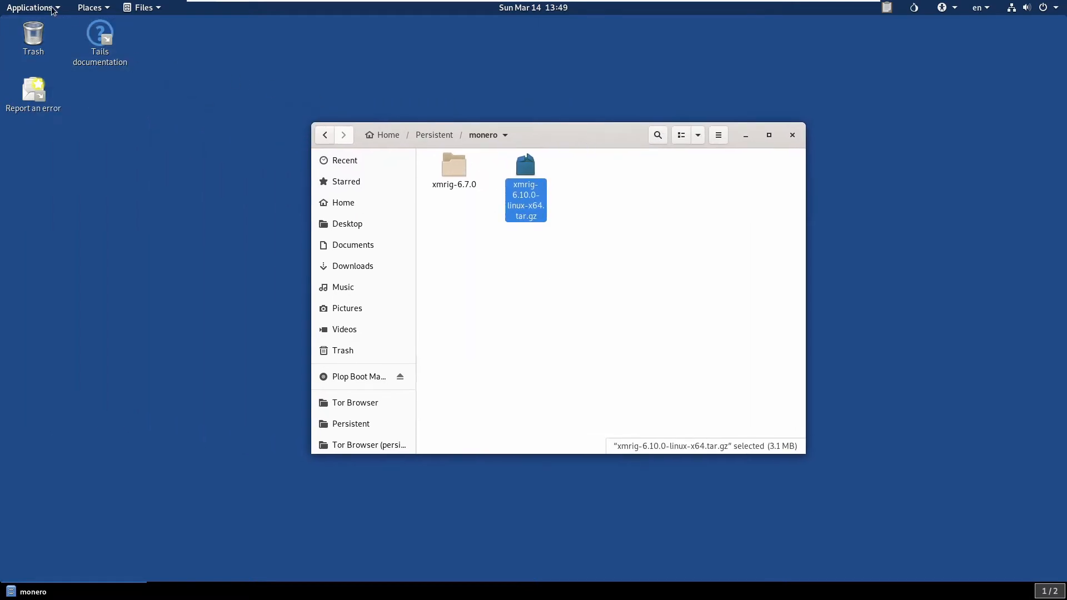
Open a Terminal and change into the Persistent folder
{"action": "left_click", "coordinate": [30, 7]}
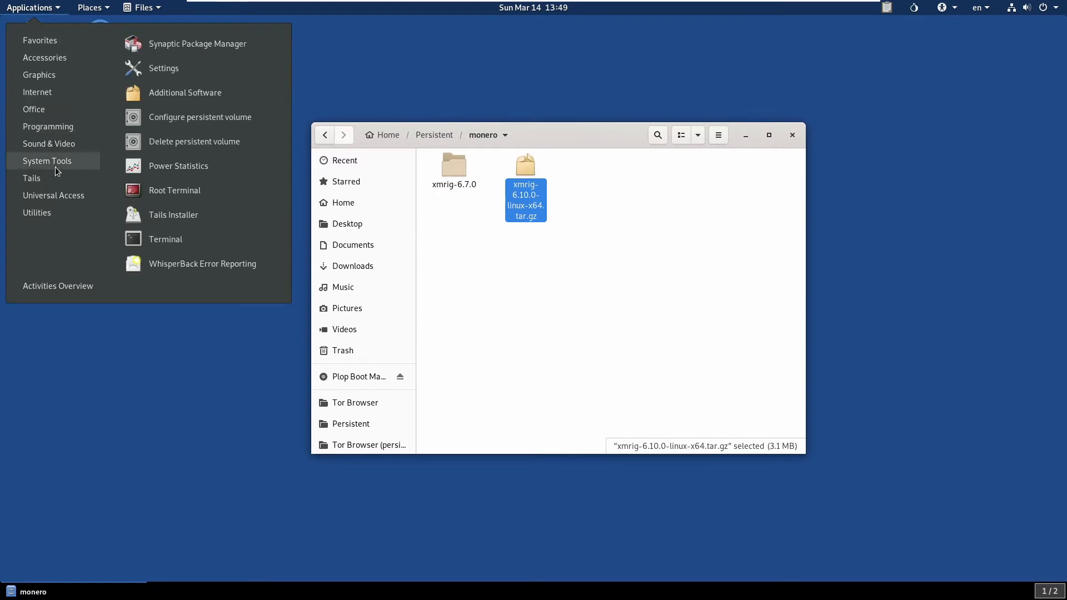
{"action": "left_click", "coordinate": [164, 239]}
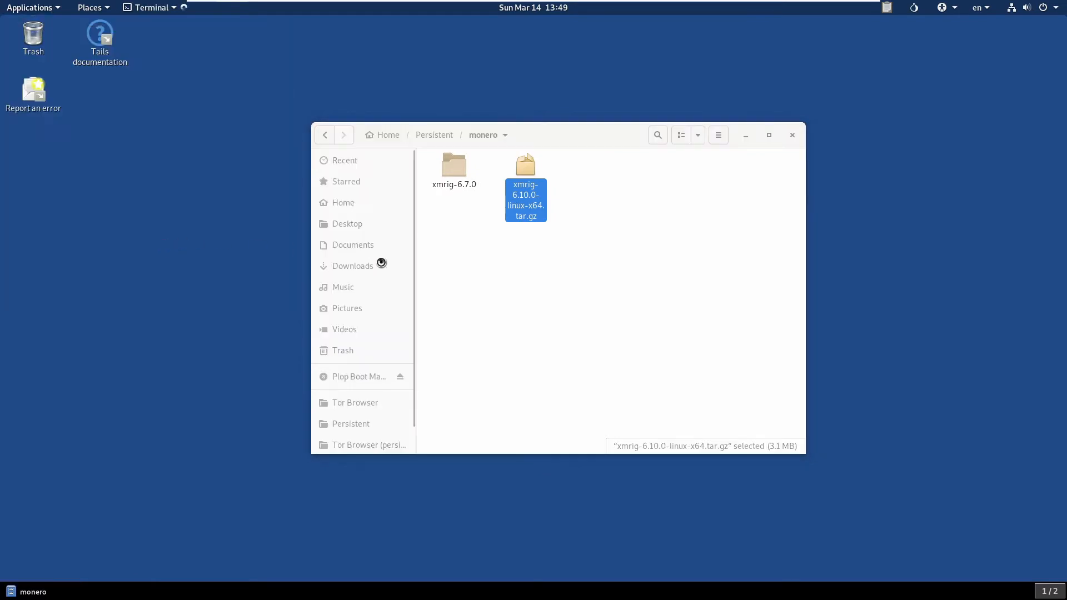
{"action": "left_click", "coordinate": [151, 8]}
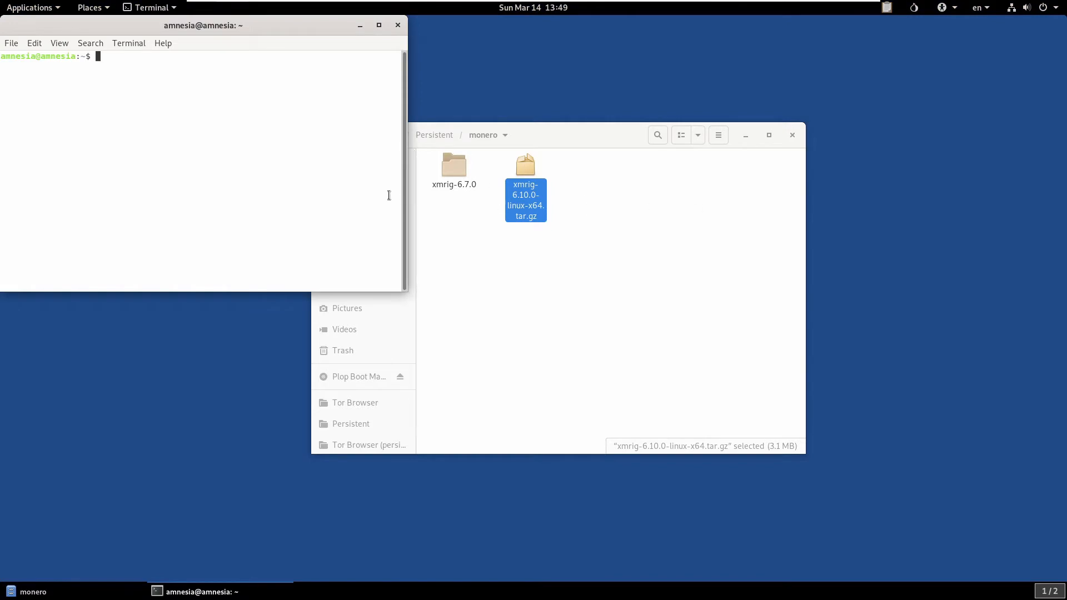
{"action": "type", "text": "cd Per"}
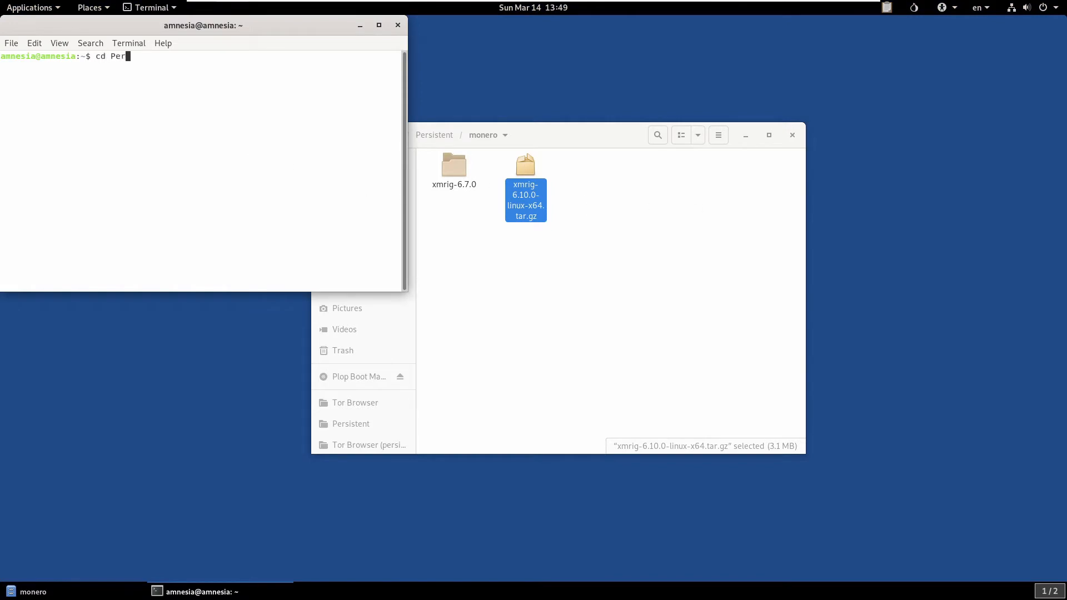
{"action": "key", "text": "Return"}
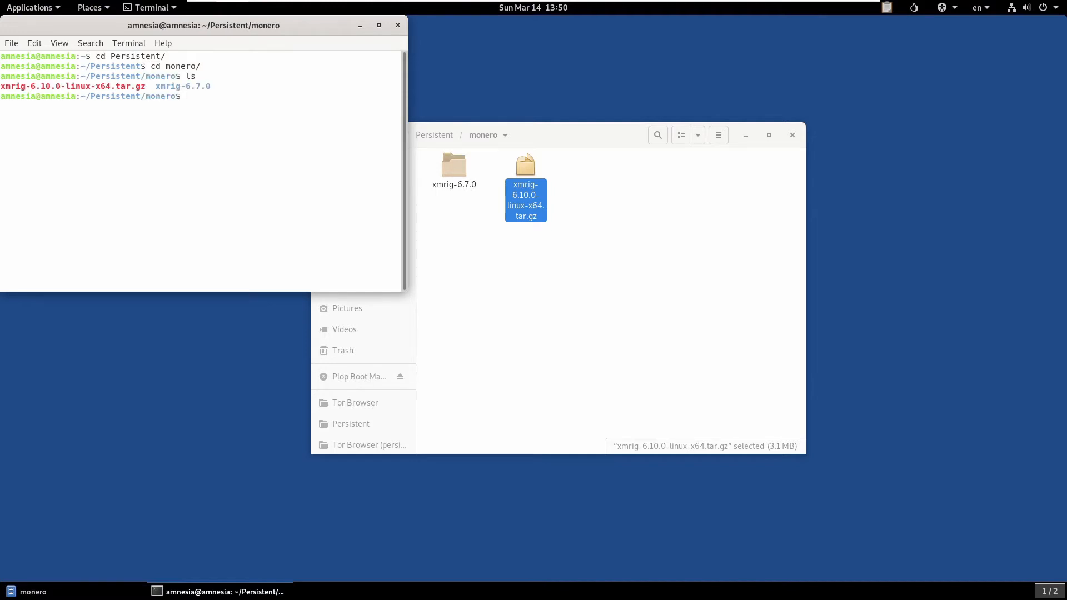
Extract xmrig-6.10.0-linux-x64.tar.gz with sudo tar -xvf, entering the admin password
{"action": "left_click", "coordinate": [204, 95]}
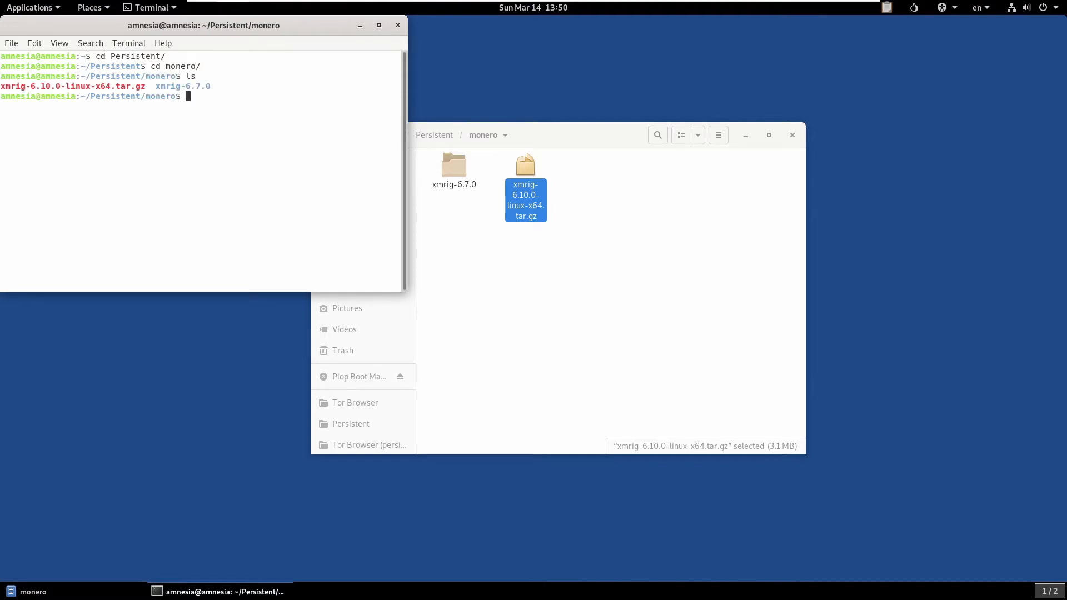
{"action": "type", "text": "sudo ta"}
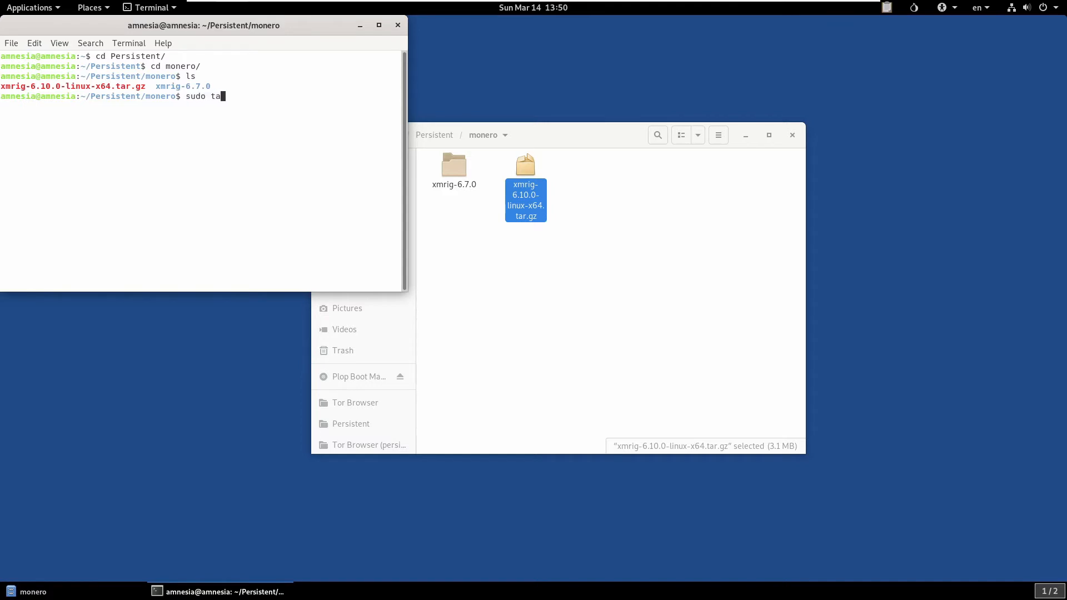
{"action": "type", "text": "r -"}
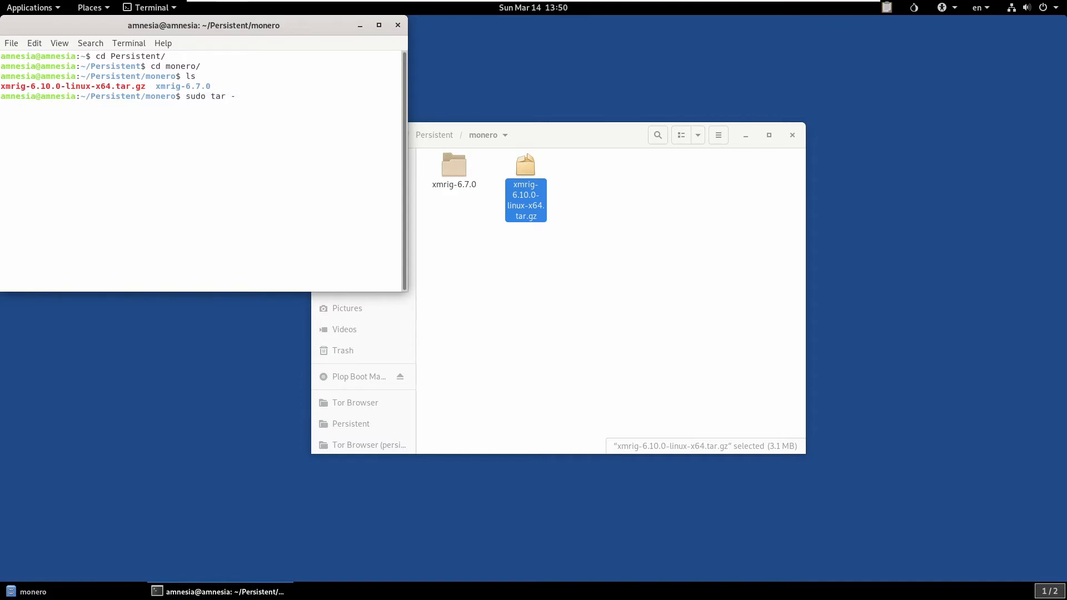
{"action": "type", "text": "xvf"}
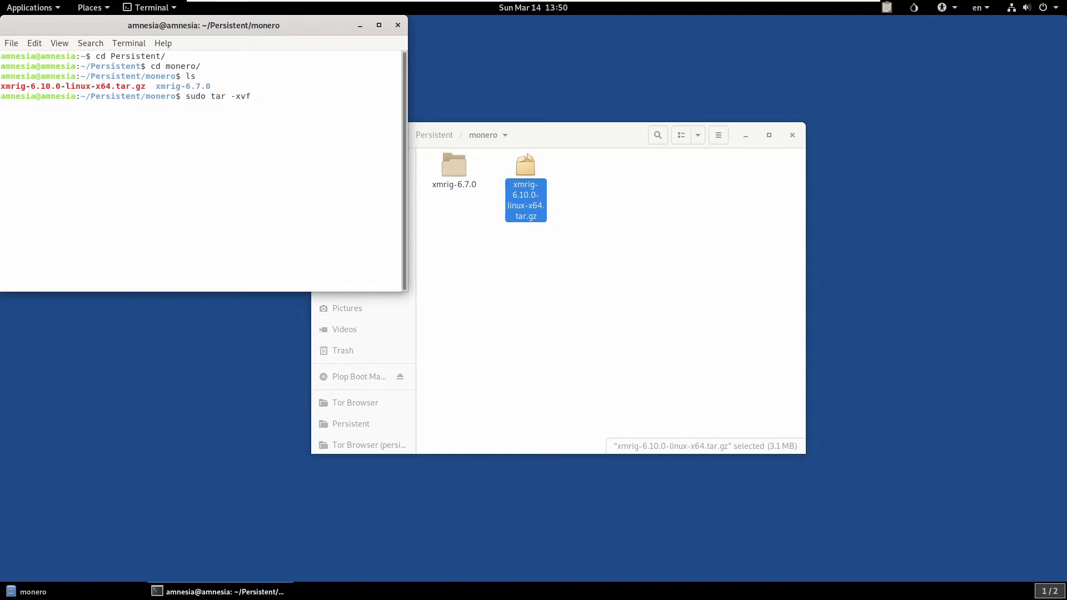
{"action": "type", "text": "xmrig-6."}
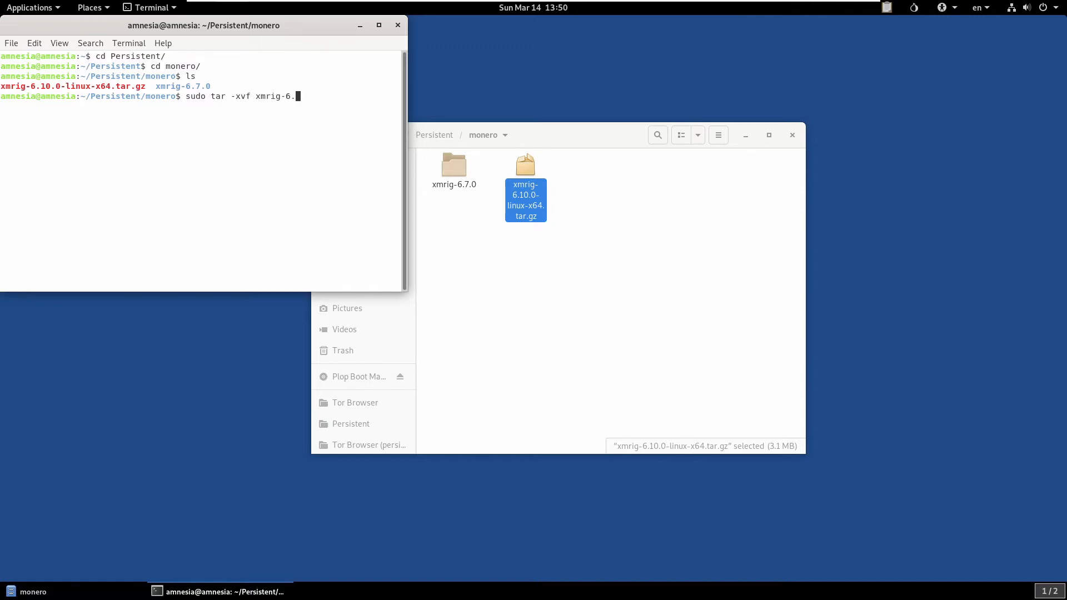
{"action": "key", "text": "Return"}
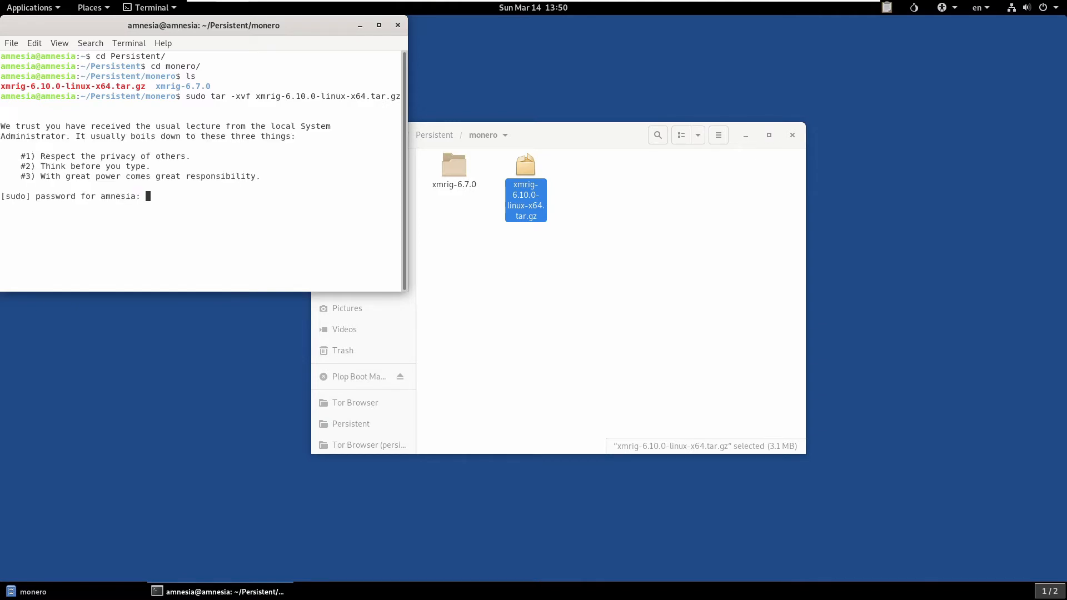
{"action": "key", "text": "Return"}
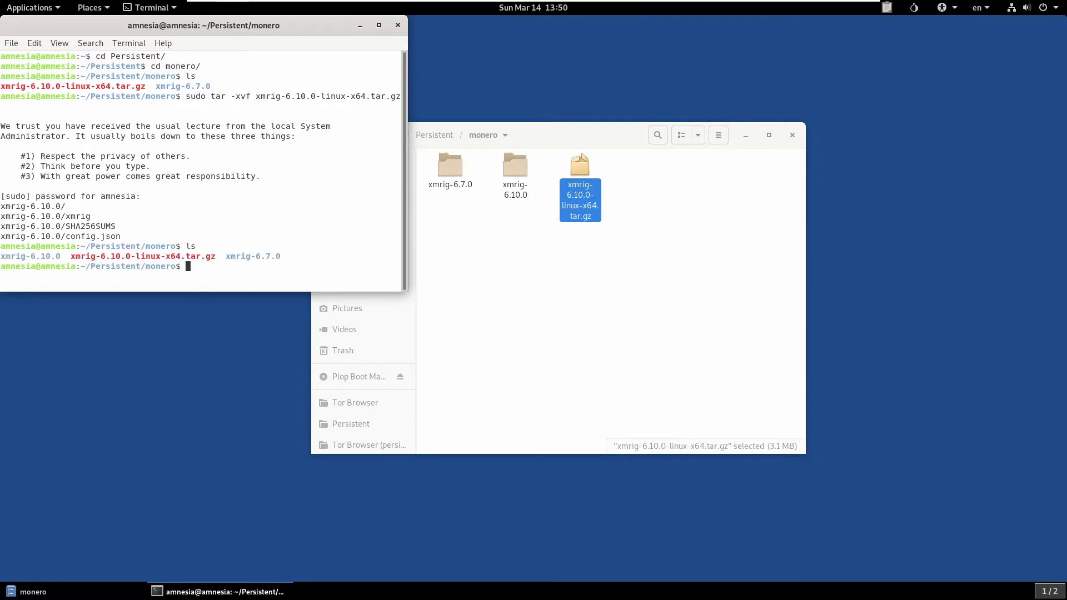
{"action": "mouse_move", "coordinate": [533, 223]}
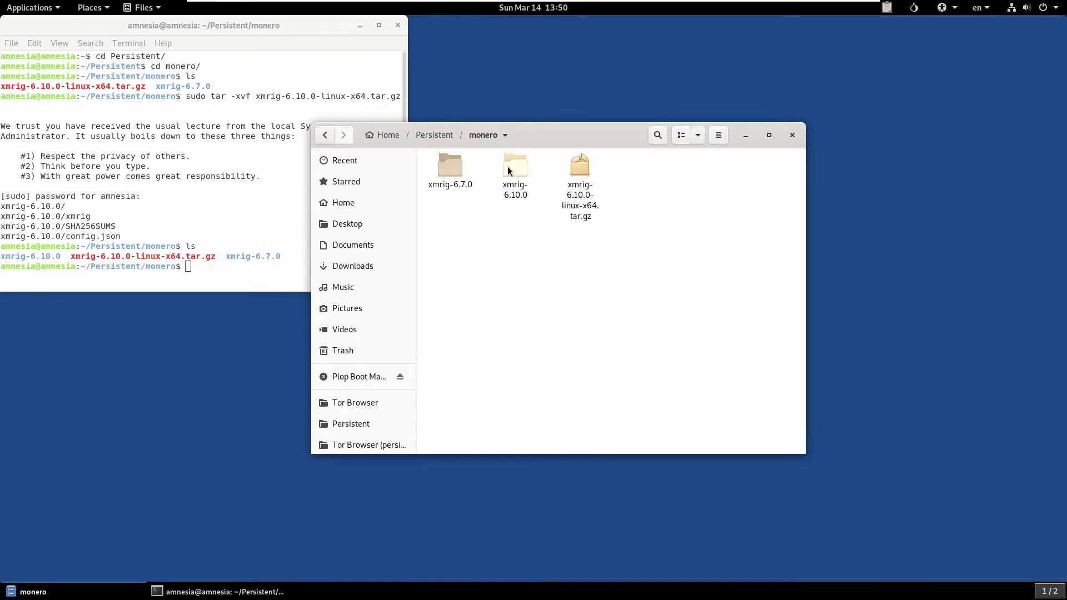
Bring config.json and root.sh into xmrig-6.10.0, renaming the original to configold.json
{"action": "double_click", "coordinate": [450, 164]}
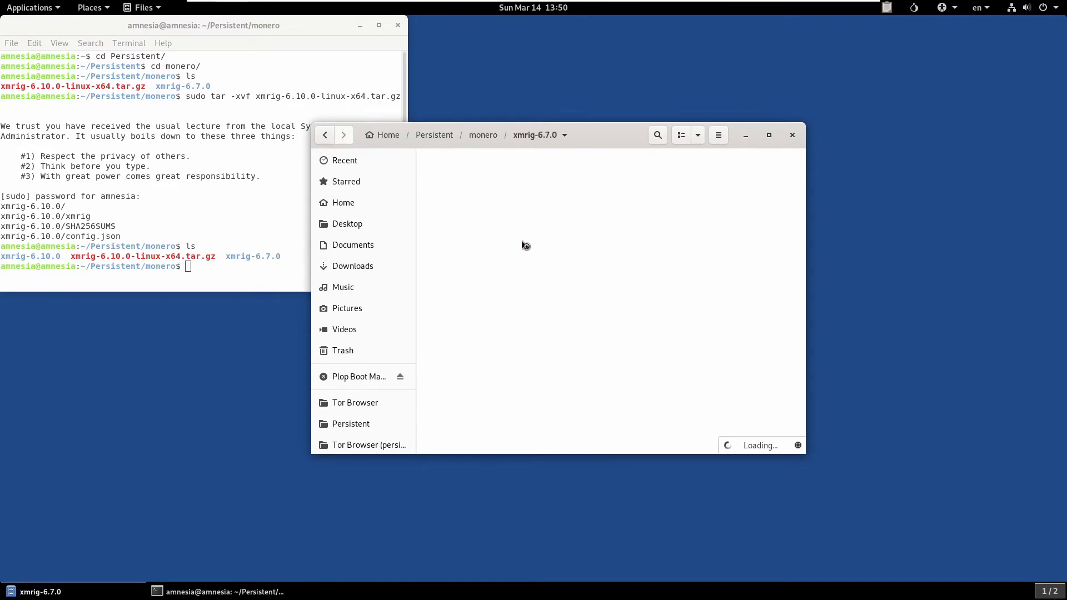
{"action": "right_click", "coordinate": [443, 167]}
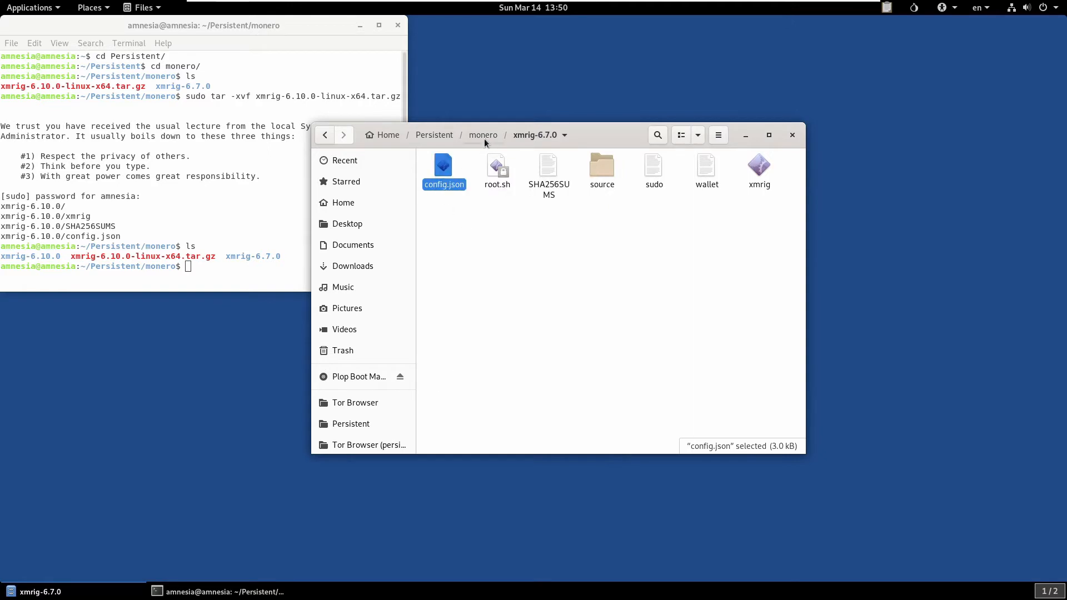
{"action": "left_click", "coordinate": [483, 135]}
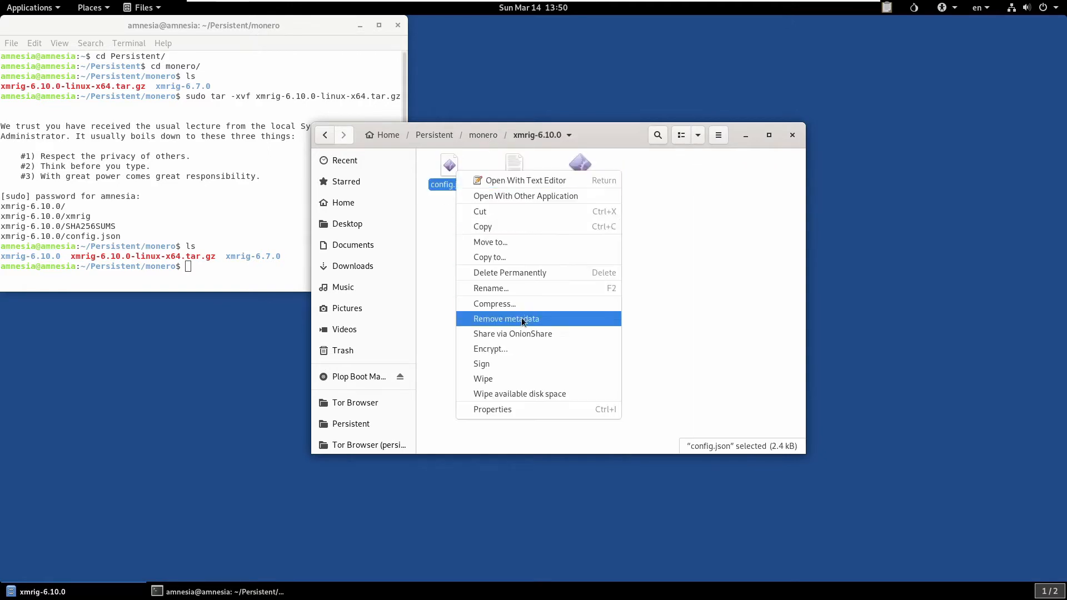
{"action": "mouse_move", "coordinate": [509, 272]}
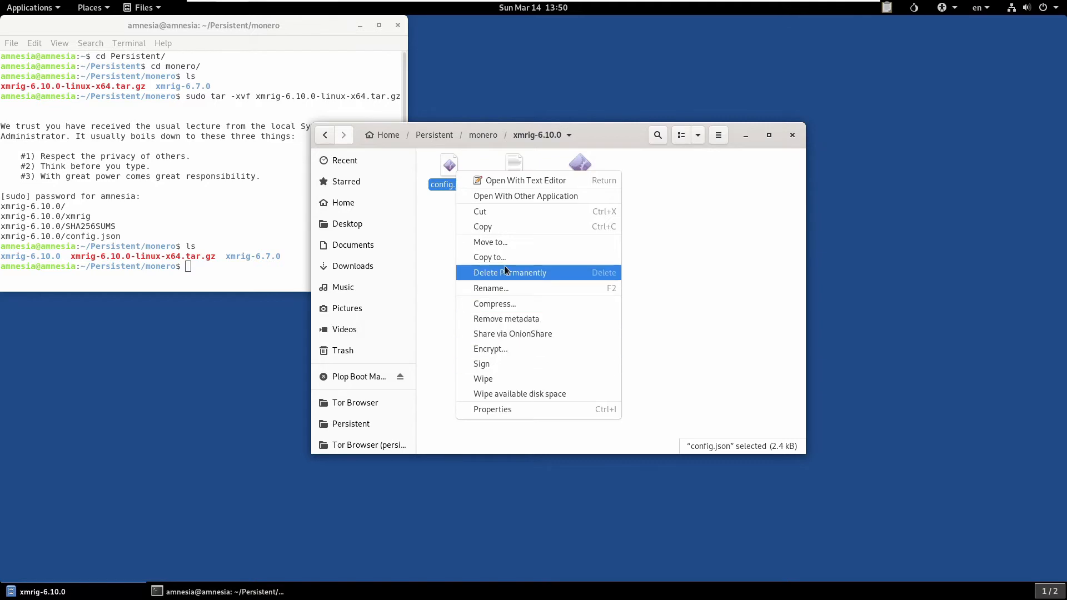
{"action": "left_click", "coordinate": [490, 288]}
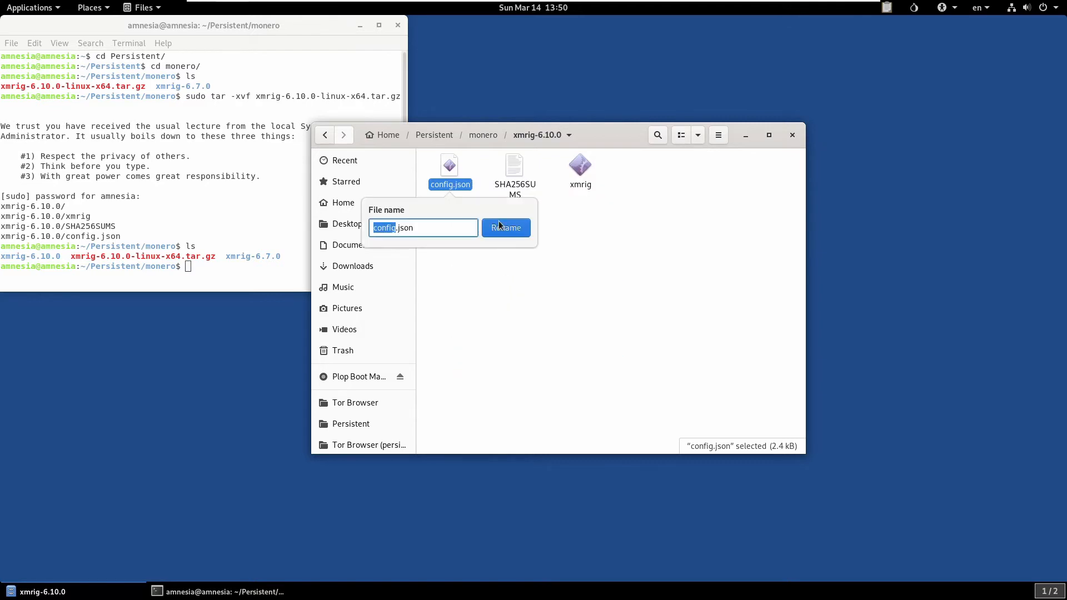
{"action": "left_click", "coordinate": [423, 228]}
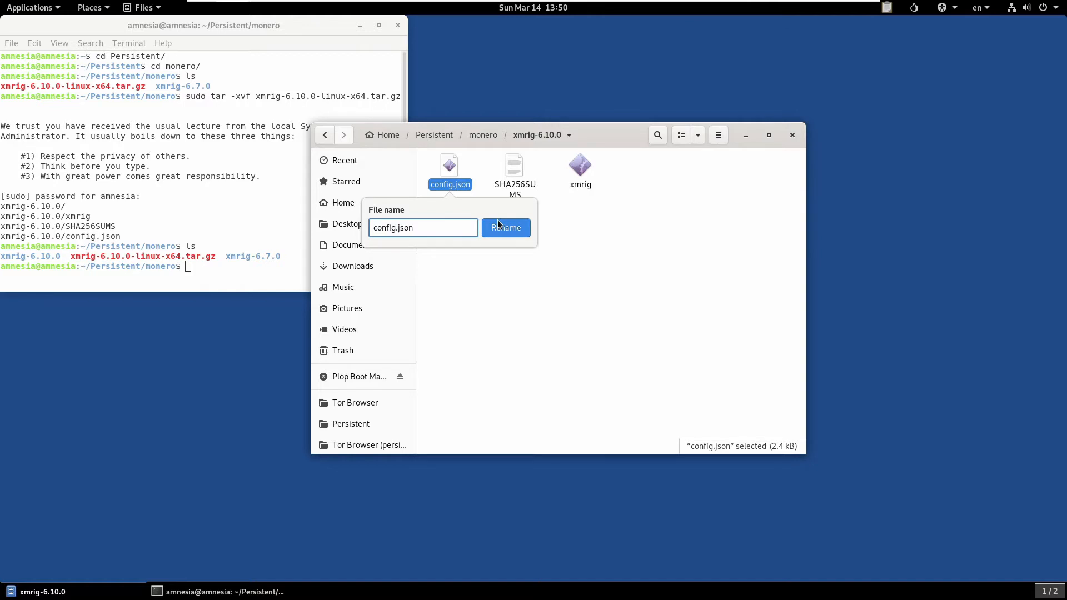
{"action": "left_click", "coordinate": [506, 227]}
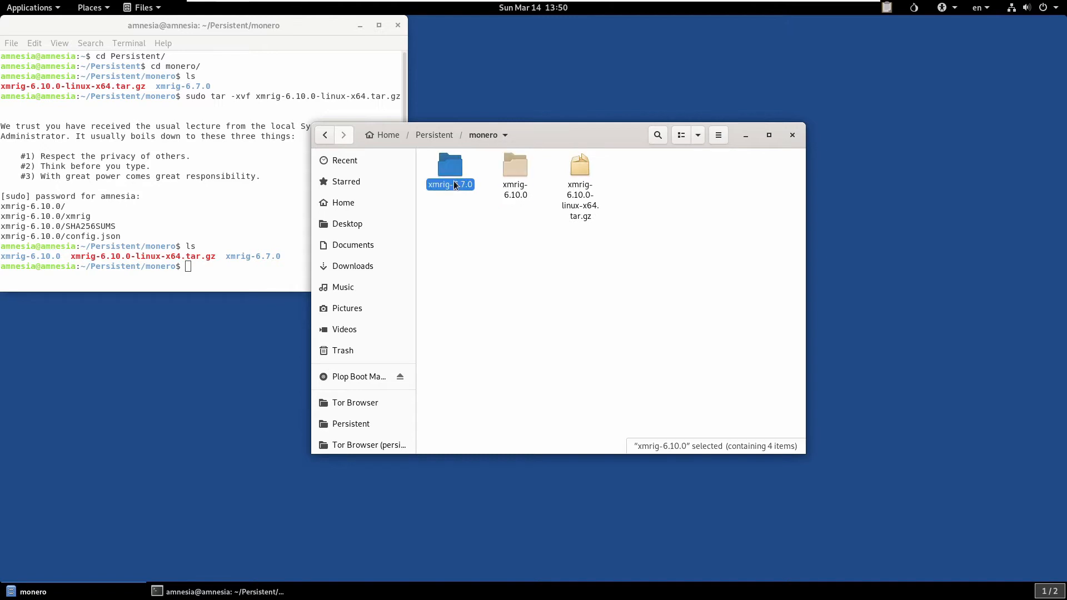
{"action": "double_click", "coordinate": [449, 167]}
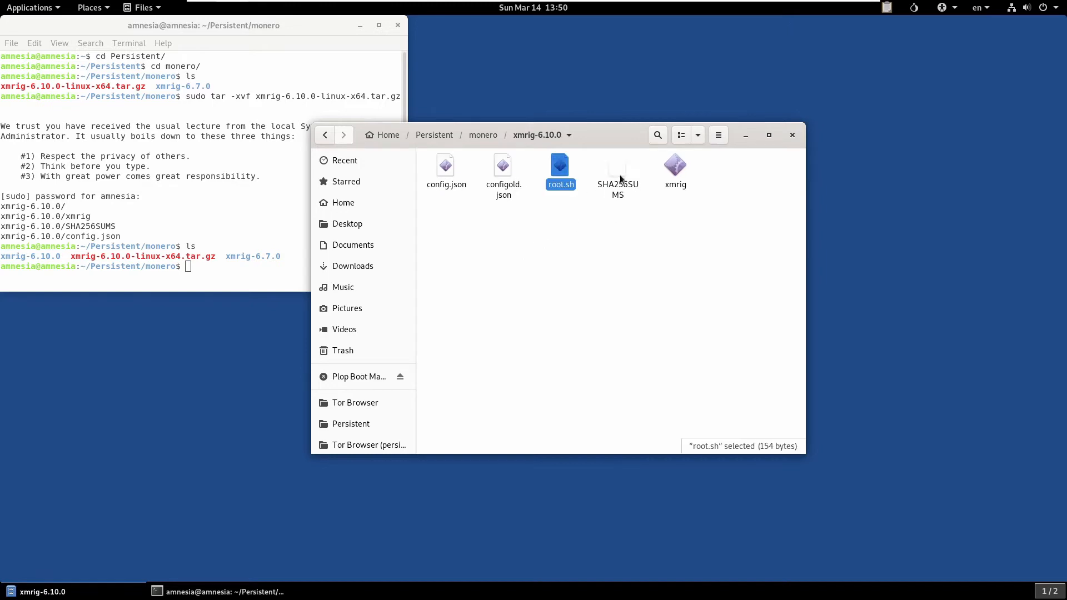
{"action": "mouse_move", "coordinate": [558, 254]}
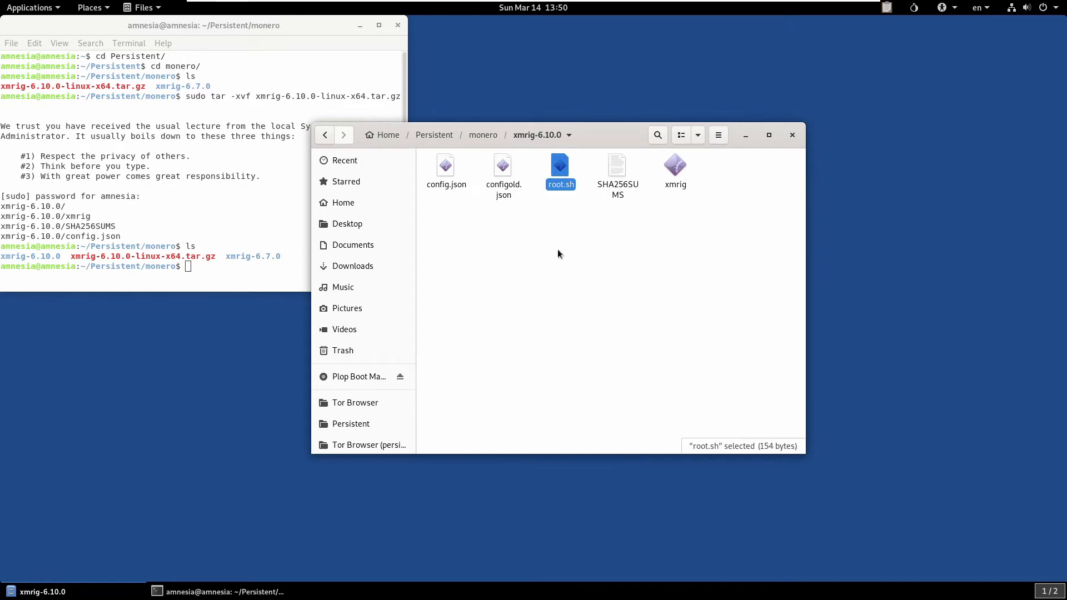
{"action": "mouse_move", "coordinate": [643, 266]}
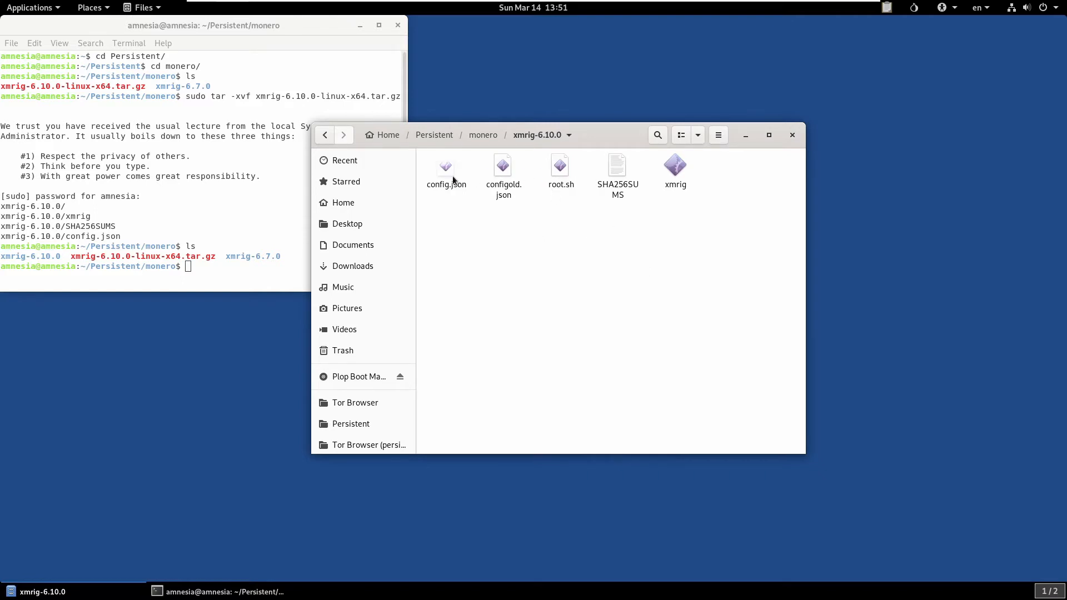
{"action": "left_click", "coordinate": [446, 166]}
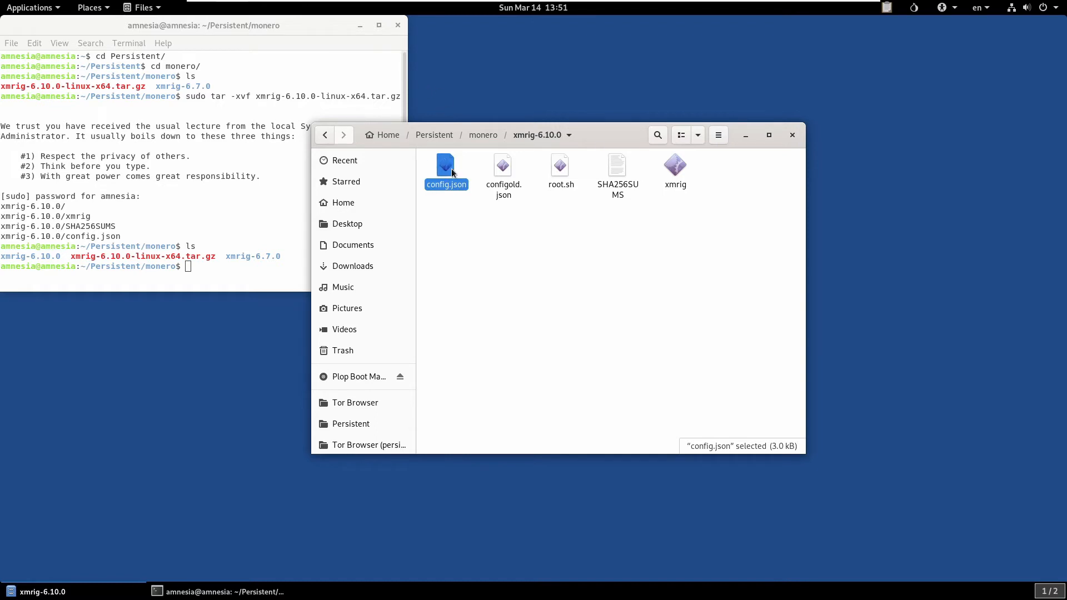
Open config.json in gedit, maximize it, and scroll to the cpu section
{"action": "right_click", "coordinate": [446, 167]}
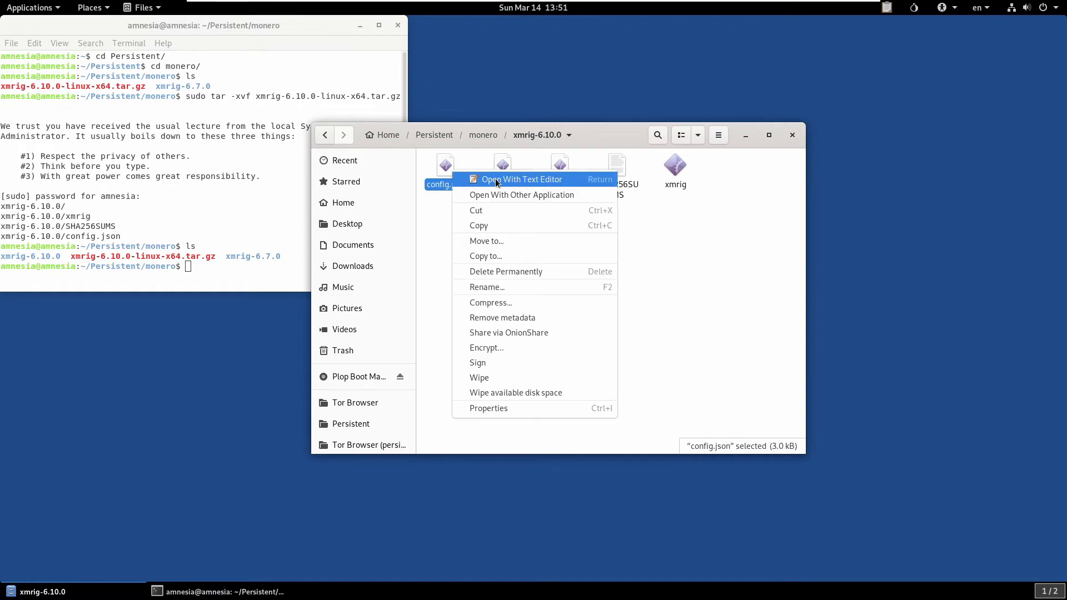
{"action": "left_click", "coordinate": [521, 179]}
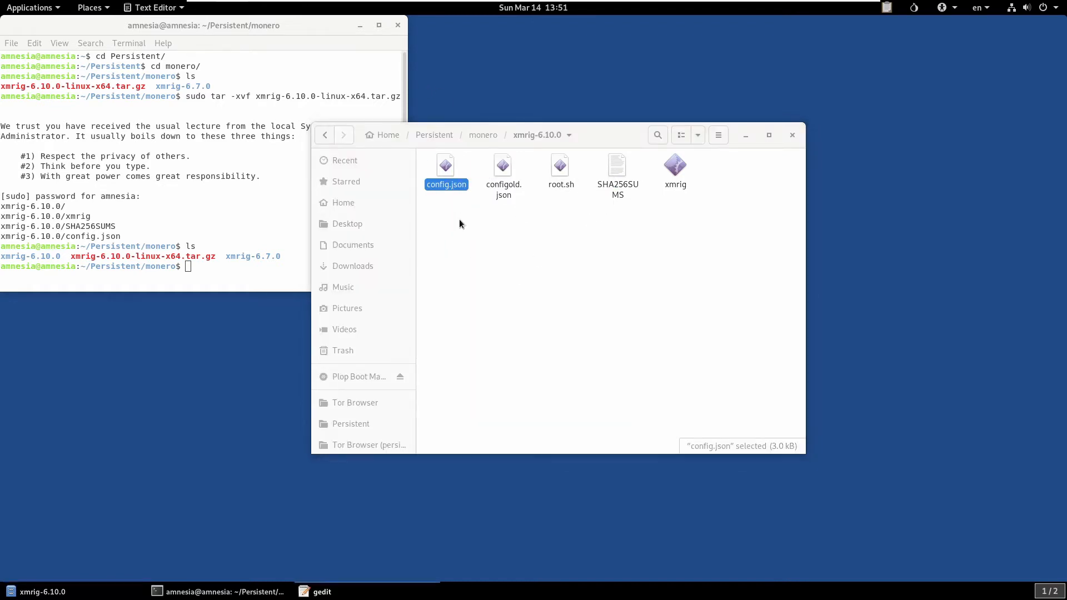
{"action": "double_click", "coordinate": [446, 167]}
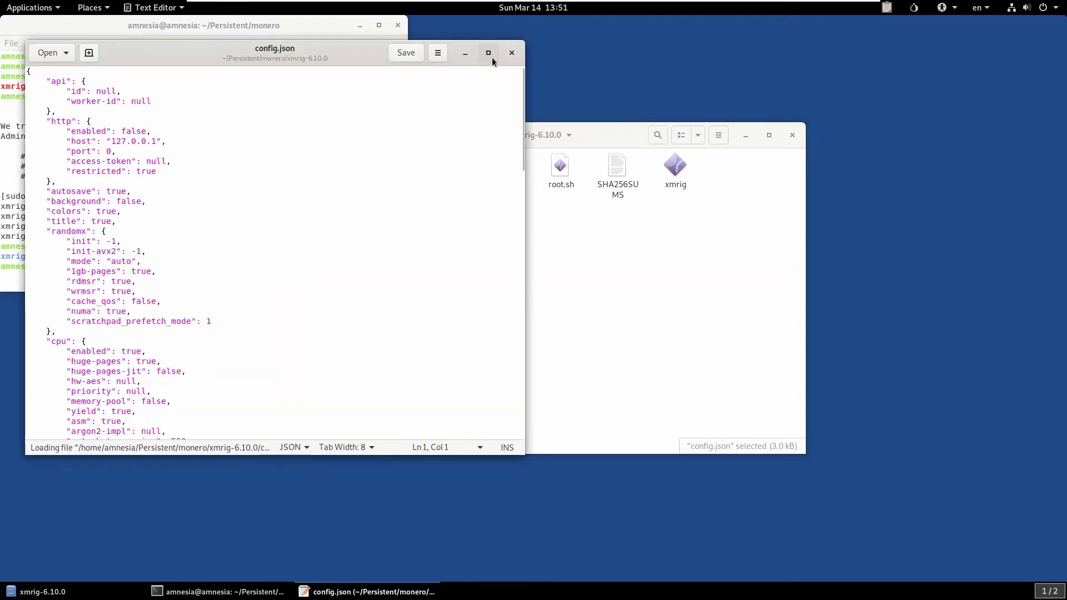
{"action": "left_click", "coordinate": [489, 52]}
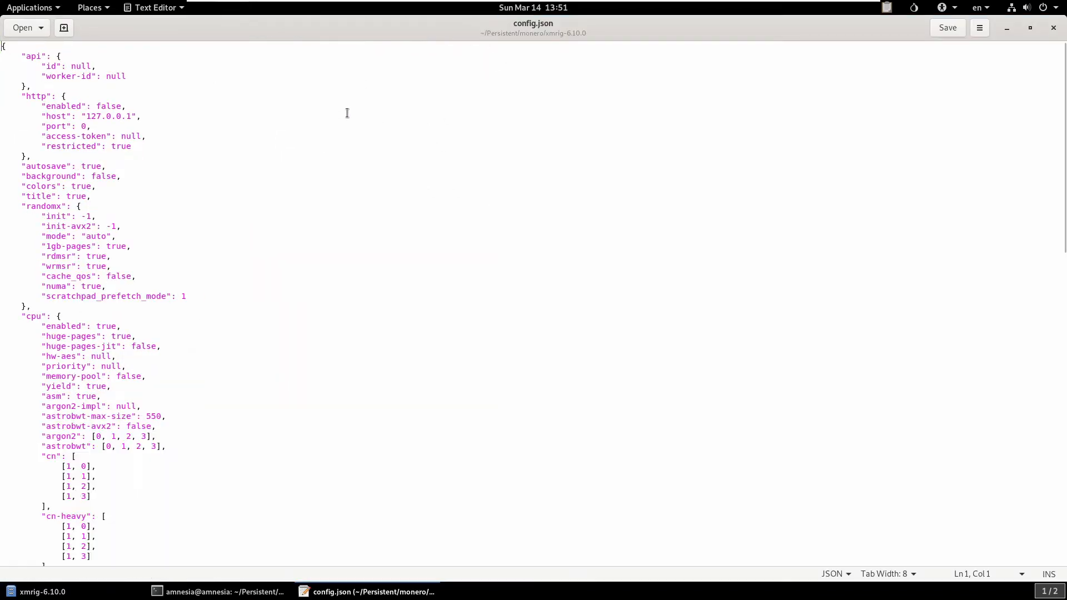
{"action": "mouse_move", "coordinate": [188, 131]}
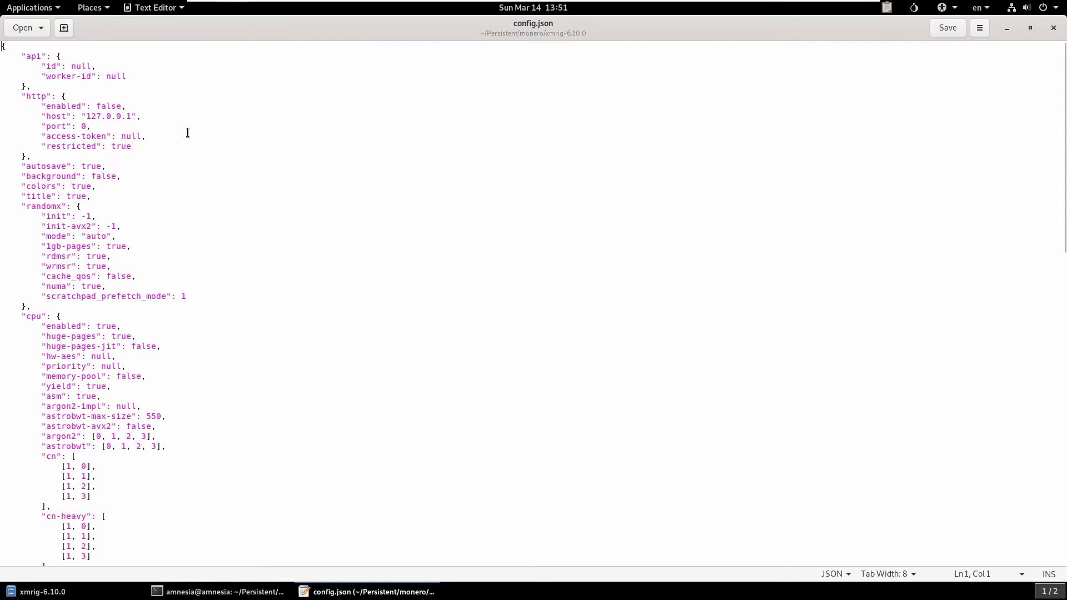
{"action": "scroll", "scroll_direction": "down", "scroll_amount": 3}
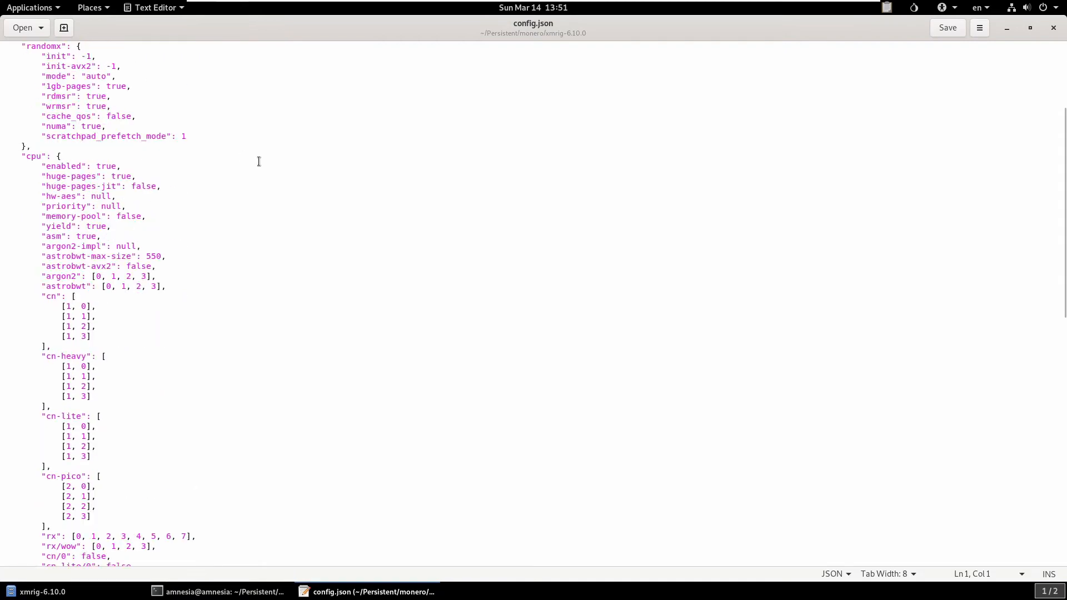
{"action": "scroll", "scroll_direction": "down", "scroll_amount": 3}
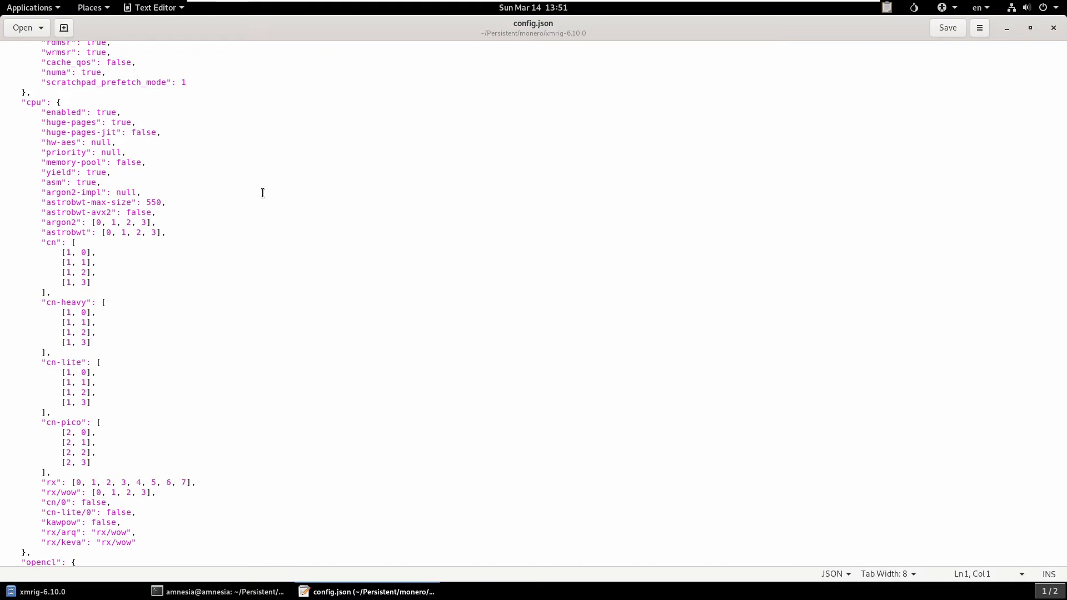
{"action": "mouse_move", "coordinate": [37, 97]}
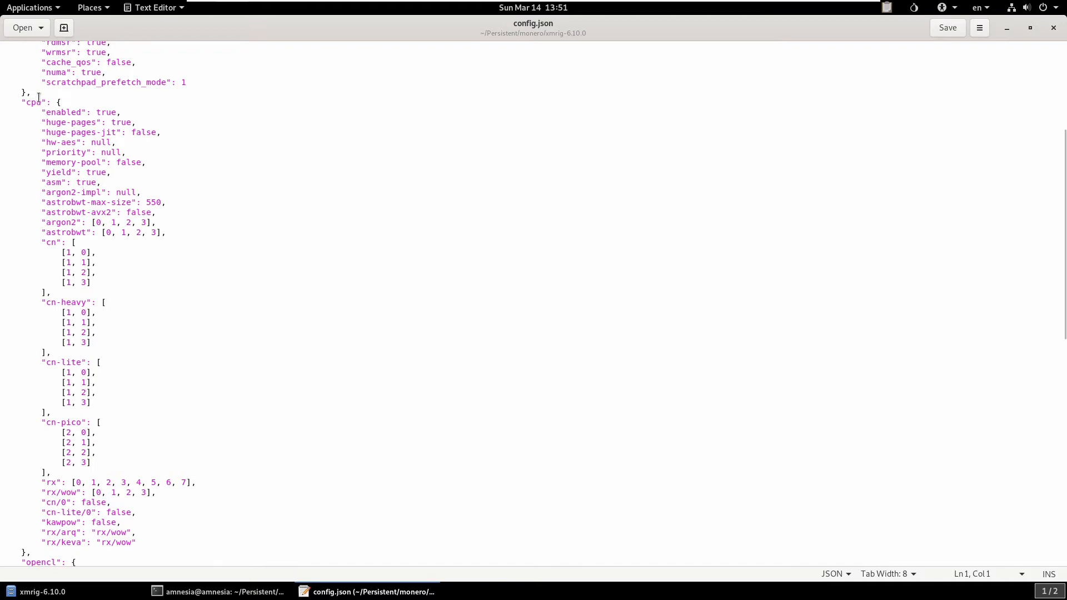
{"action": "double_click", "coordinate": [34, 102]}
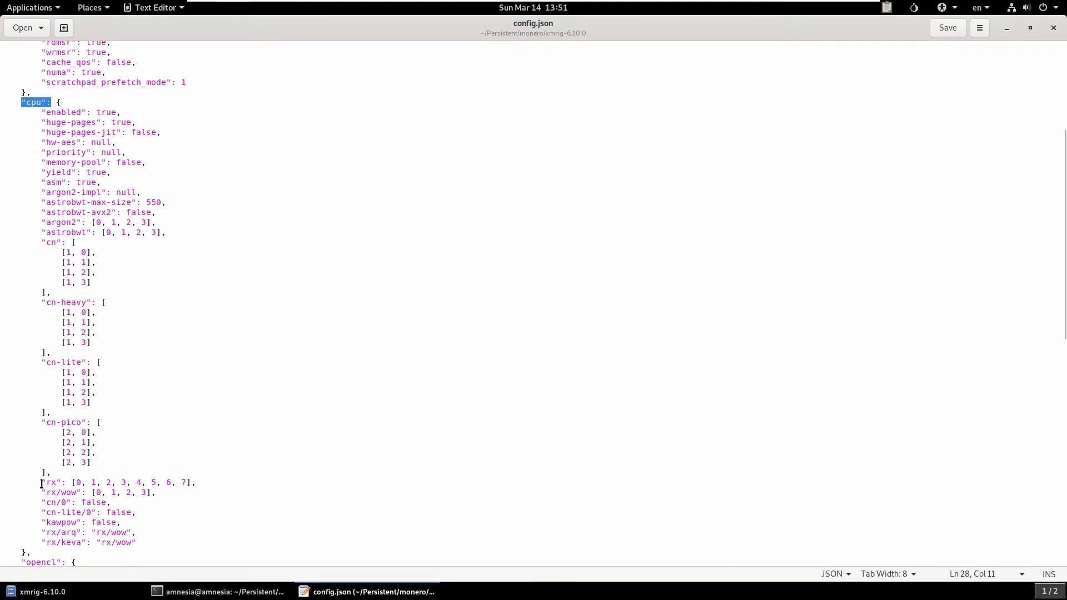
{"action": "double_click", "coordinate": [49, 483]}
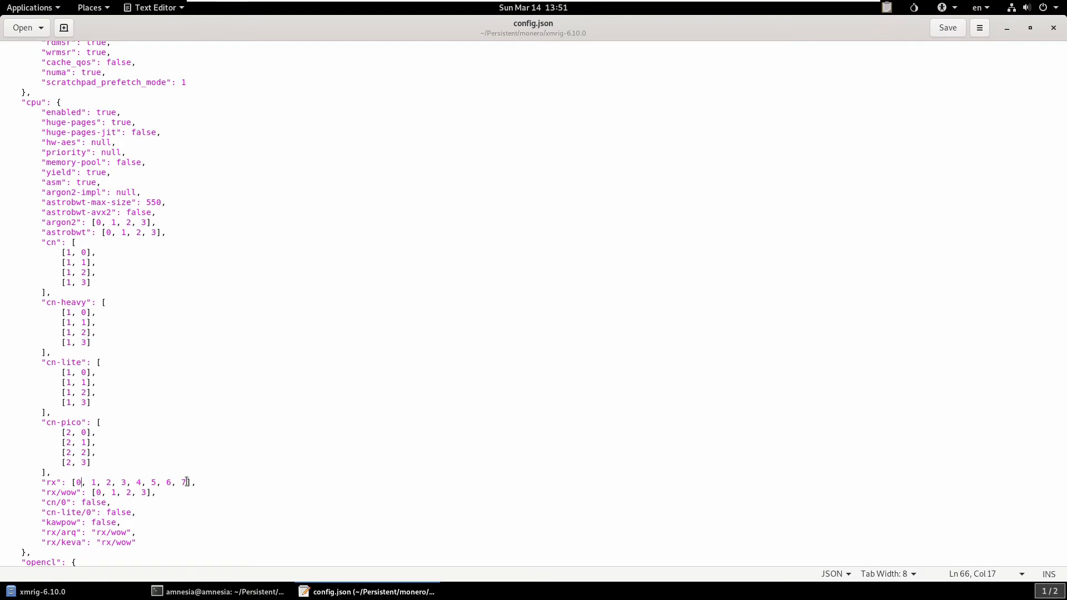
{"action": "left_click", "coordinate": [248, 533]}
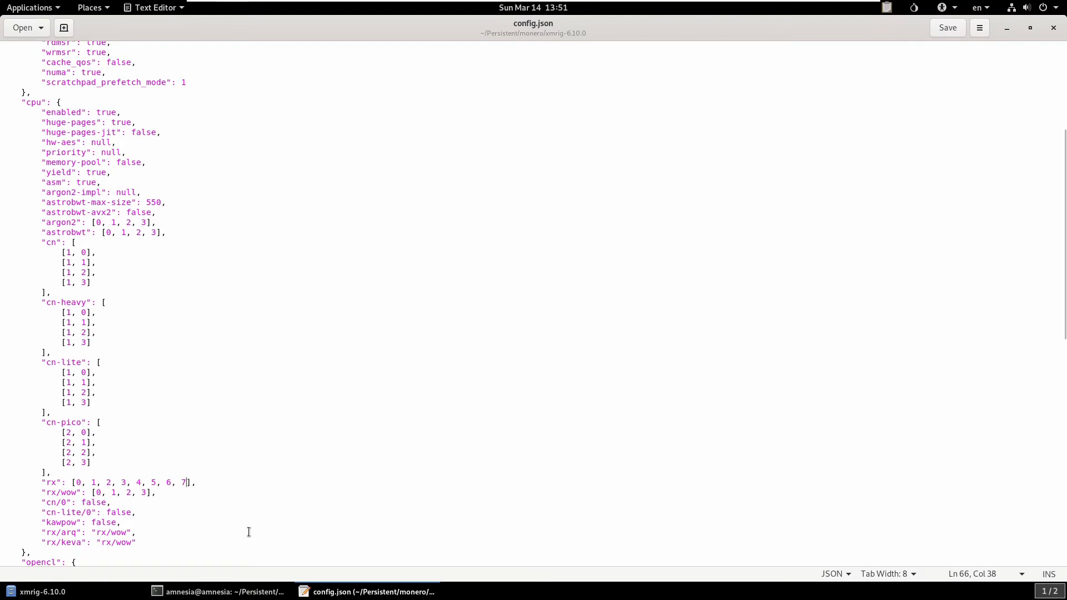
{"action": "type", "text": ", 8"}
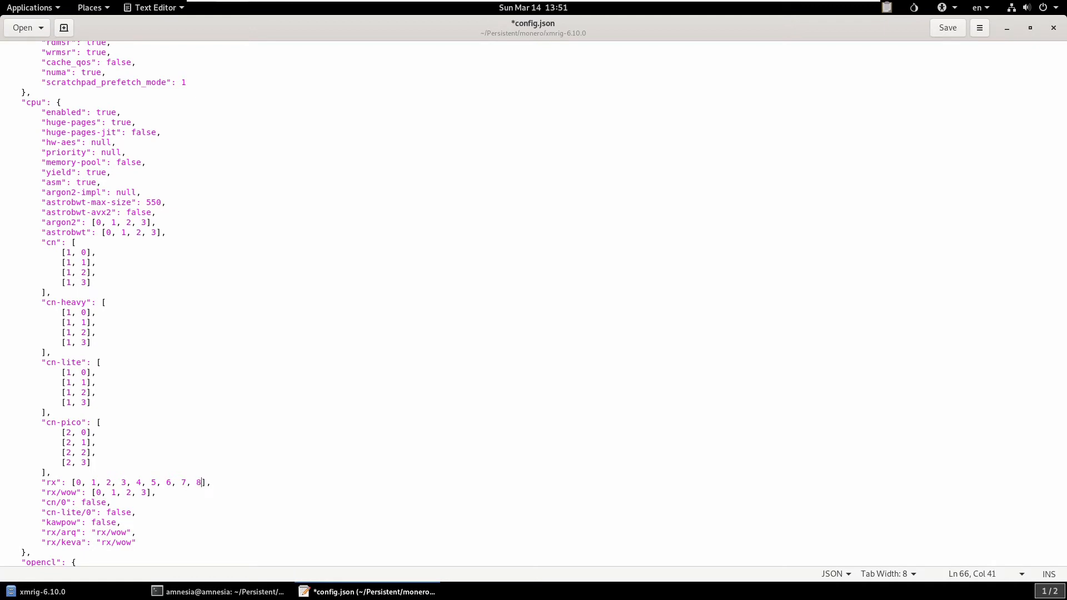
{"action": "key", "text": "BackSpace"}
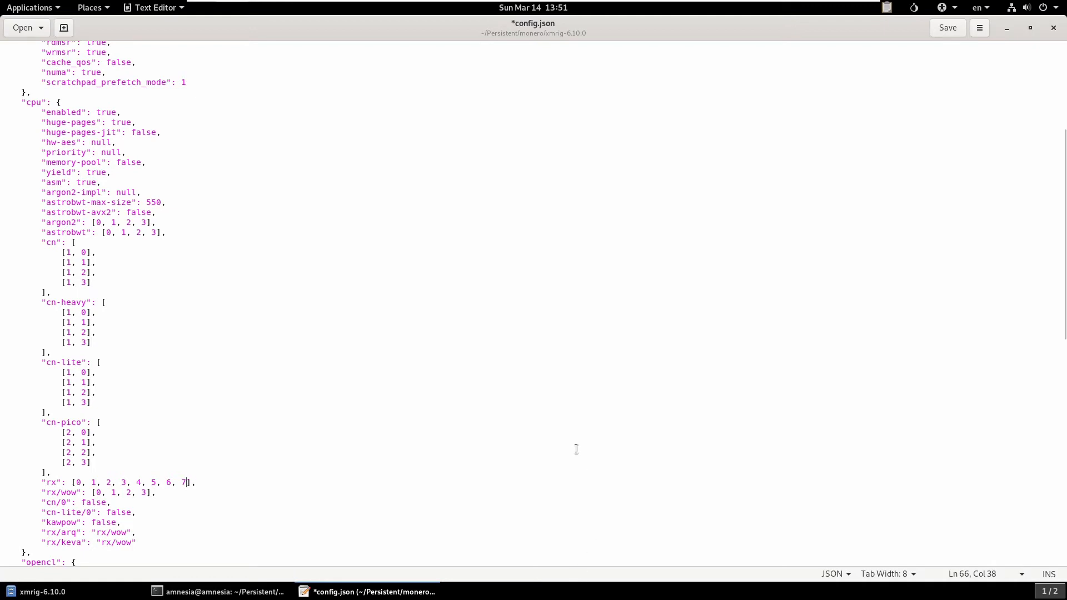
{"action": "mouse_move", "coordinate": [260, 436]}
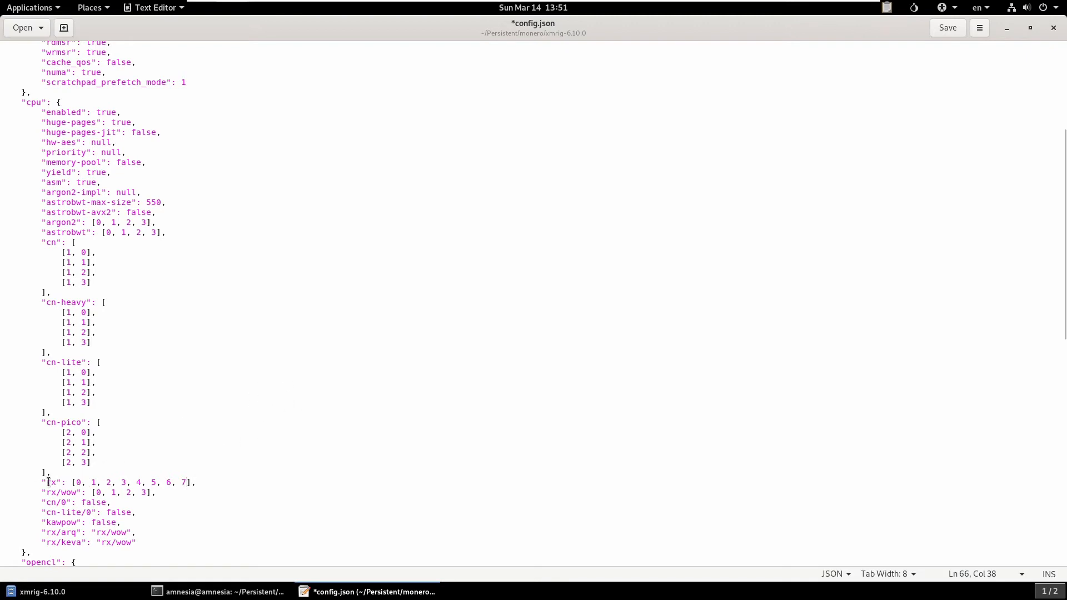
{"action": "scroll", "scroll_direction": "down", "scroll_amount": 3}
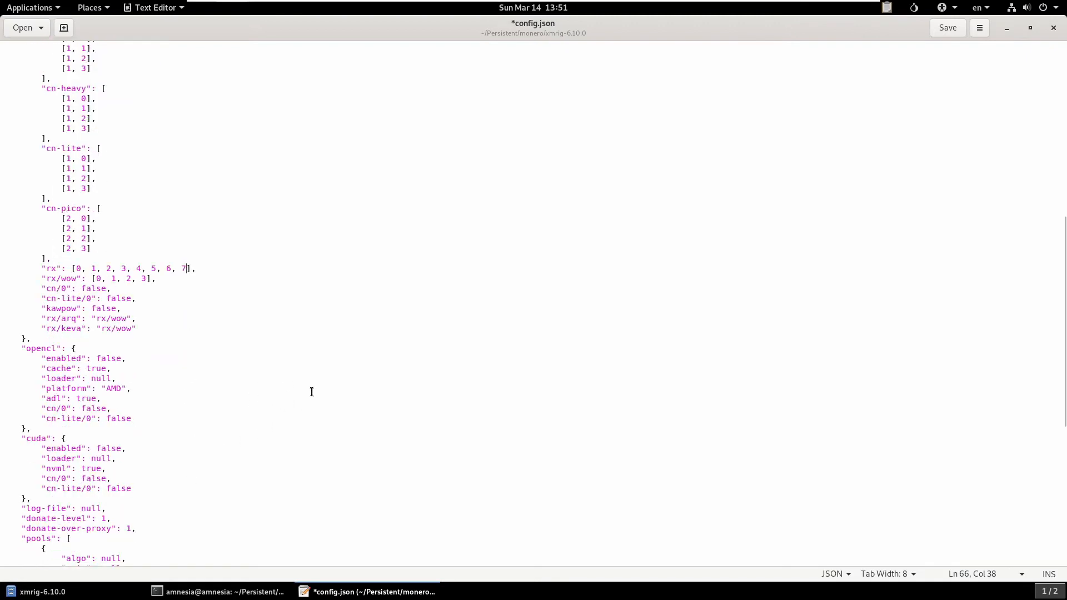
{"action": "scroll", "scroll_direction": "down", "scroll_amount": 3}
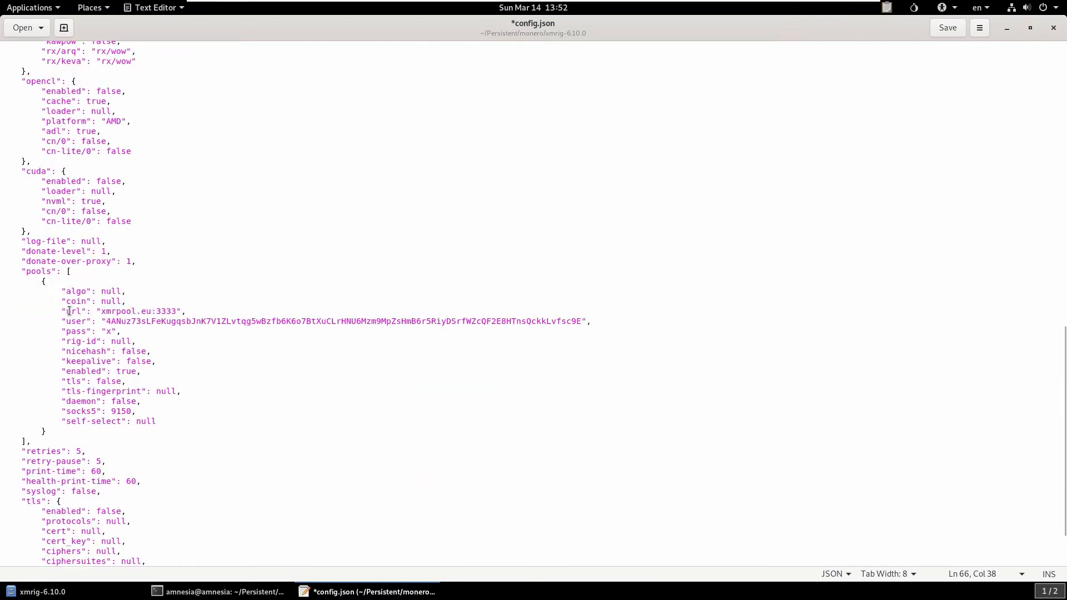
{"action": "double_click", "coordinate": [126, 311]}
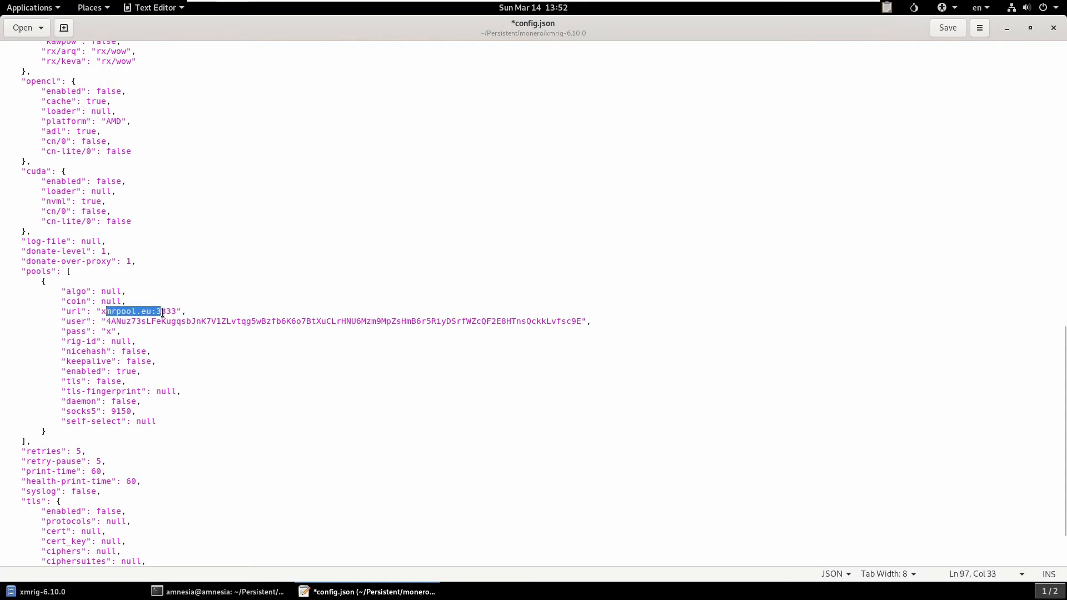
{"action": "type", "text": "333"}
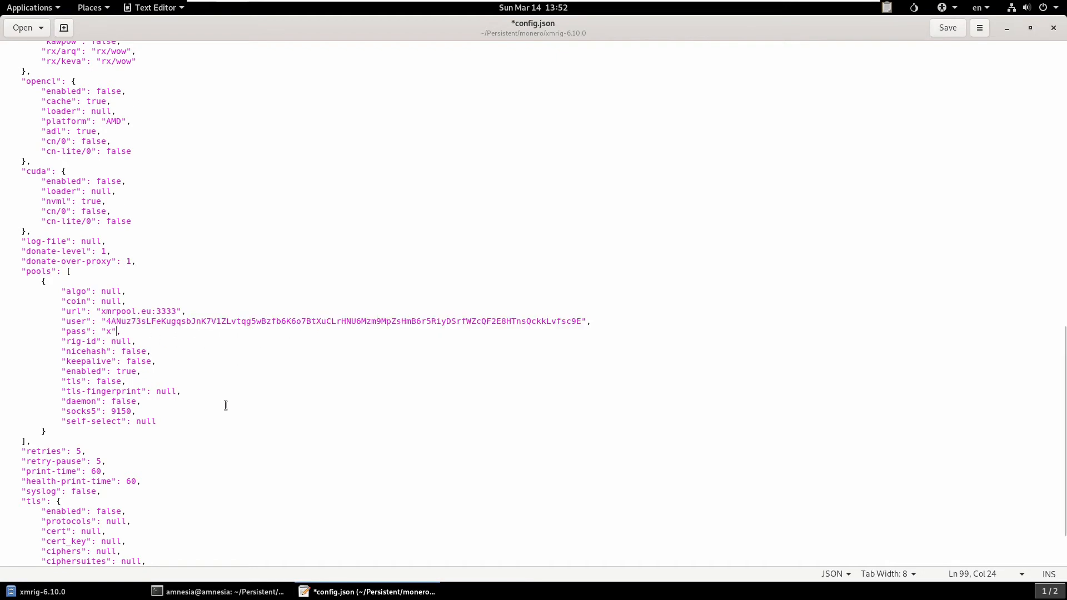
{"action": "mouse_move", "coordinate": [188, 334]}
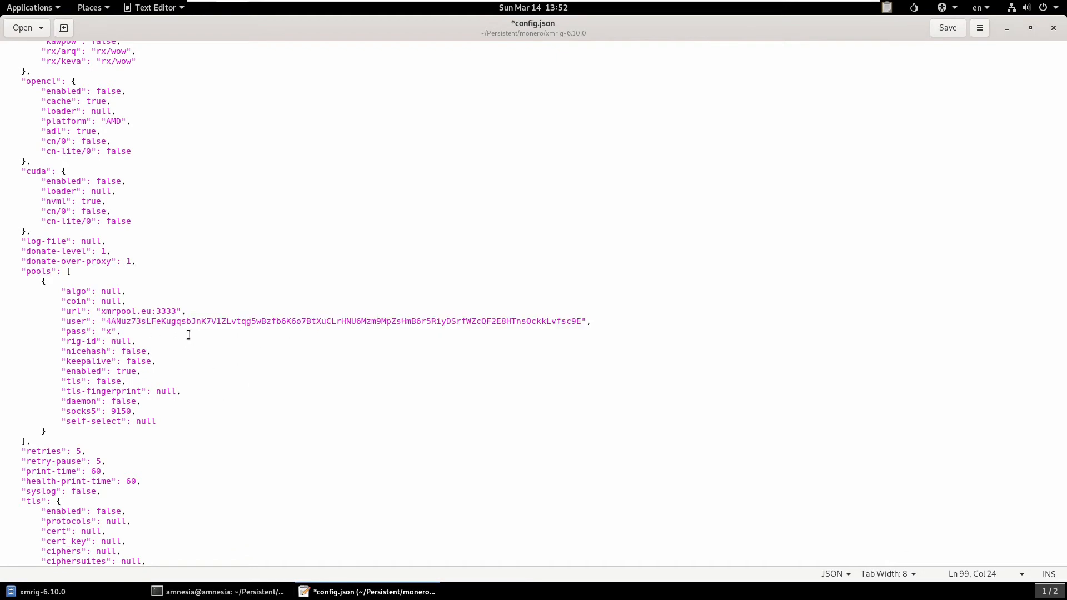
{"action": "scroll", "scroll_direction": "down", "scroll_amount": 3}
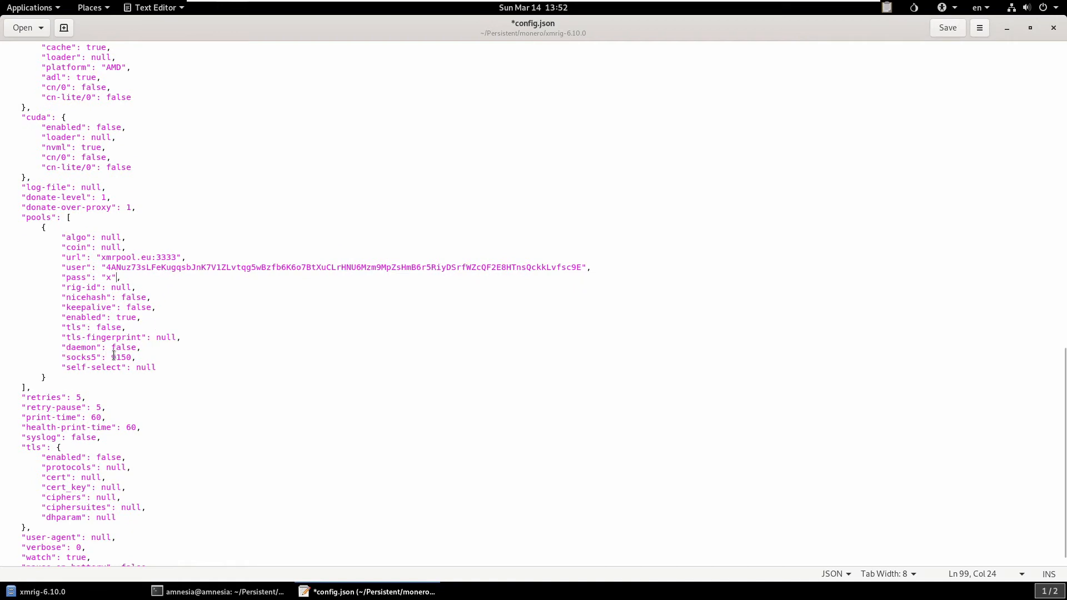
{"action": "double_click", "coordinate": [121, 357]}
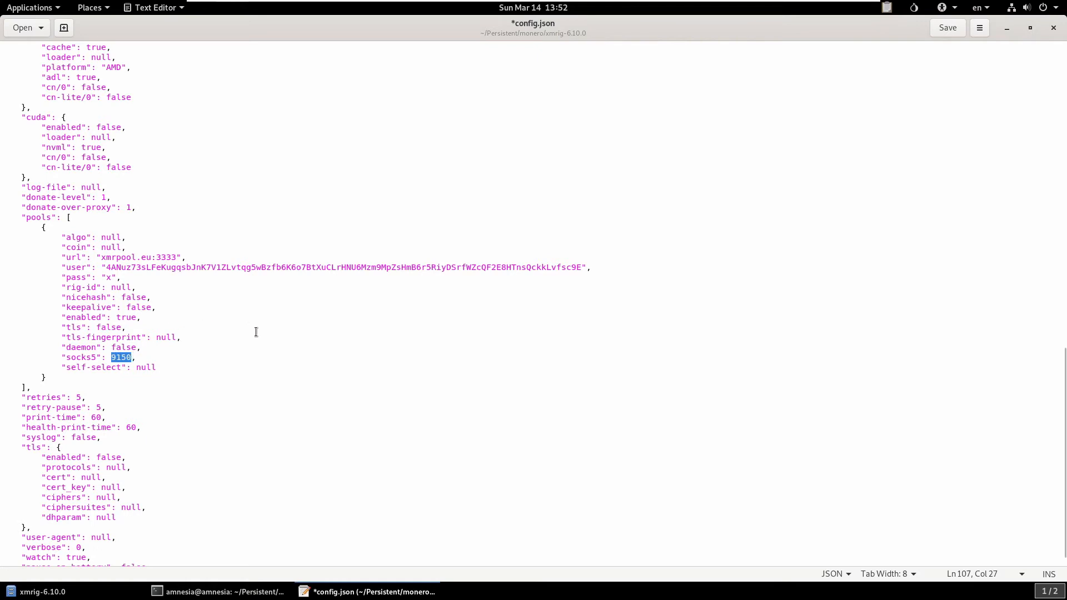
{"action": "mouse_move", "coordinate": [260, 343]}
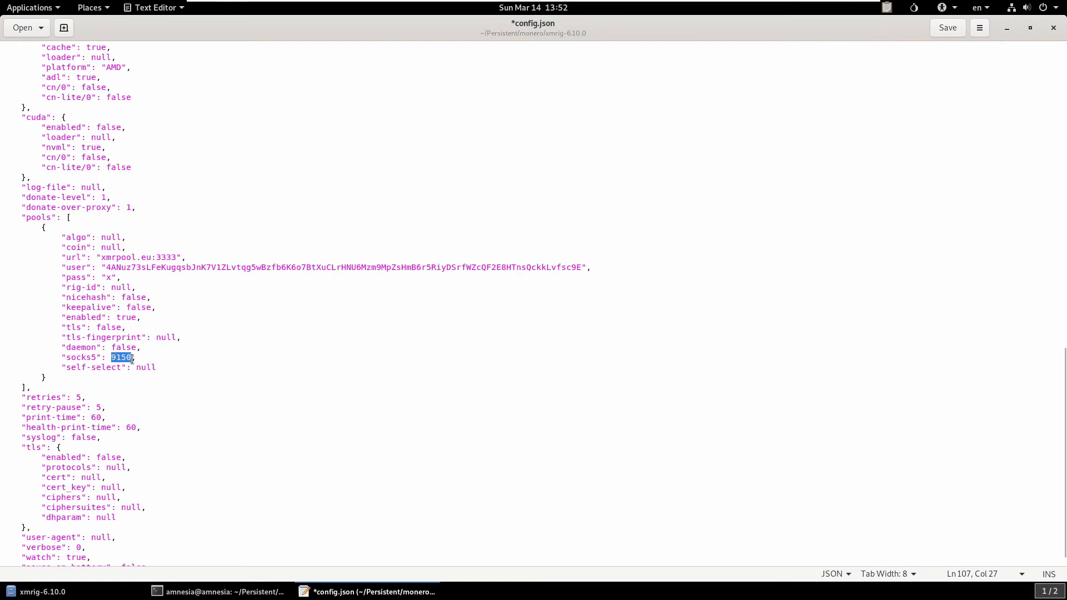
{"action": "mouse_move", "coordinate": [217, 412]}
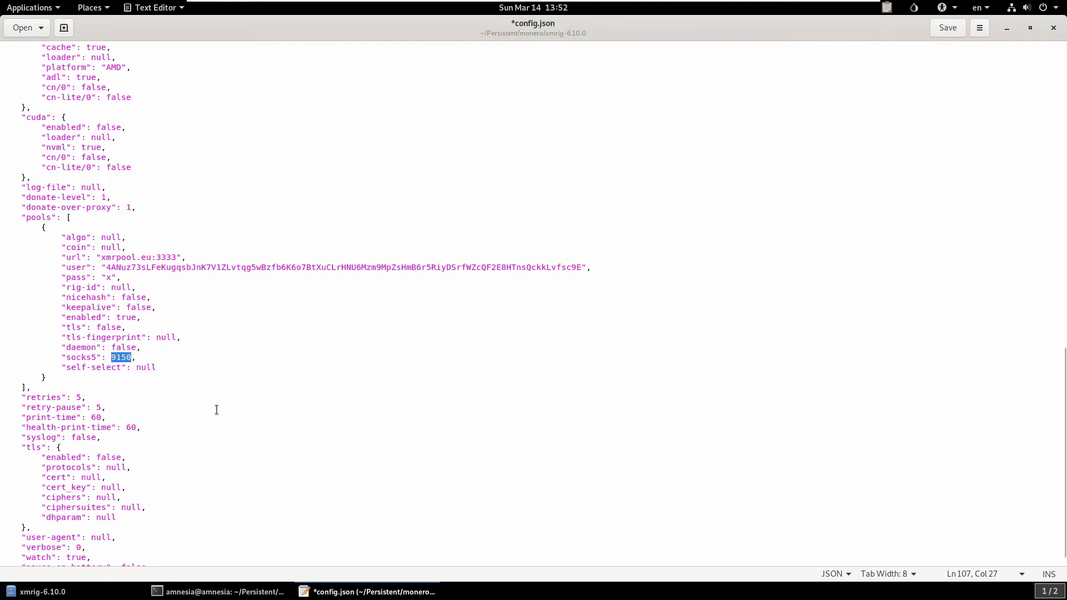
{"action": "mouse_move", "coordinate": [264, 405]}
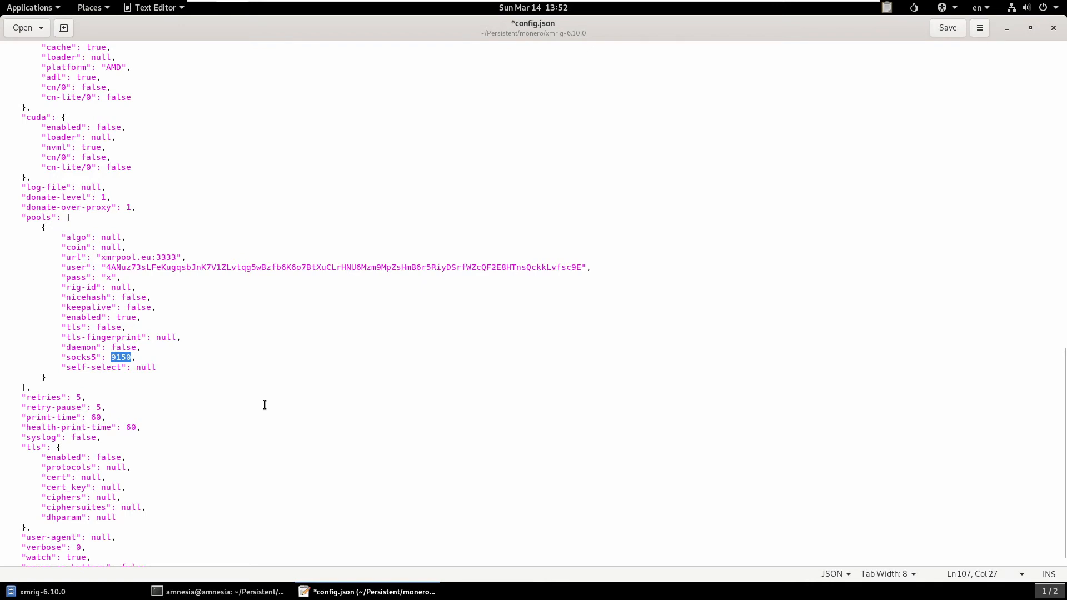
{"action": "scroll", "scroll_direction": "down", "scroll_amount": 3}
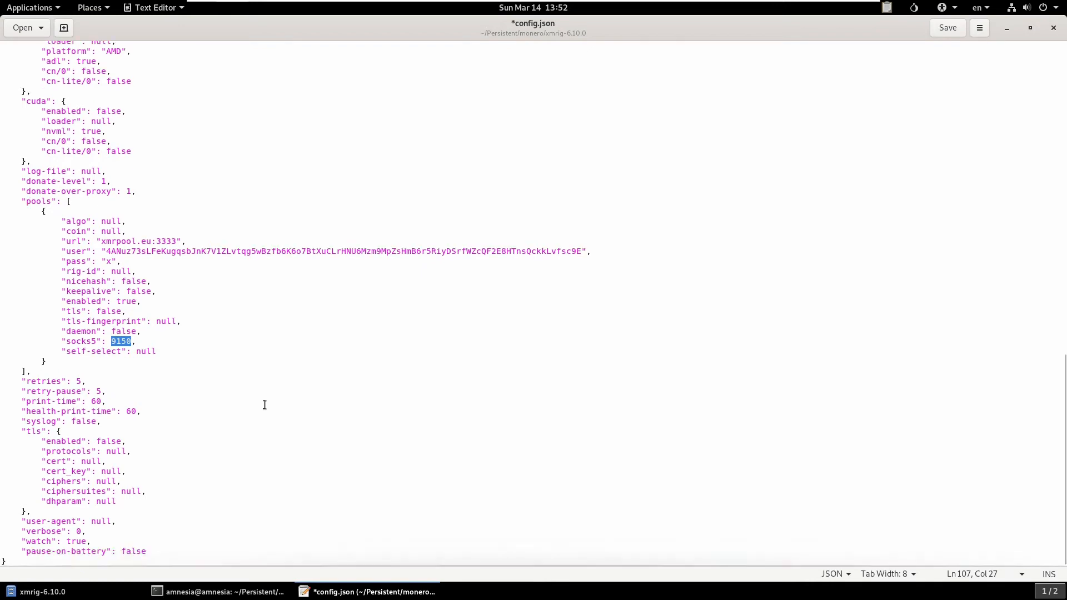
{"action": "scroll", "scroll_direction": "up", "scroll_amount": 3}
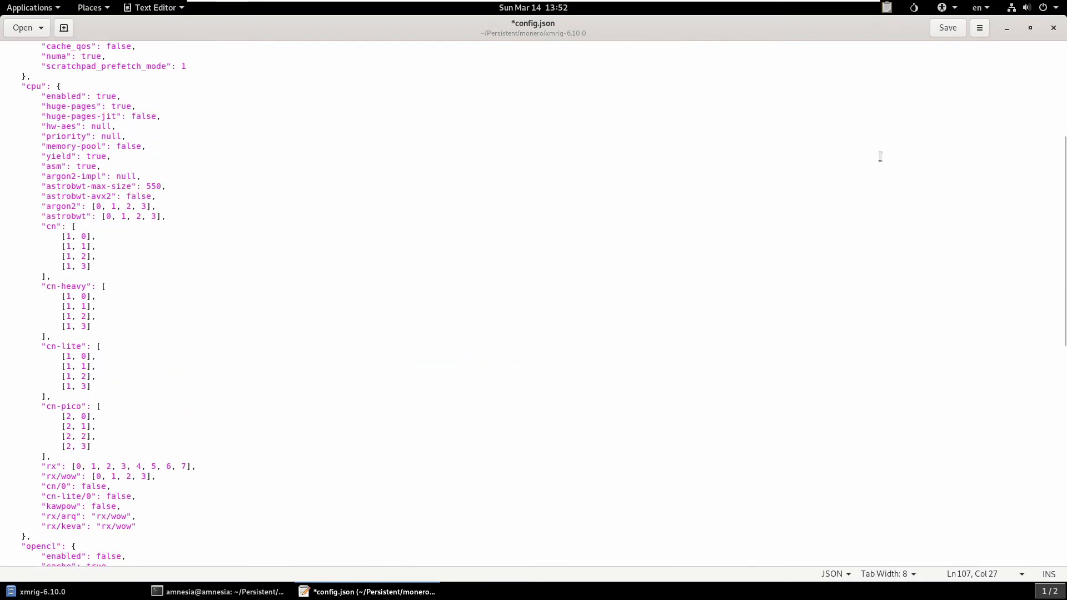
Close gedit saving config.json, then drag Files beside the Terminal window
{"action": "left_click", "coordinate": [1053, 28]}
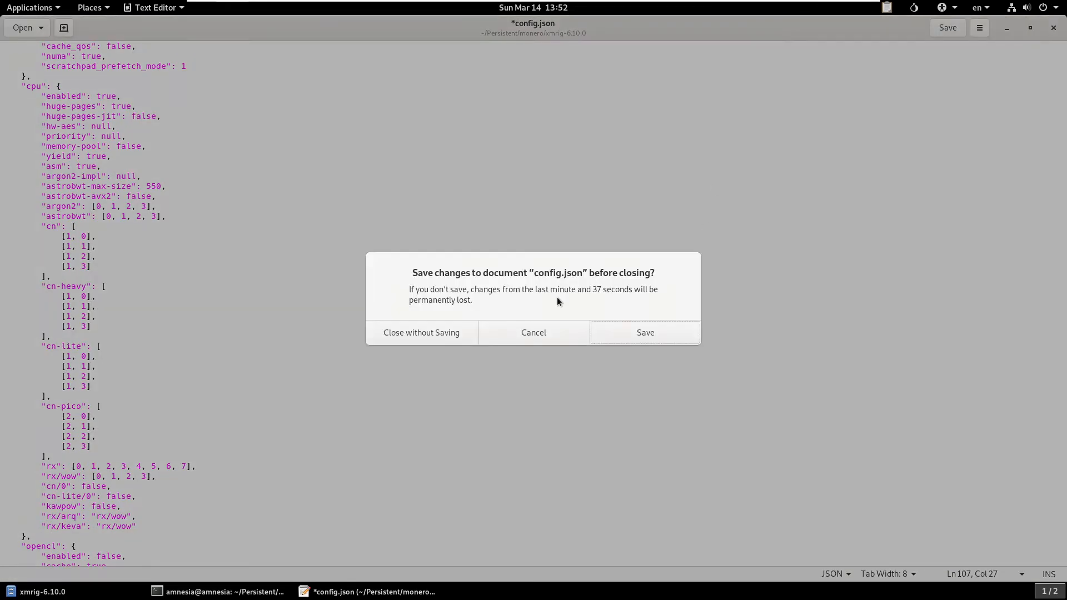
{"action": "left_click", "coordinate": [421, 332]}
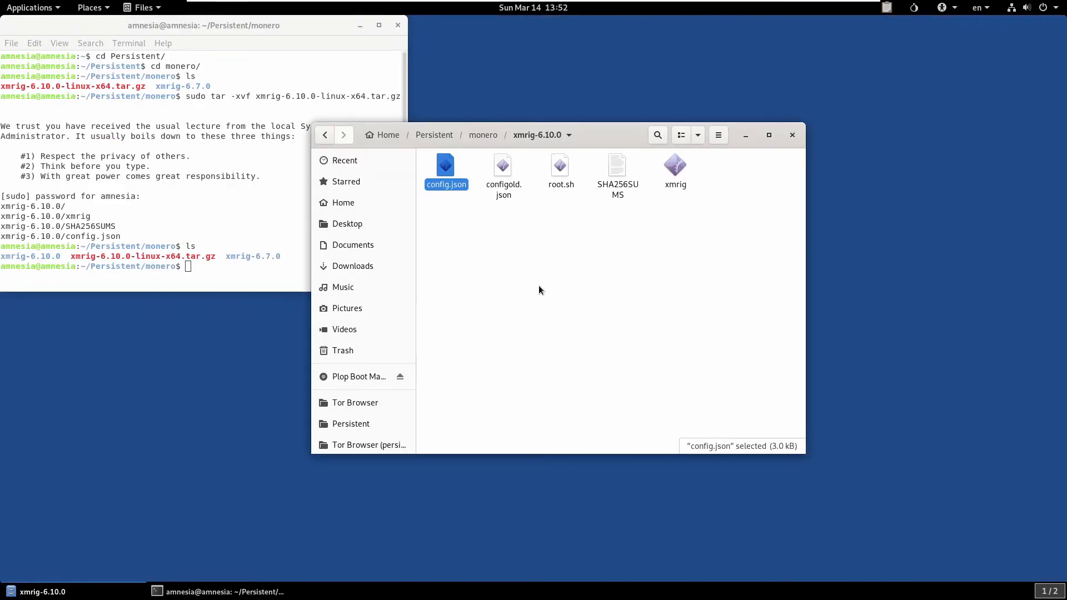
{"action": "left_click_drag", "start_coordinate": [538, 135], "coordinate": [680, 65]}
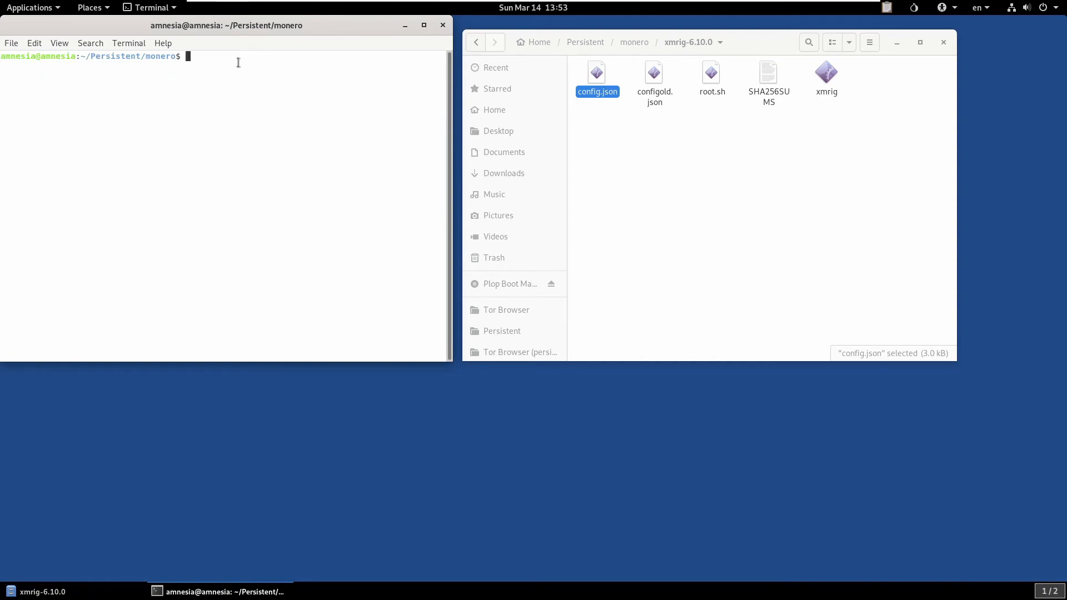
List the monero folder and move into the xmrig-6.10.0 directory
{"action": "key", "text": "Return"}
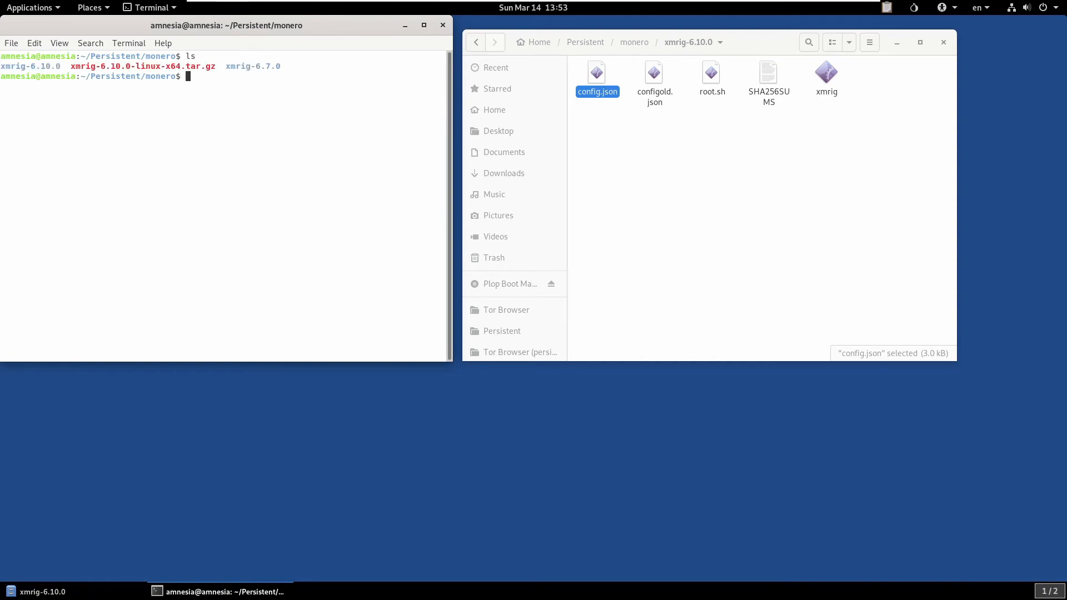
{"action": "type", "text": "cd xmrig-6.10.0/"}
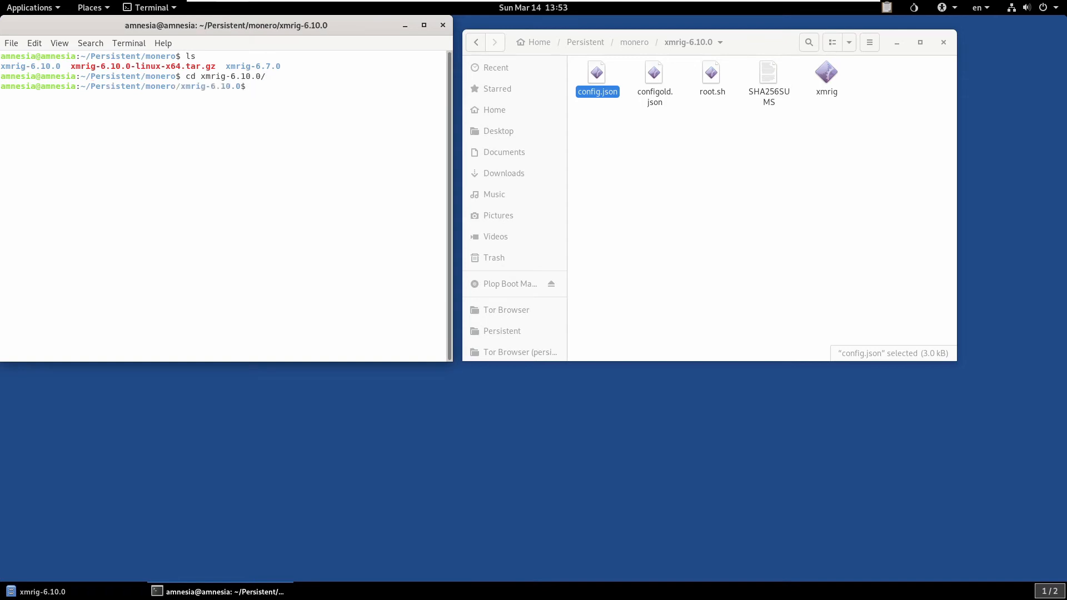
{"action": "key", "text": "Return"}
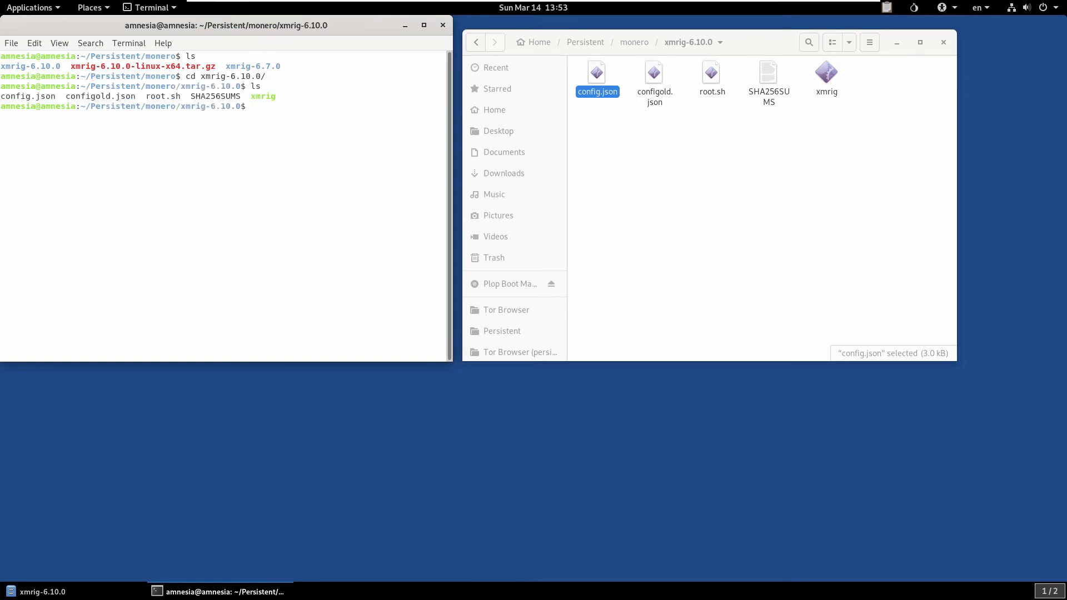
Run ./xmrig as the normal user until xmrpool.eu accepts two shares, then stop it
{"action": "type", "text": "./x"}
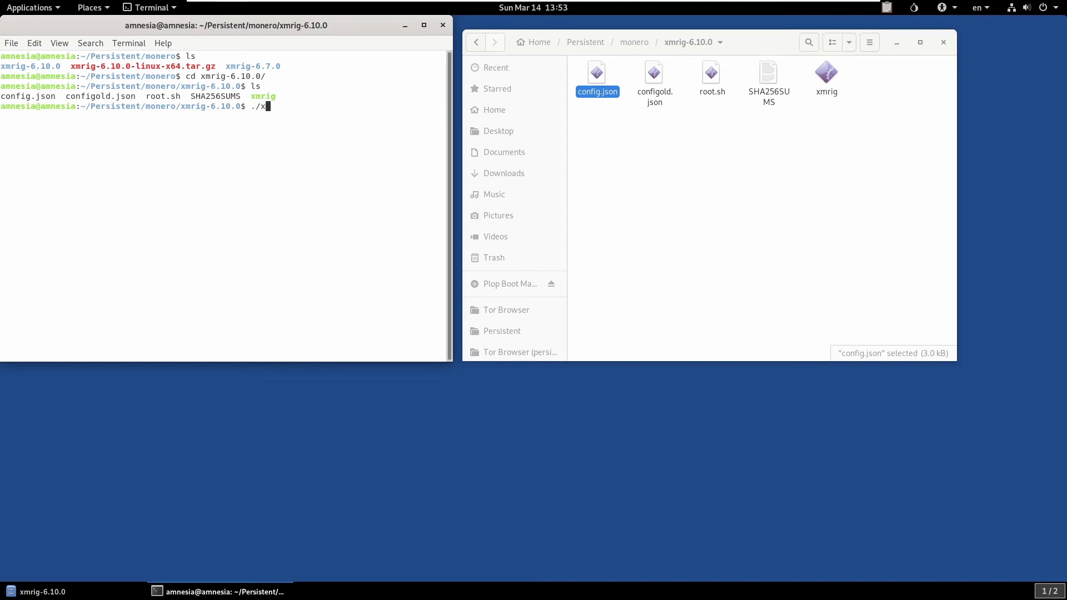
{"action": "type", "text": "rig"}
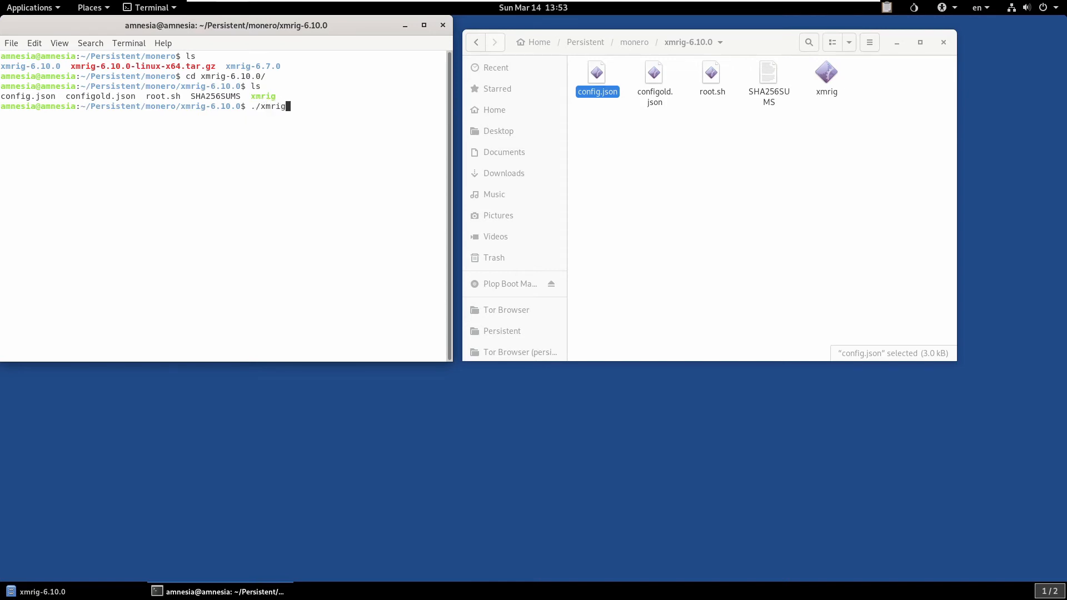
{"action": "key", "text": "Return"}
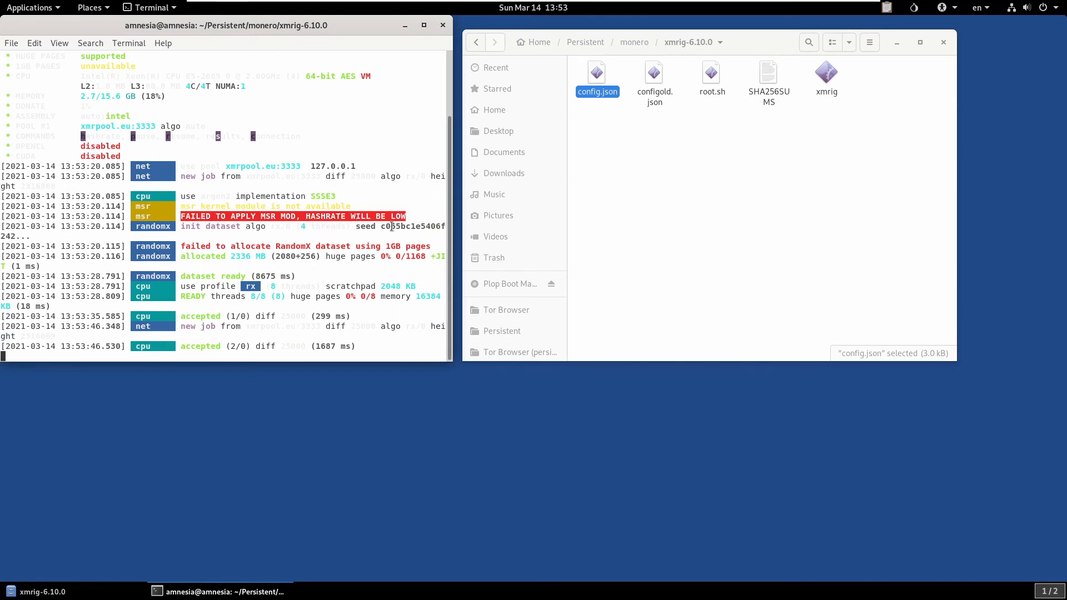
{"action": "key", "text": "ctrl+c"}
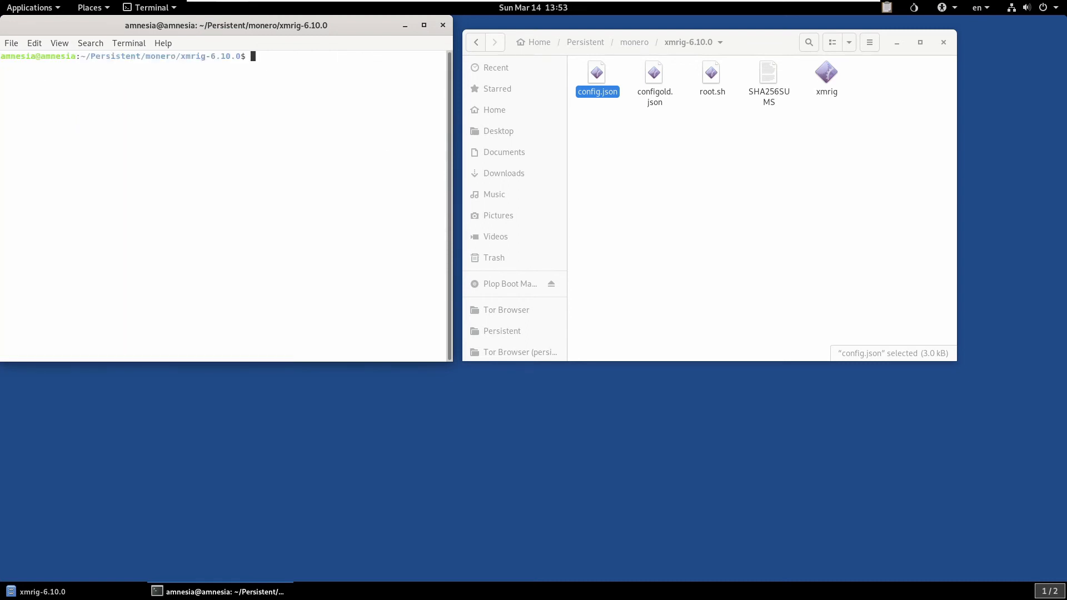
Launch sudo ./xmrig, which gets connection refused from xmrpool.eu:3333
{"action": "type", "text": "sudo ./xm"}
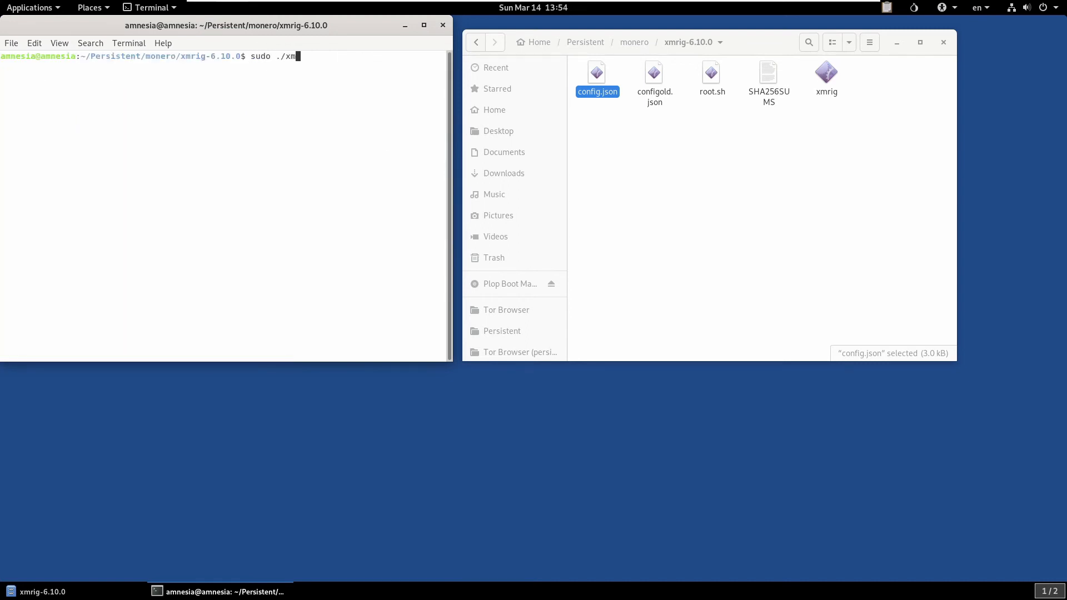
{"action": "key", "text": "Return"}
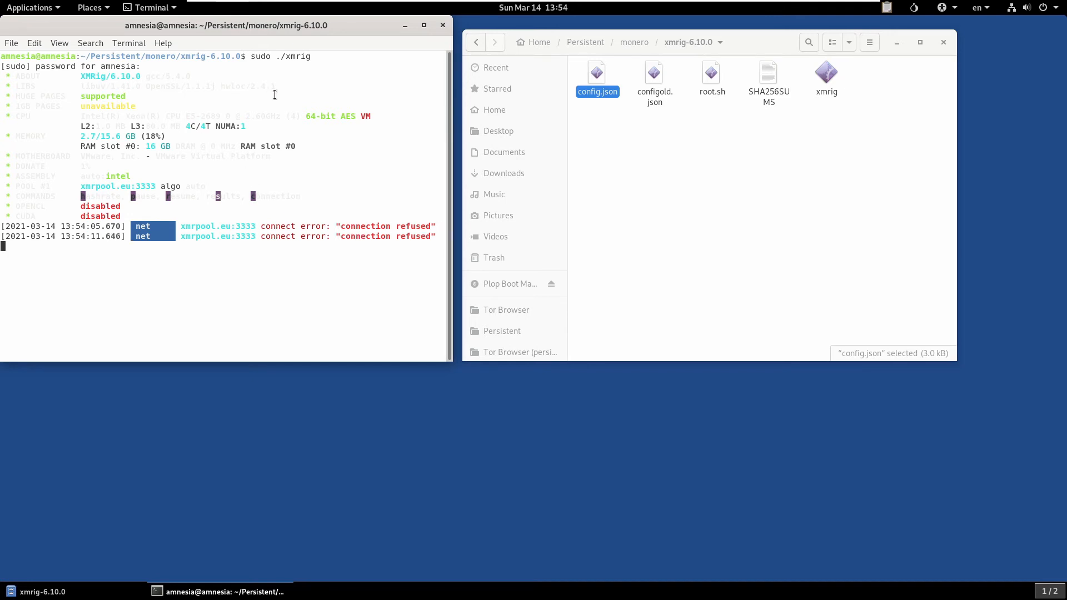
{"action": "mouse_move", "coordinate": [328, 193]}
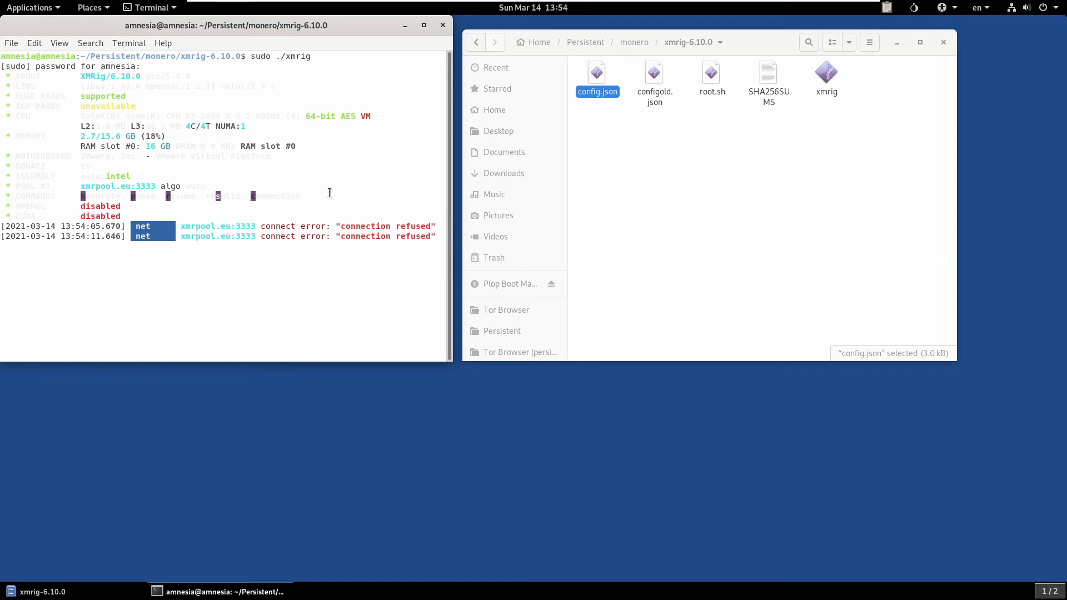
{"action": "mouse_move", "coordinate": [286, 142]}
{"action": "type", "text": "ls"}
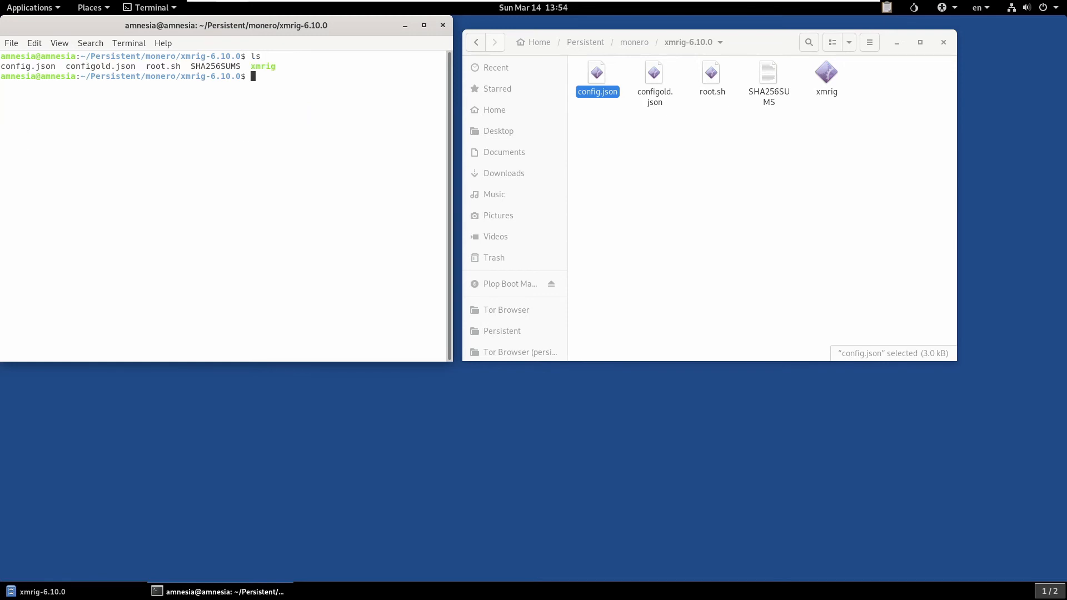
Display root.sh and highlight port 9150 in its iptables loopback rule
{"action": "type", "text": "cat"}
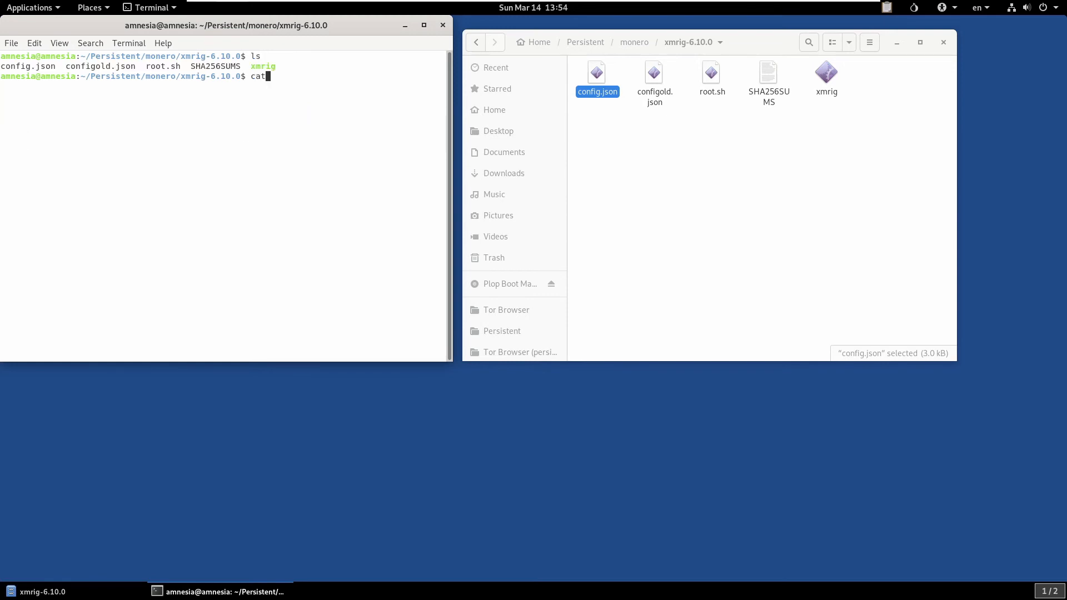
{"action": "type", "text": "roo"}
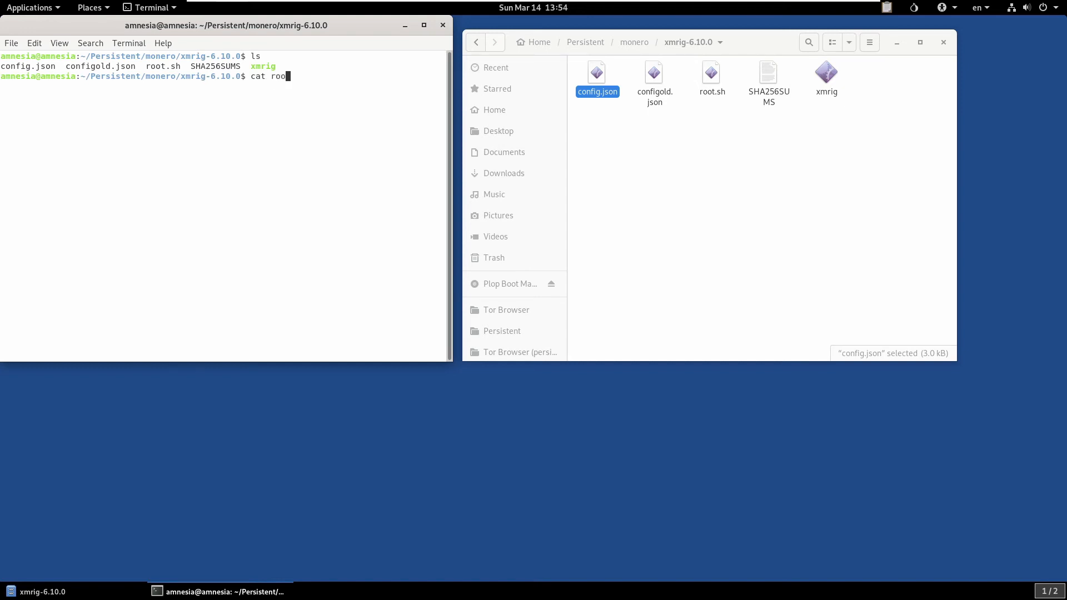
{"action": "key", "text": "Return"}
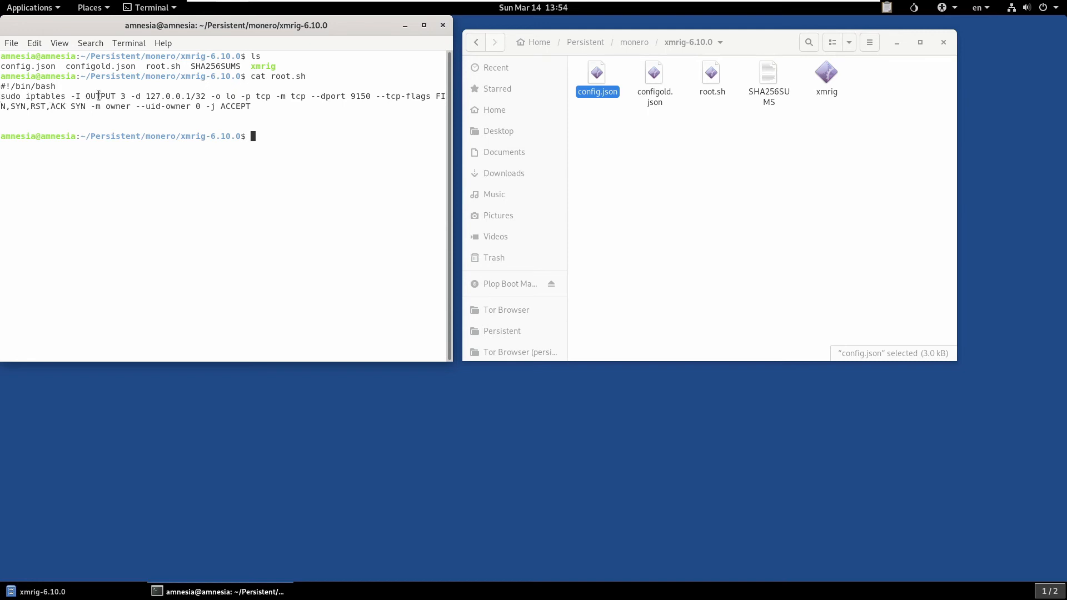
{"action": "mouse_move", "coordinate": [347, 97]}
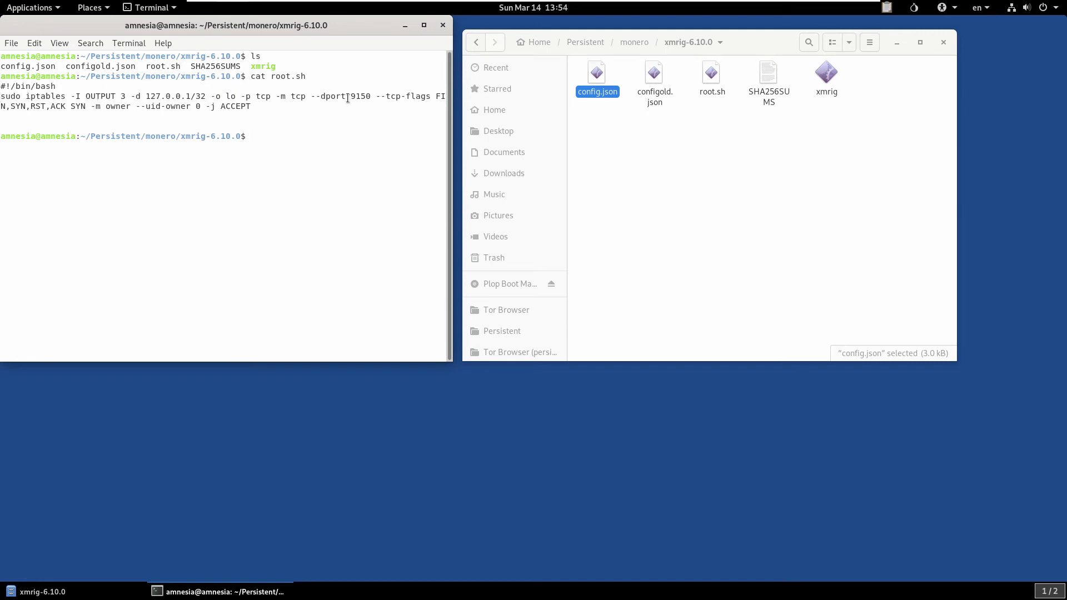
{"action": "double_click", "coordinate": [347, 96]}
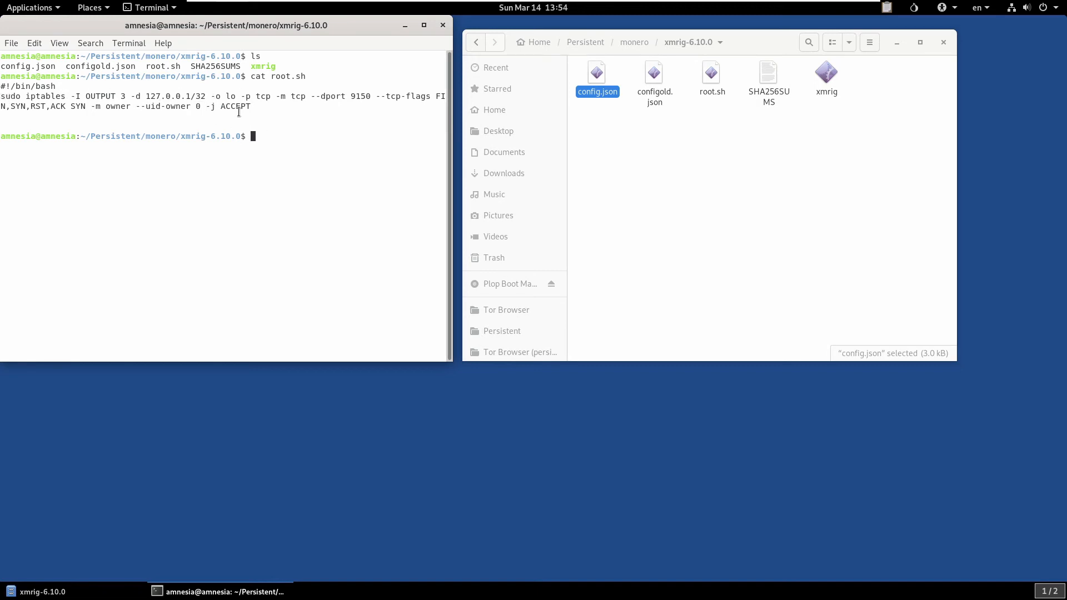
{"action": "mouse_move", "coordinate": [274, 137]}
{"action": "type", "text": "./"}
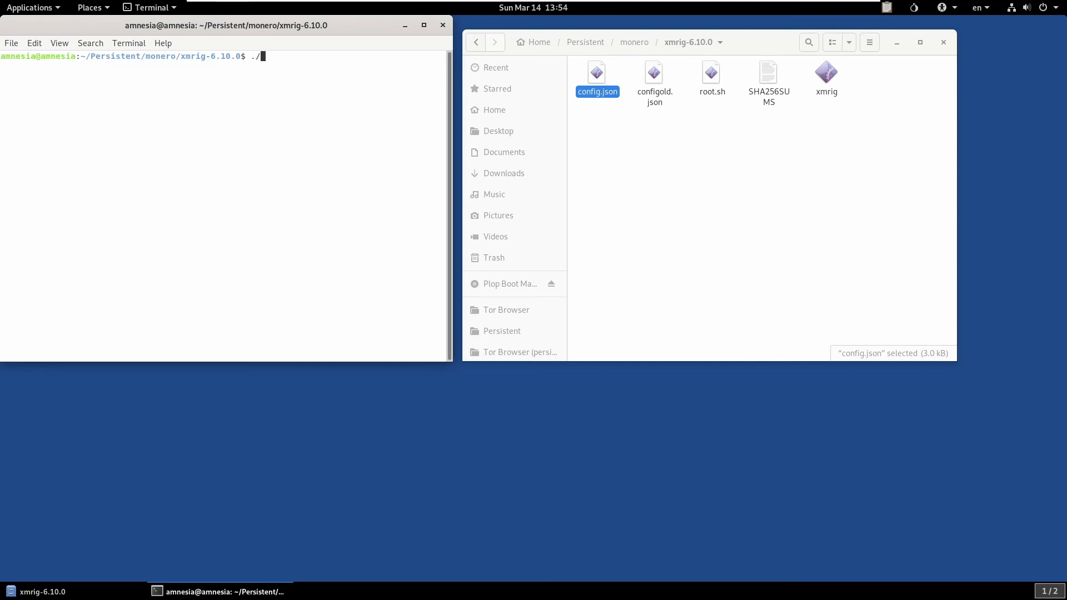
Apply the firewall rule with sudo sh root.sh, enter the password, and clear the terminal
{"action": "type", "text": "ros"}
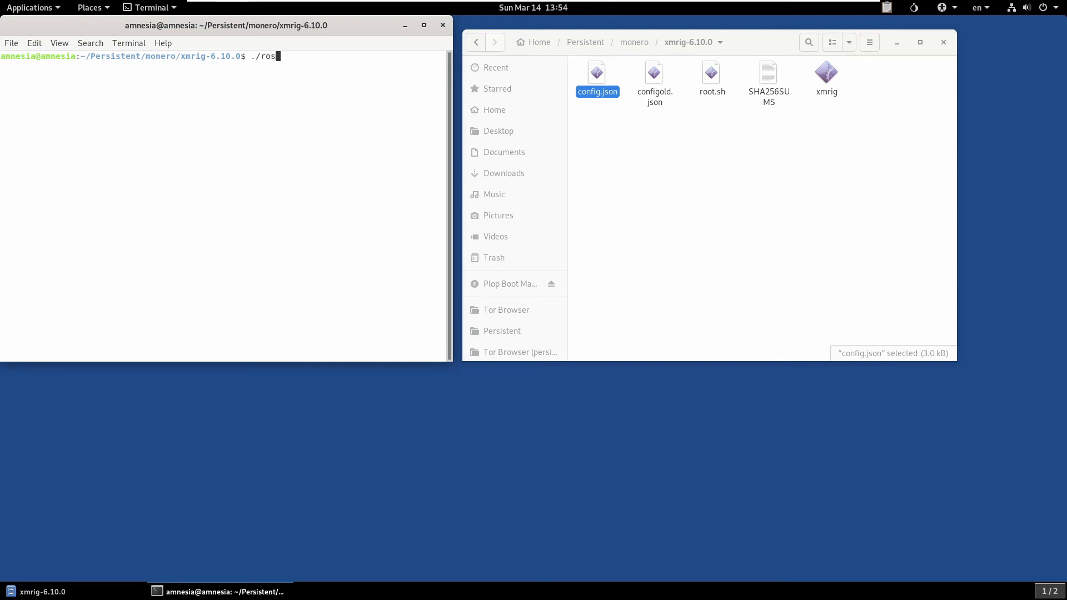
{"action": "key", "text": "BackSpace"}
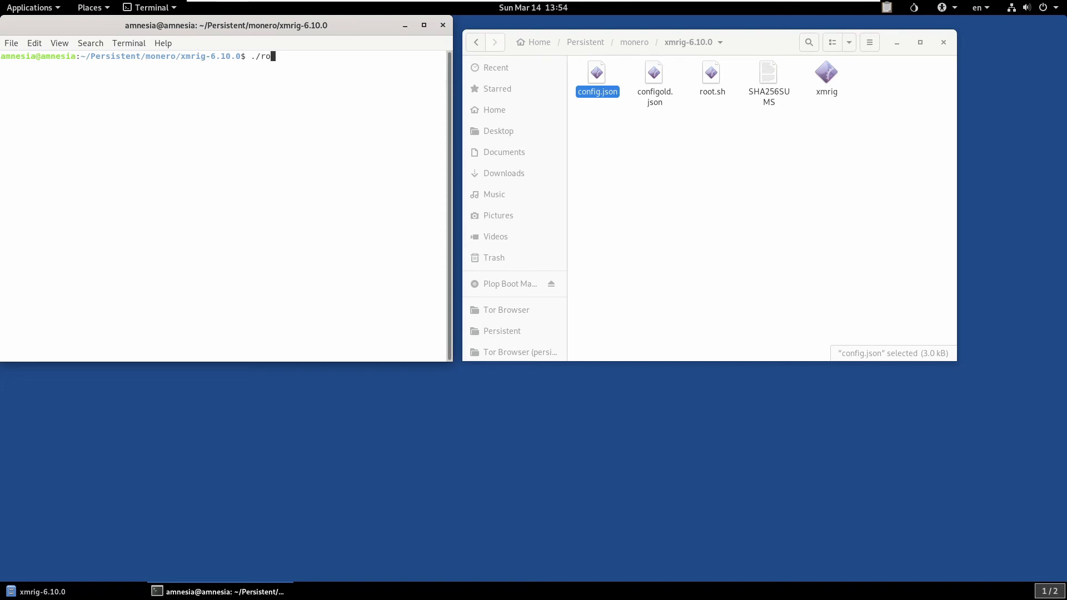
{"action": "type", "text": "sudo"}
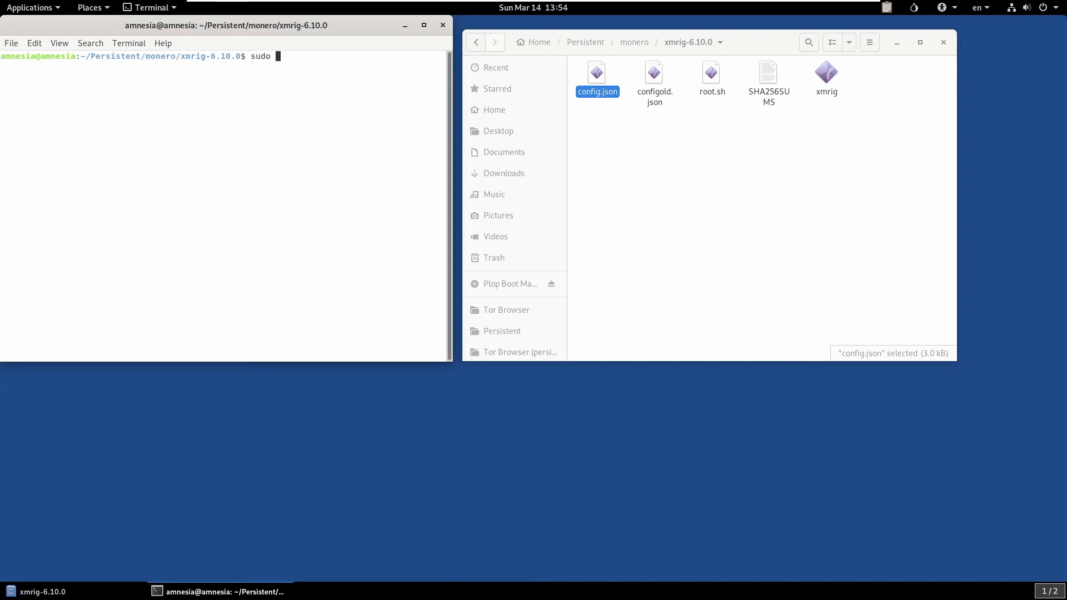
{"action": "type", "text": "sh root"}
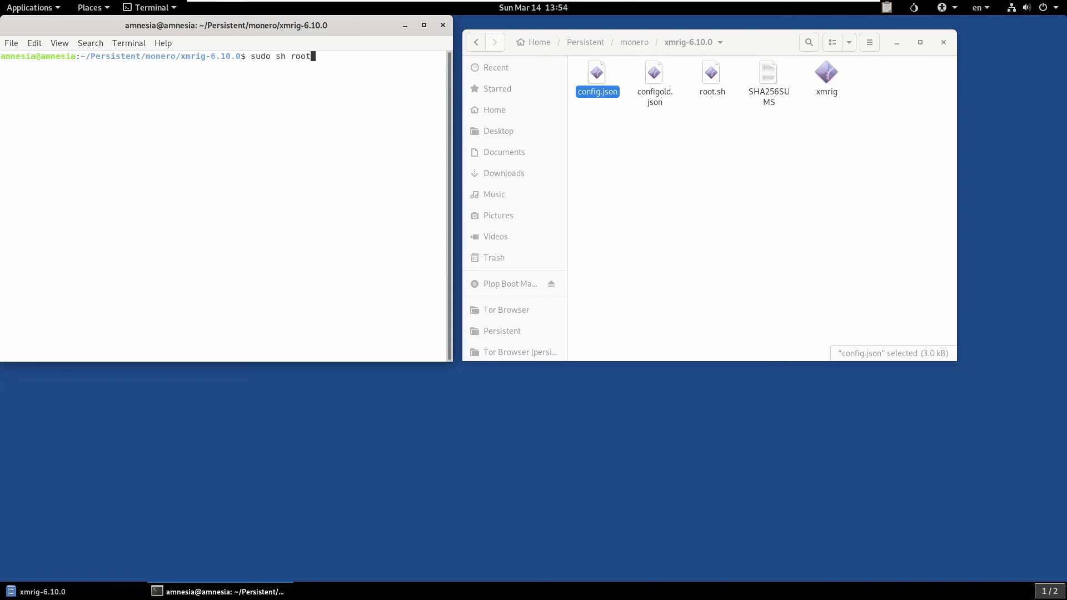
{"action": "type", "text": ".sh"}
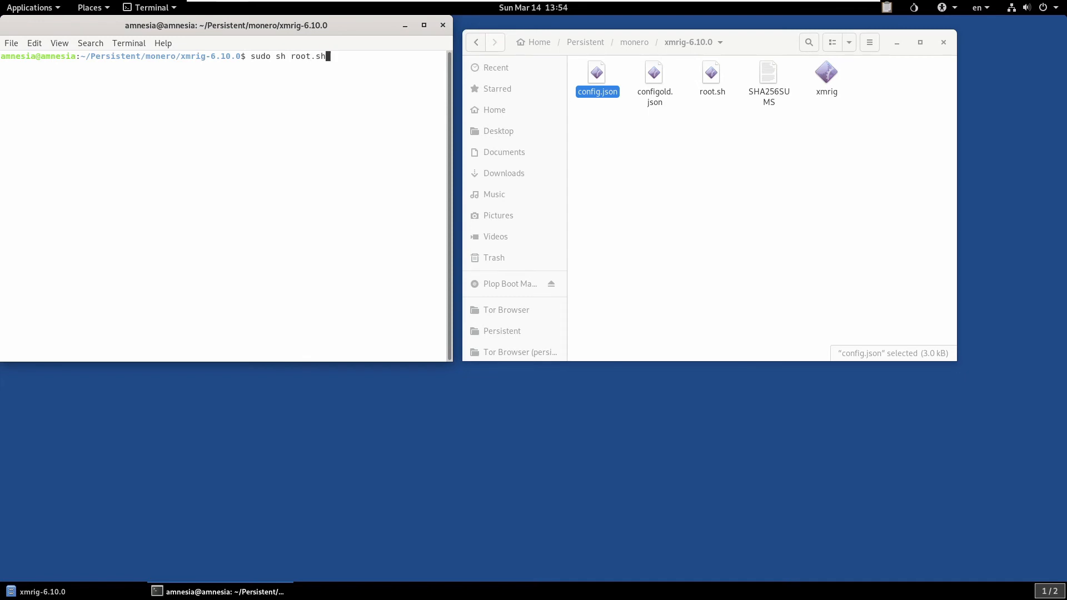
{"action": "key", "text": "Return"}
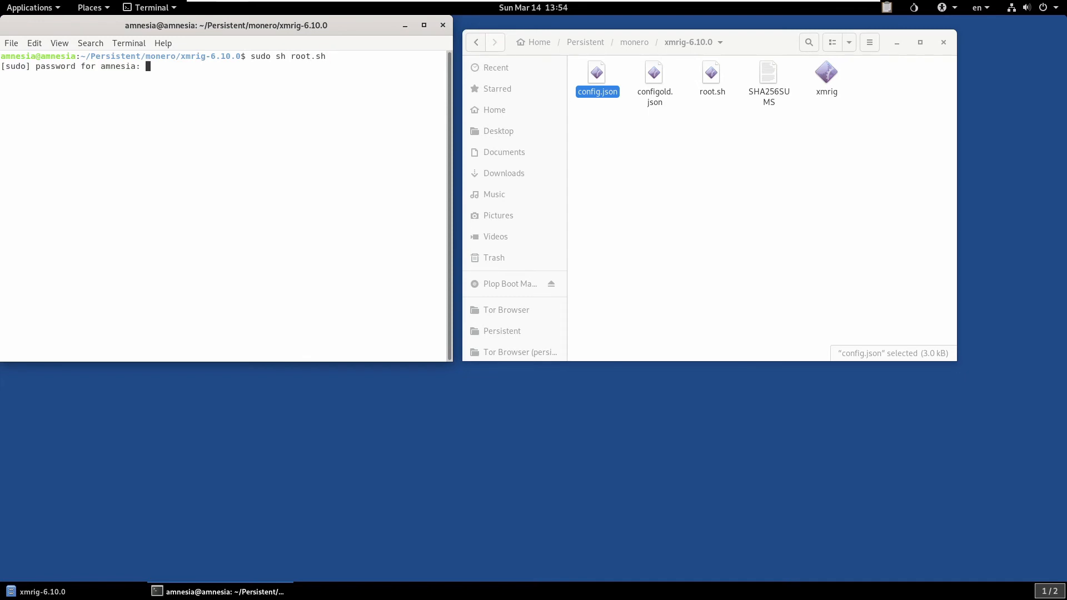
{"action": "key", "text": "Return"}
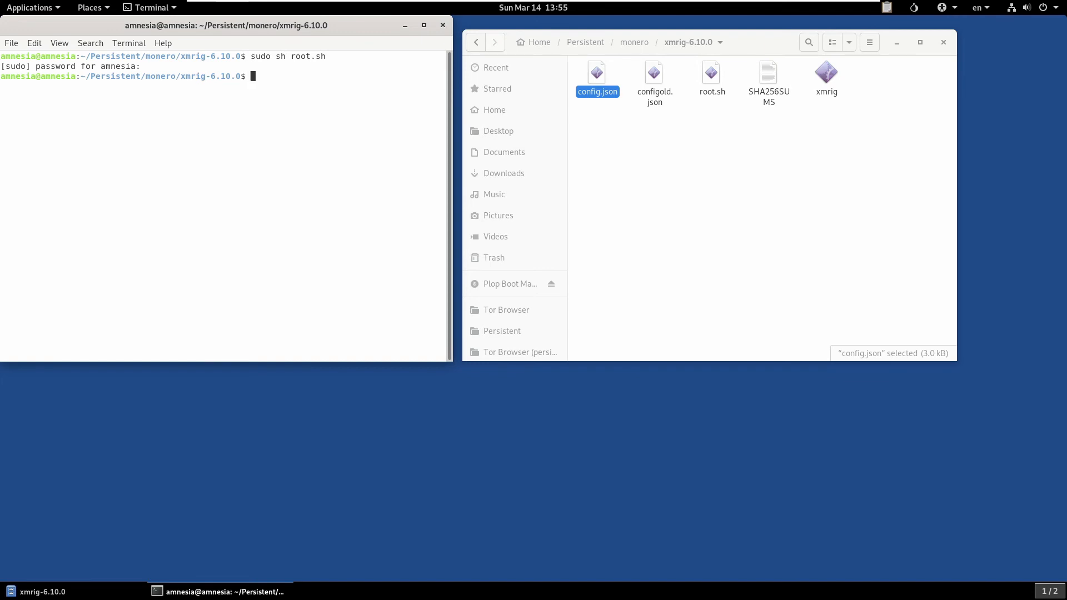
{"action": "type", "text": "clear"}
{"action": "type", "text": "sudo ./xmrig"}
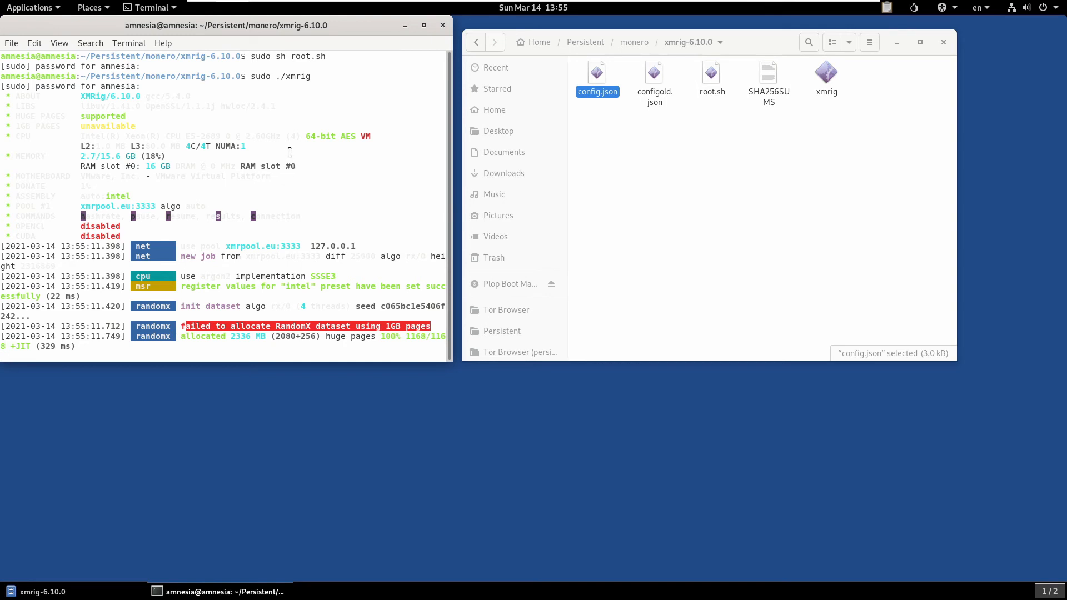
{"action": "mouse_move", "coordinate": [108, 115]}
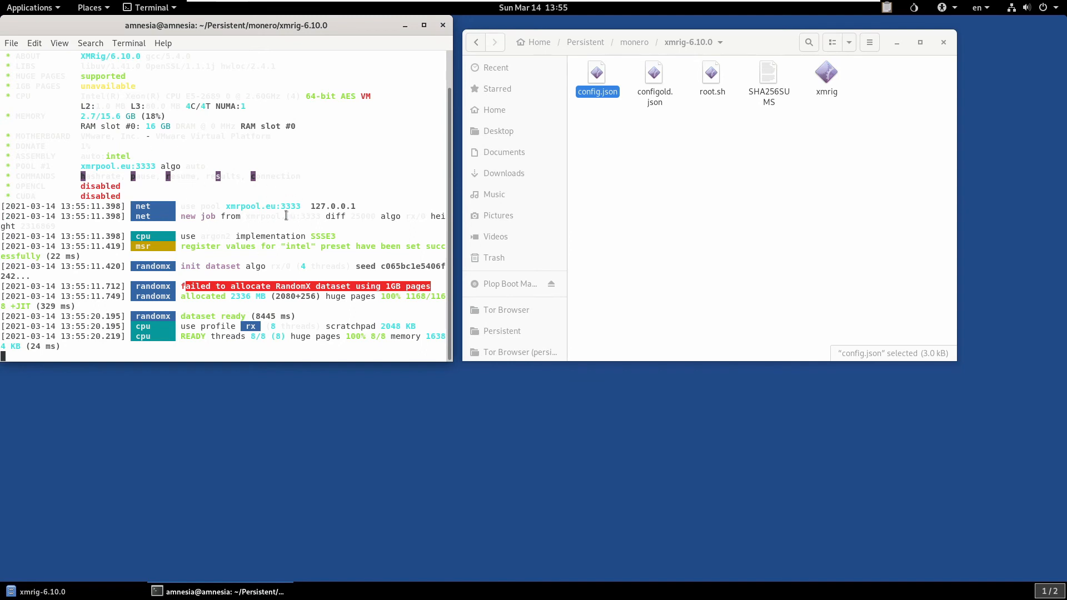
{"action": "mouse_move", "coordinate": [361, 275]}
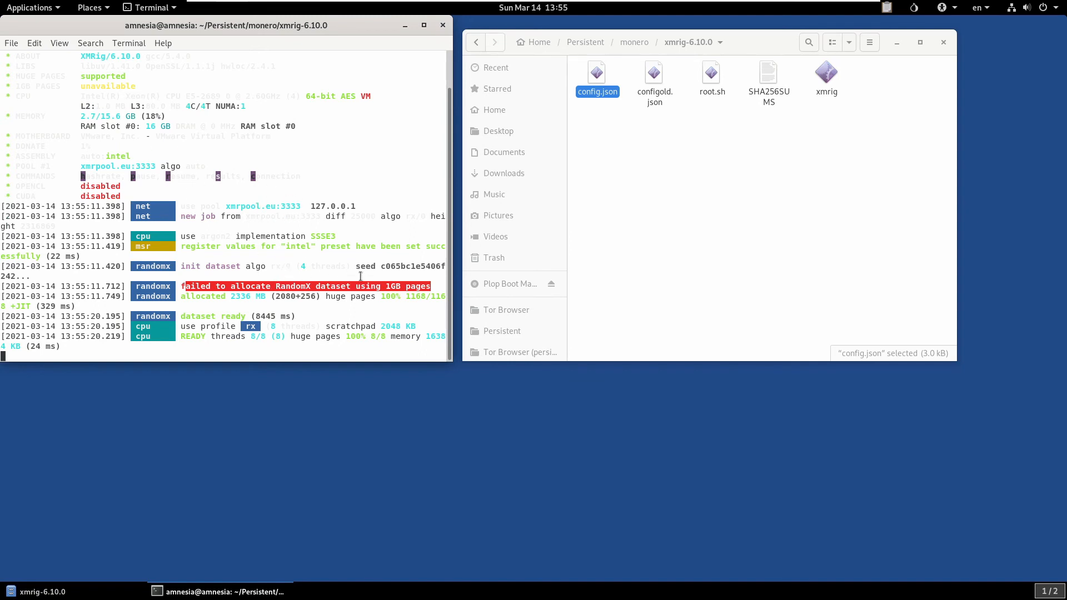